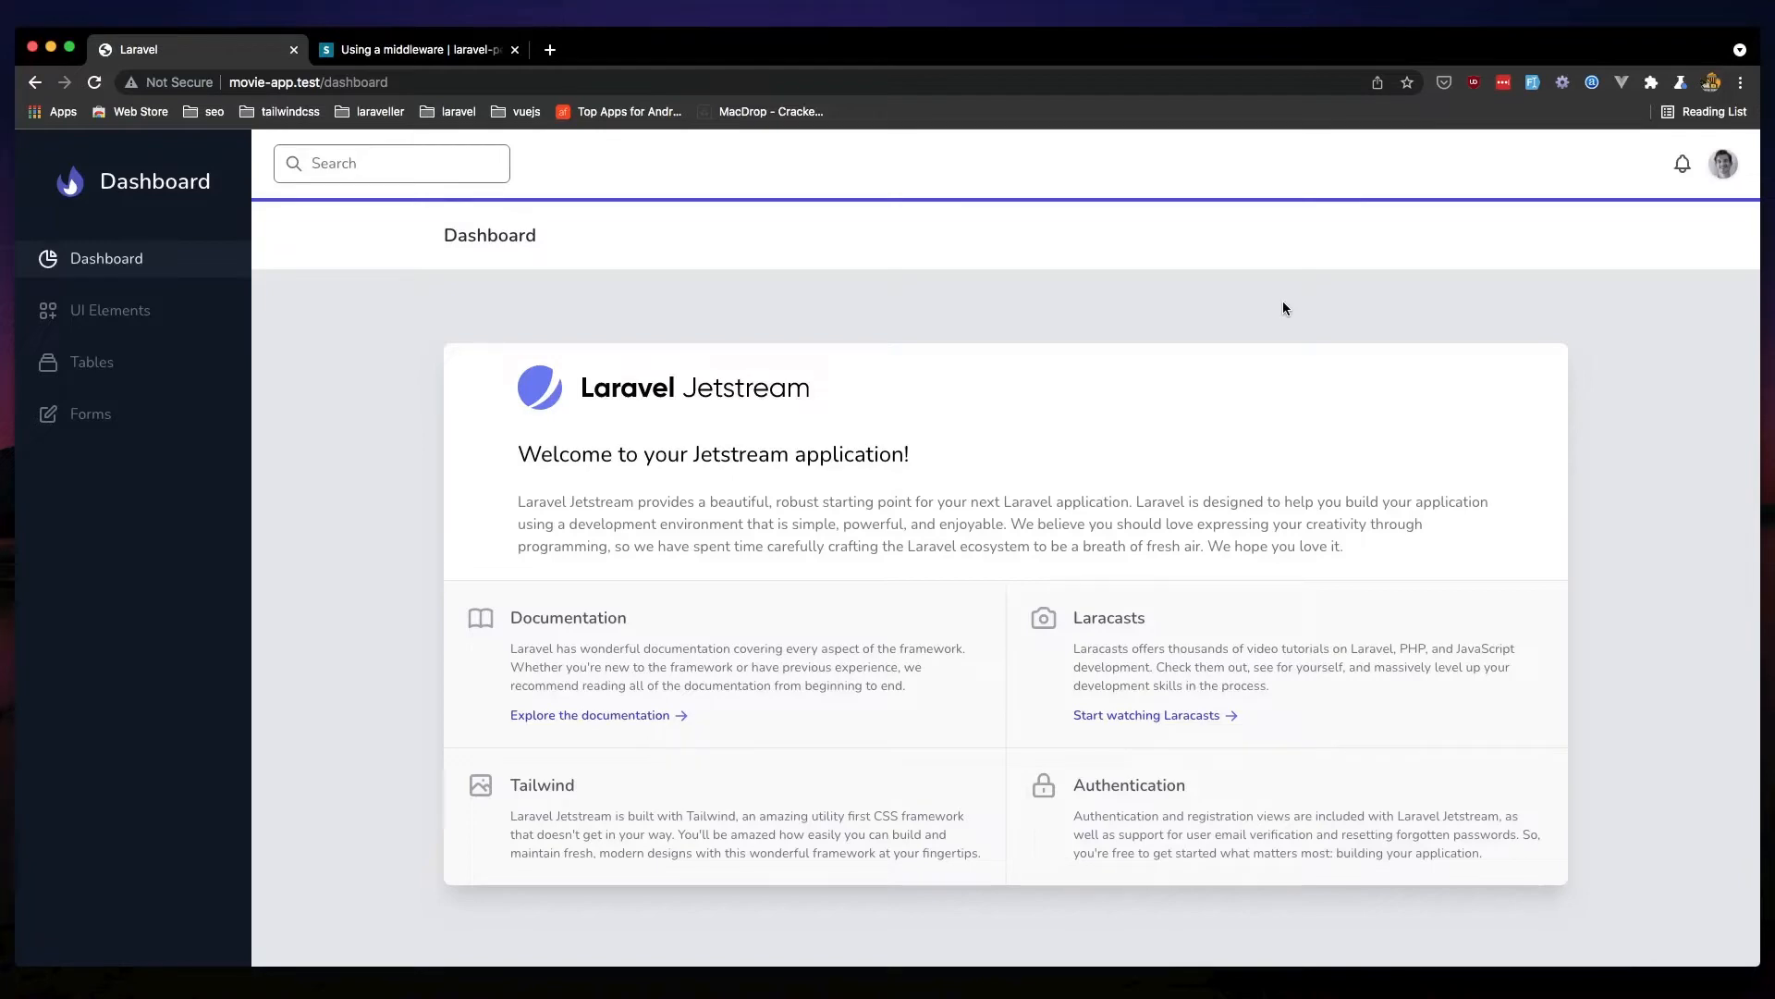
Switch to the 'Using a middleware' laravel-permission docs tab, scrolled to the top
{"action": "left_click", "coordinate": [418, 49]}
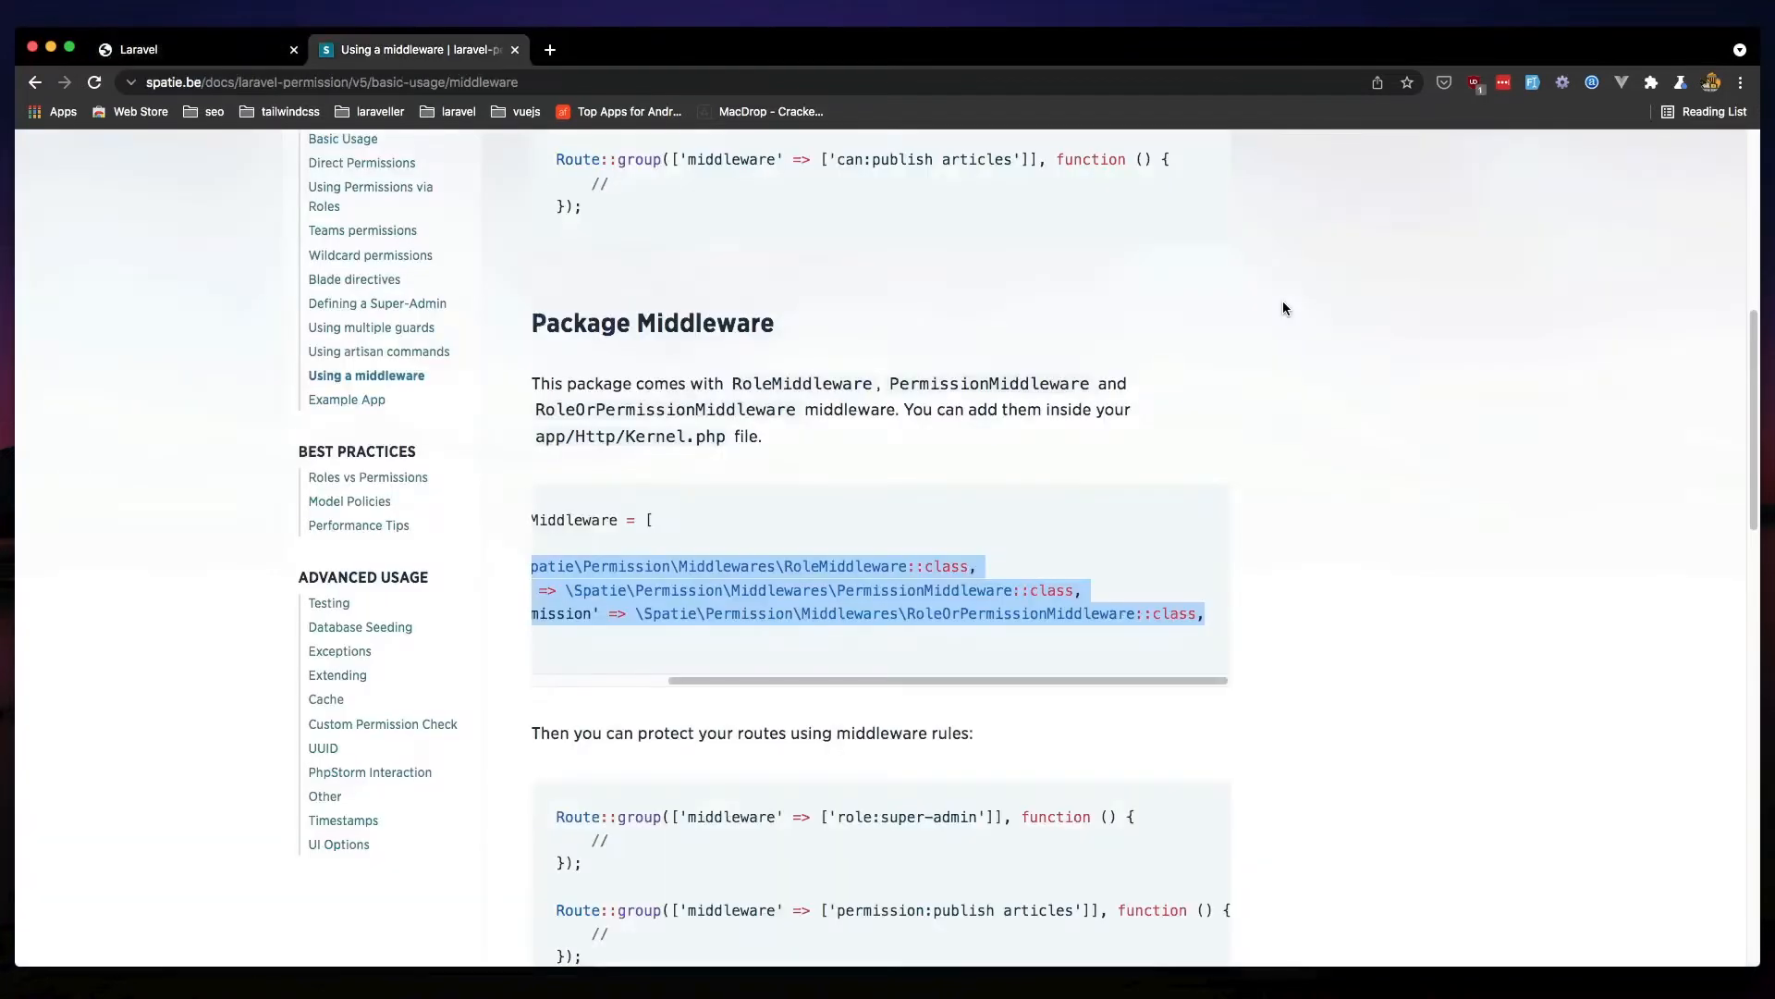
{"action": "scroll", "scroll_direction": "up", "scroll_amount": 3}
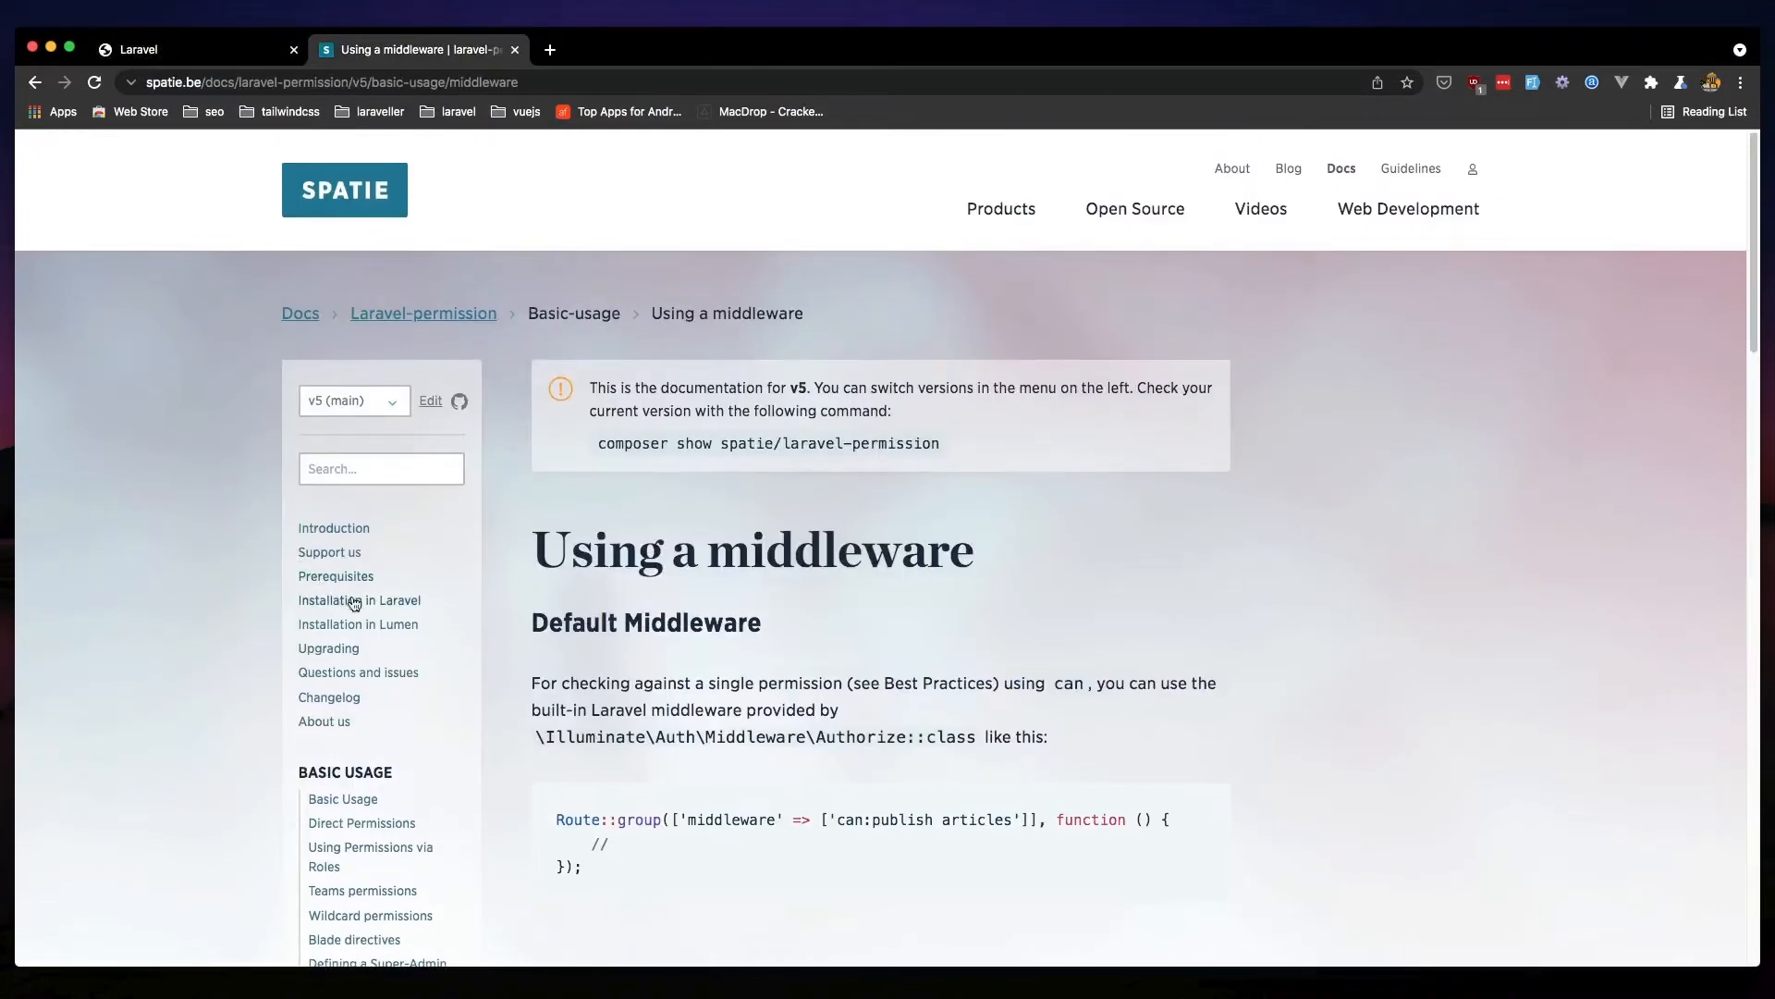
{"action": "mouse_move", "coordinate": [188, 172]}
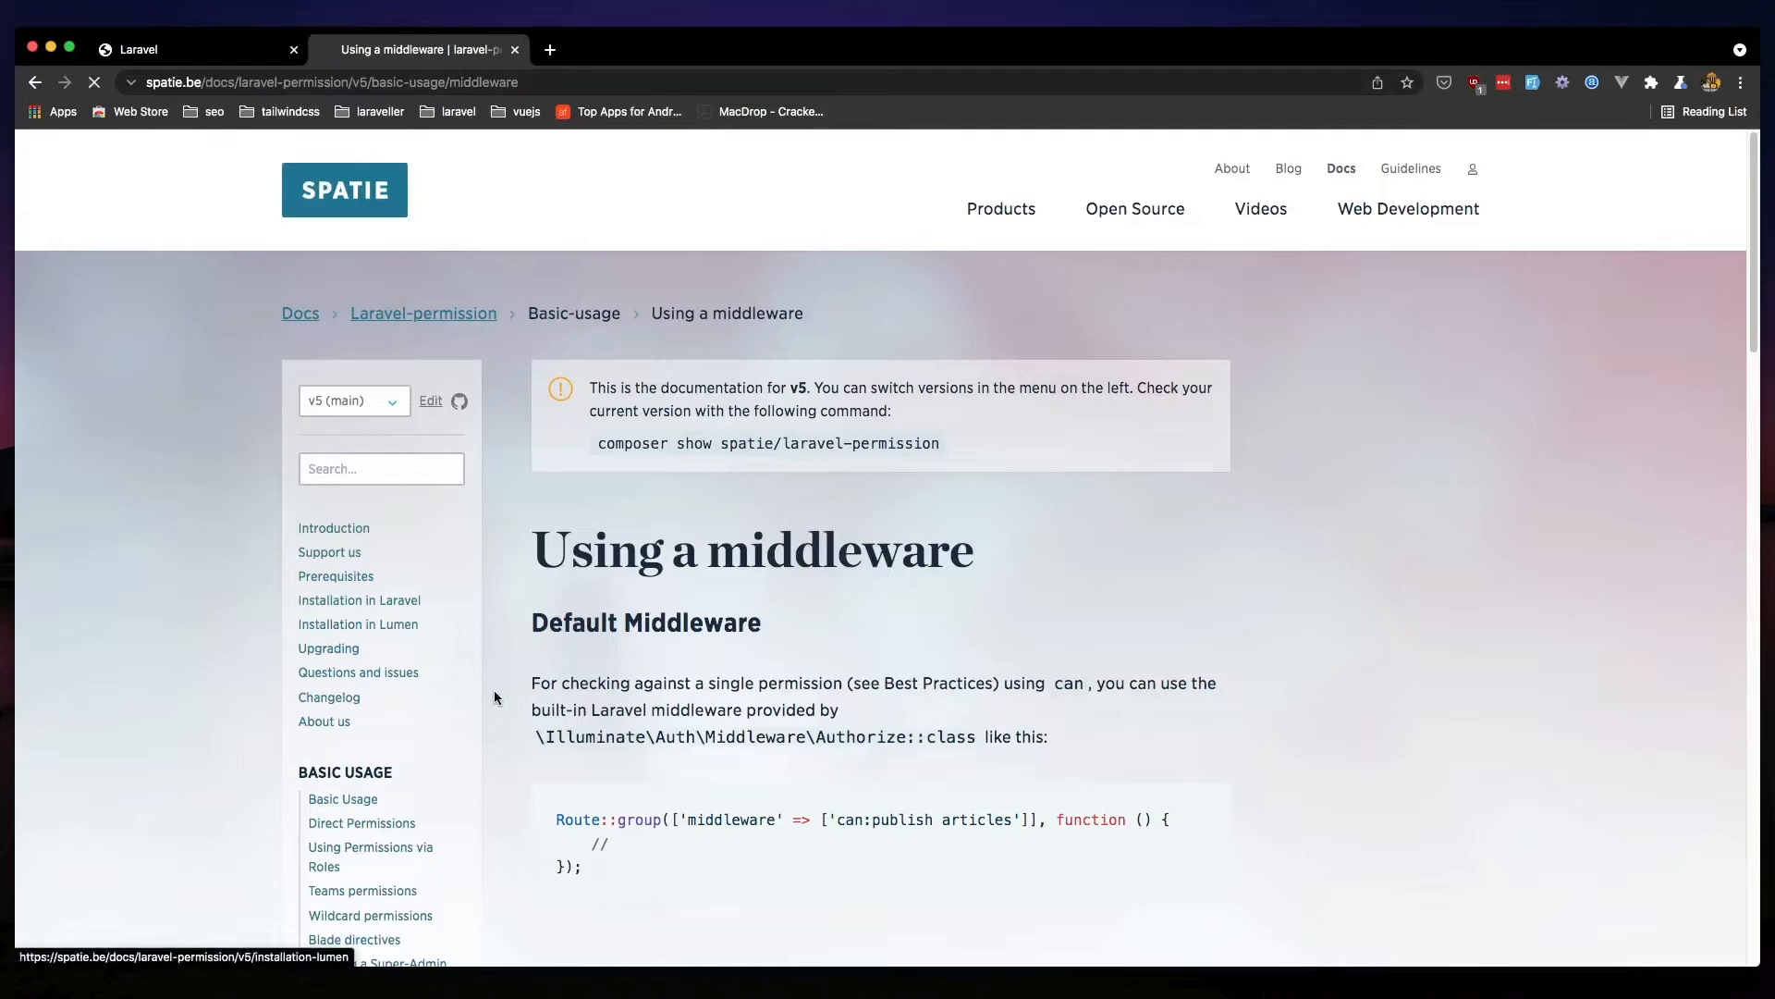
Open the 'Installation in Laravel' docs and run composer require spatie/laravel-permission
{"action": "left_click", "coordinate": [359, 599]}
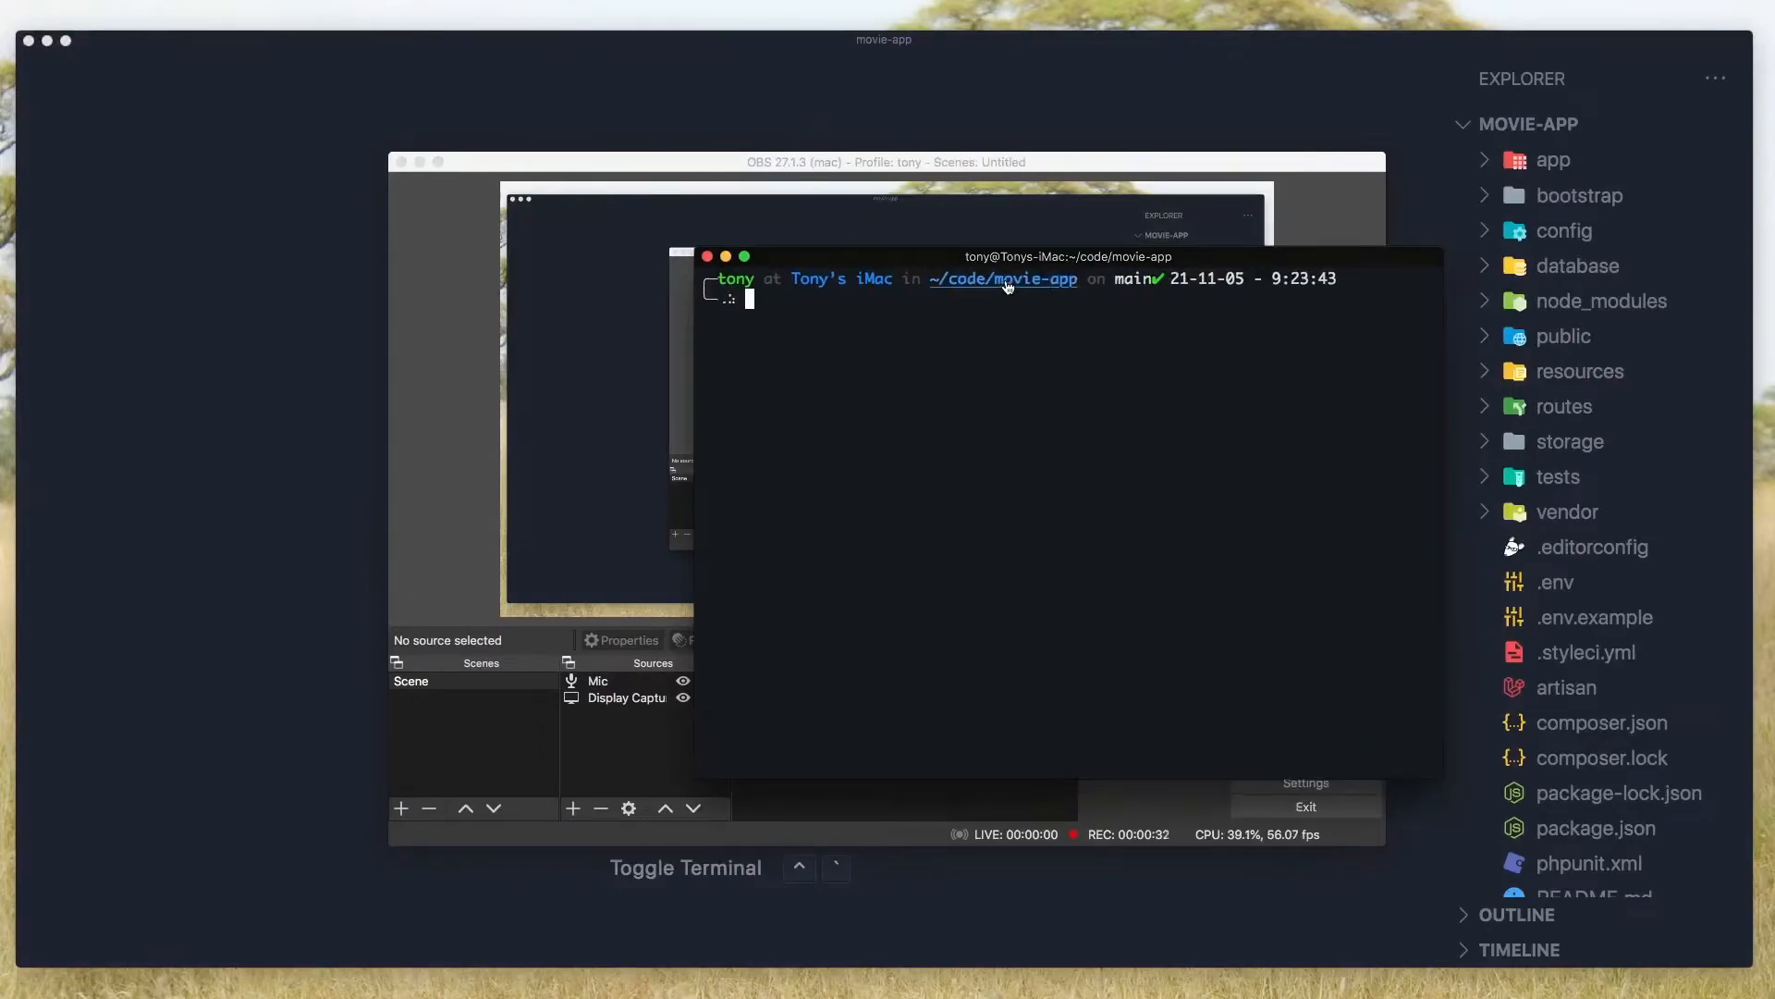
{"action": "mouse_move", "coordinate": [1043, 446]}
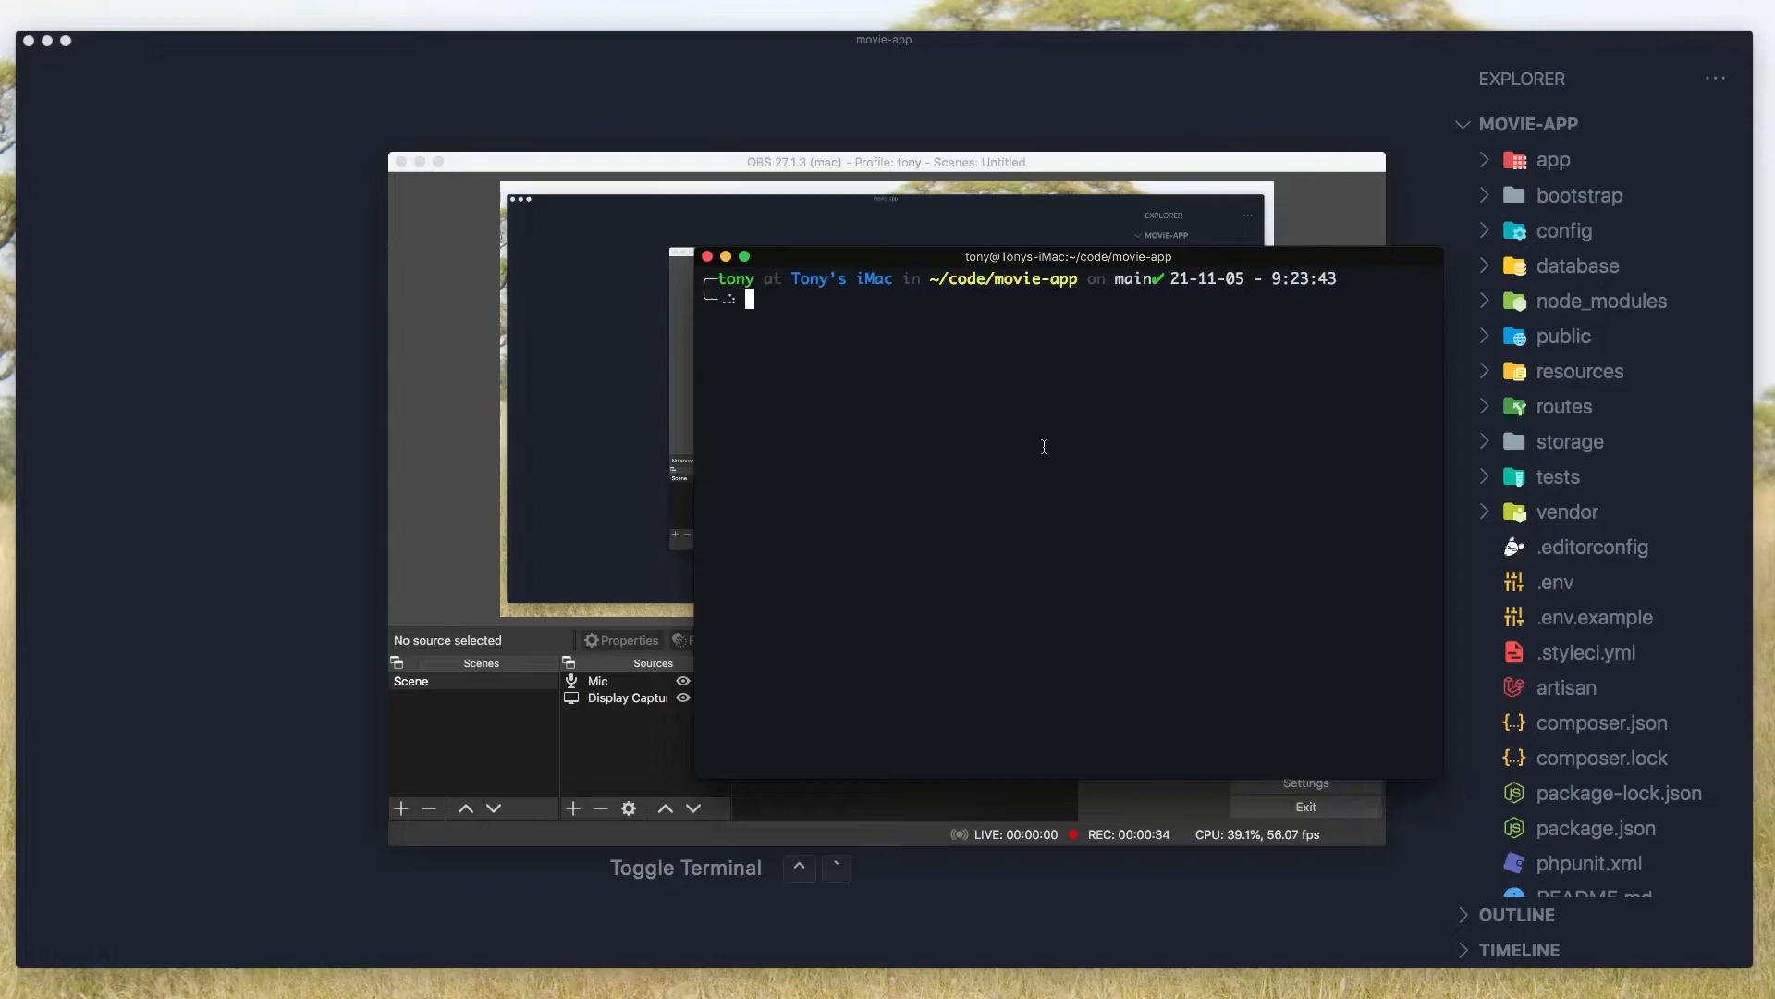
{"action": "type", "text": "composer require spatie/laravel-permission"}
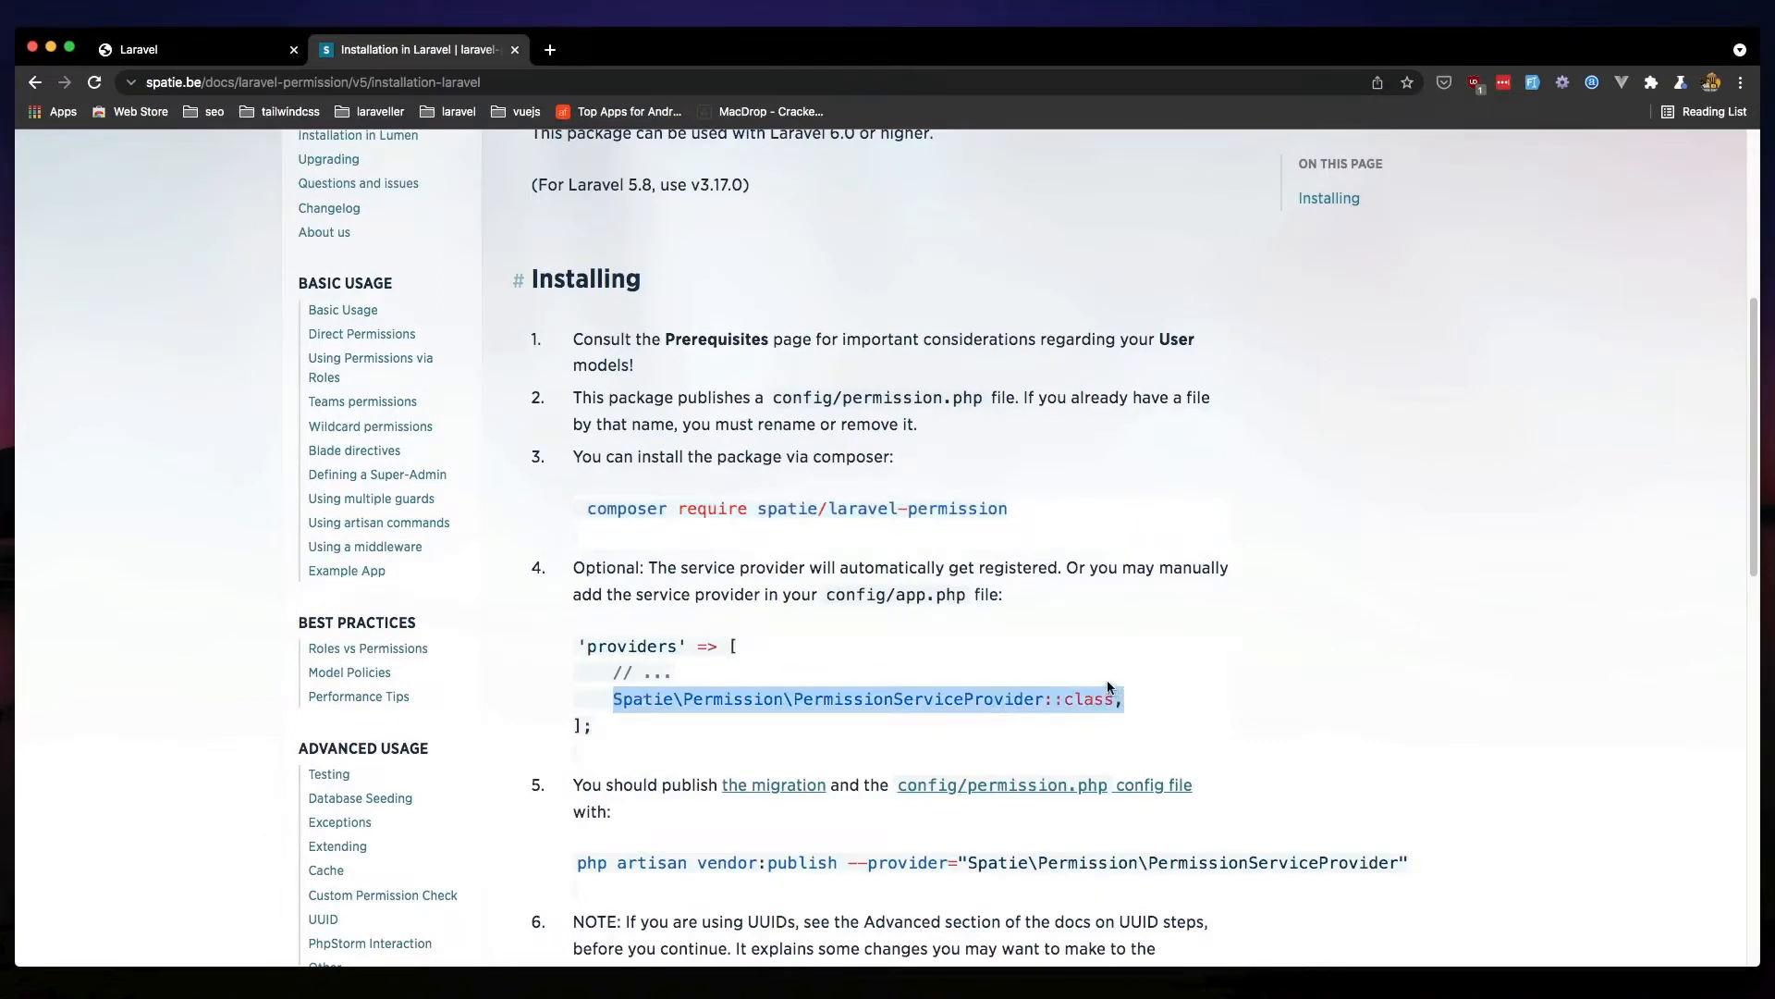
{"action": "mouse_move", "coordinate": [929, 624]}
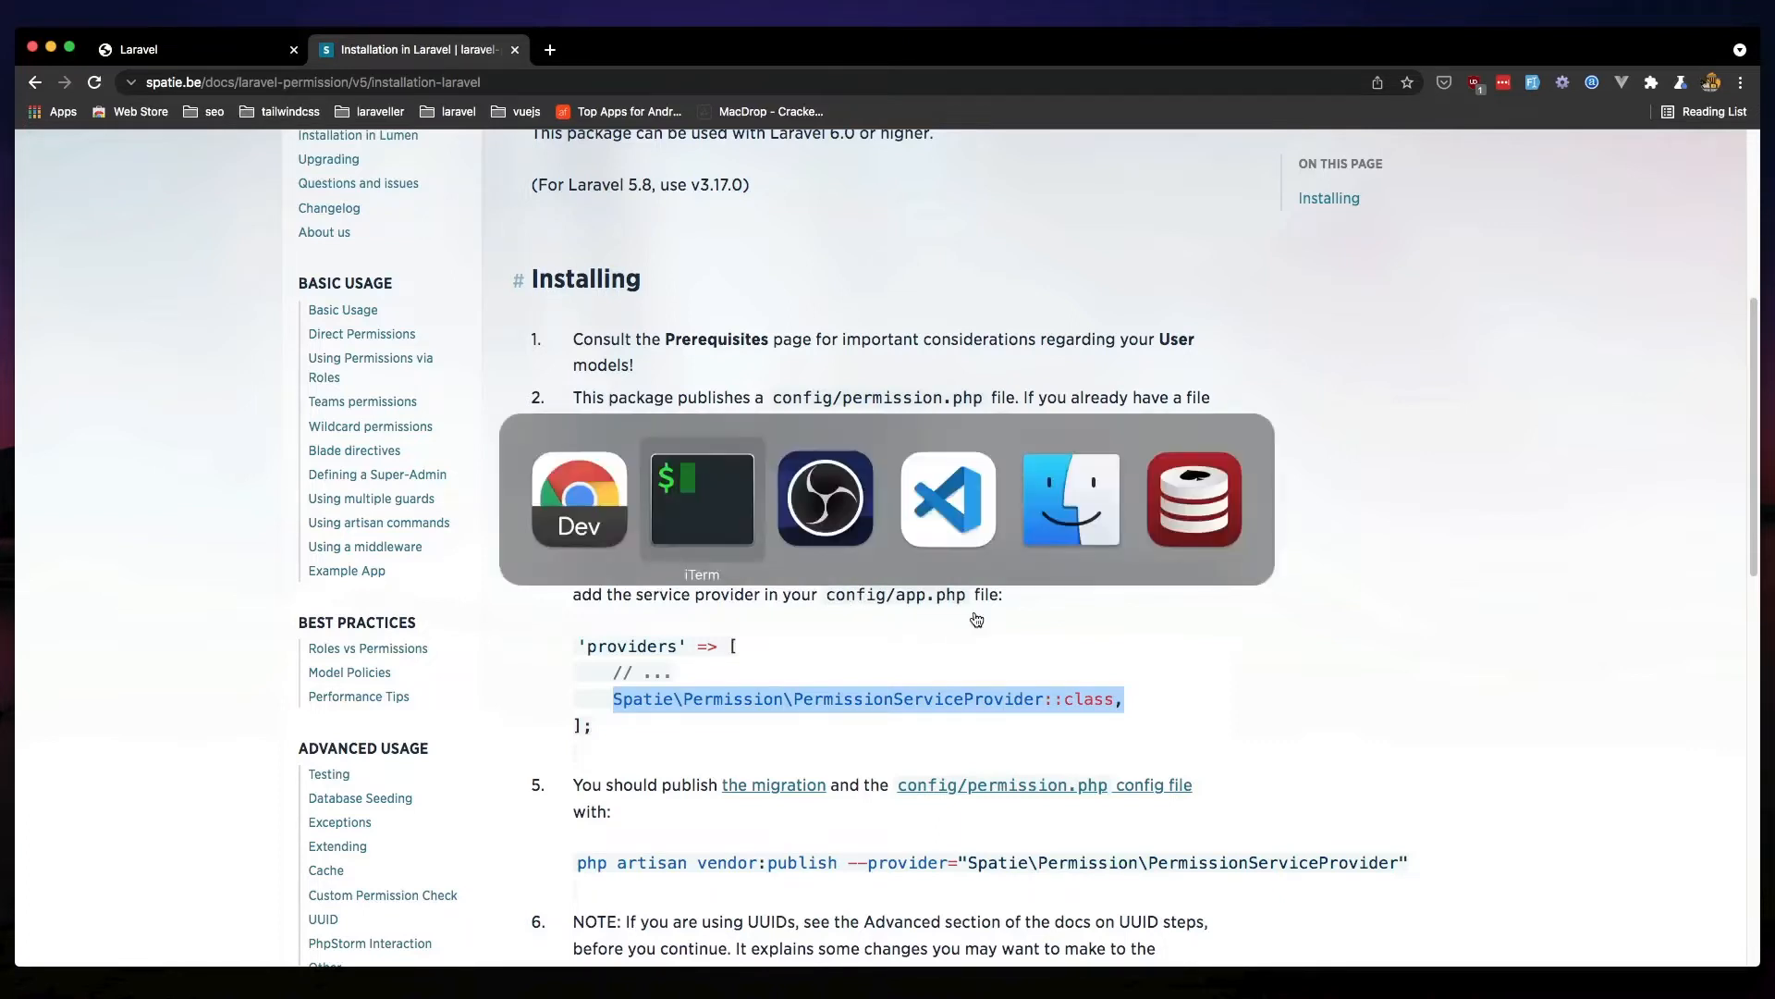
Add Spatie\Permission\PermissionServiceProvider::class under Package Service Providers in config/app.php
{"action": "left_click", "coordinate": [947, 498]}
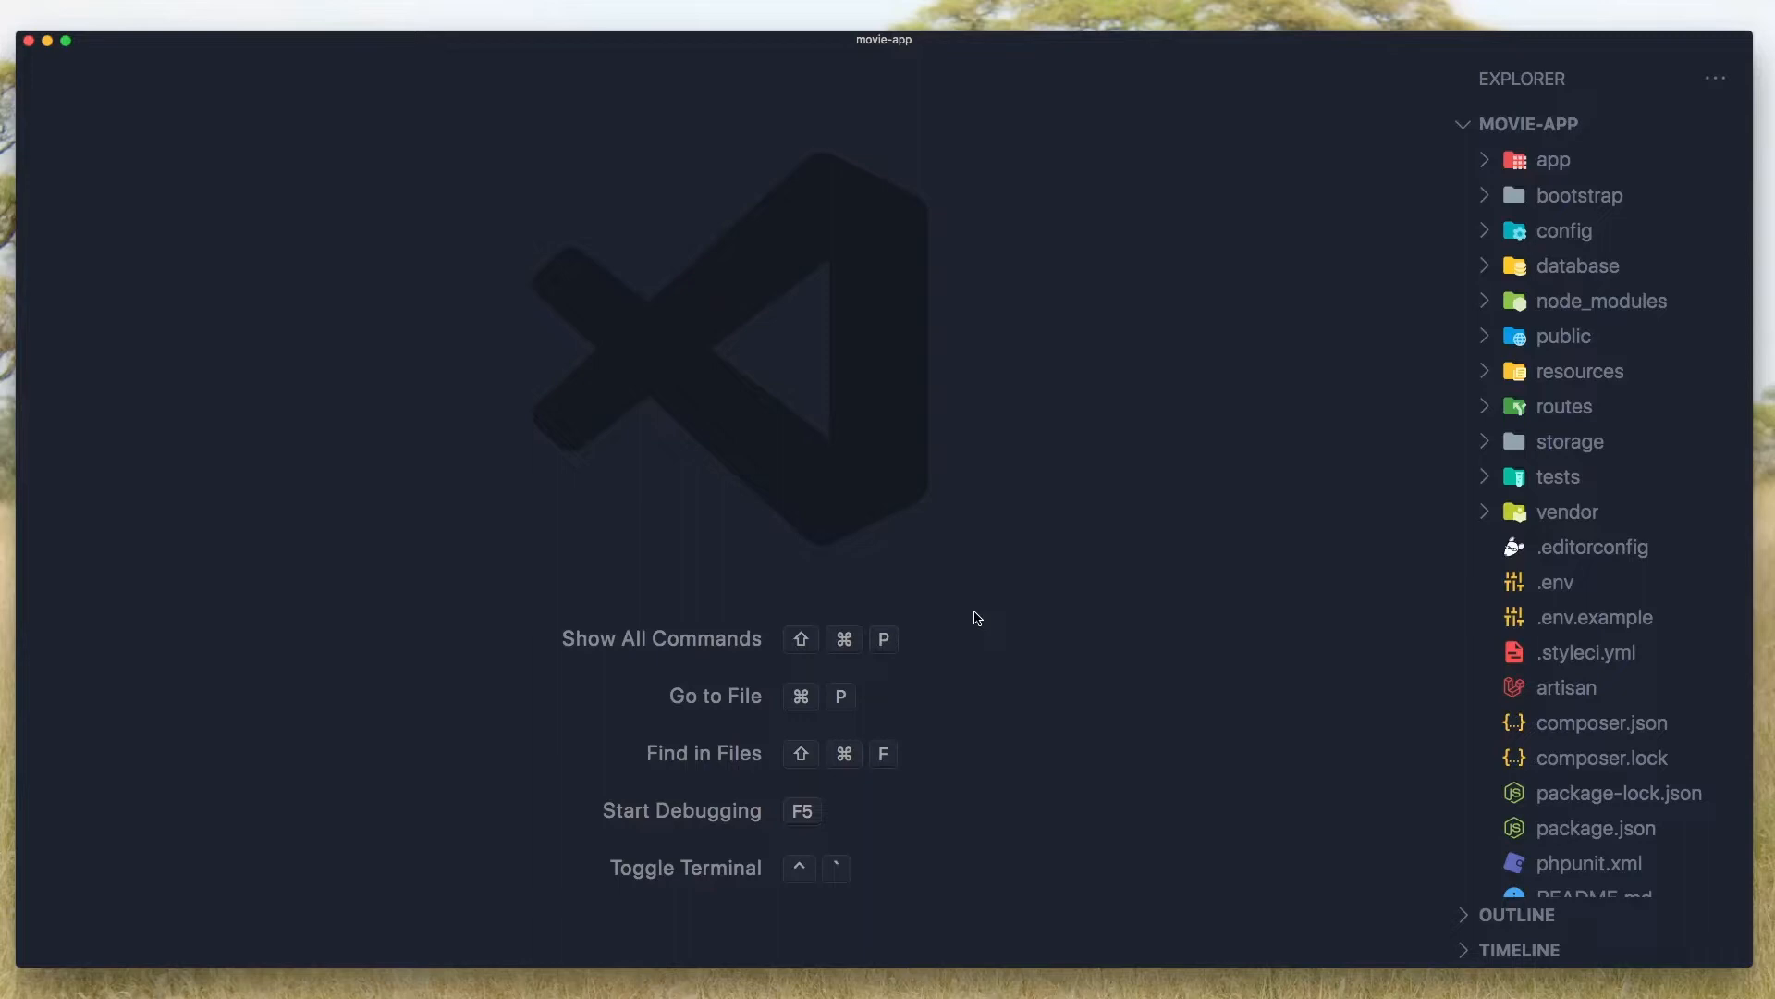
{"action": "key", "text": "cmd+p"}
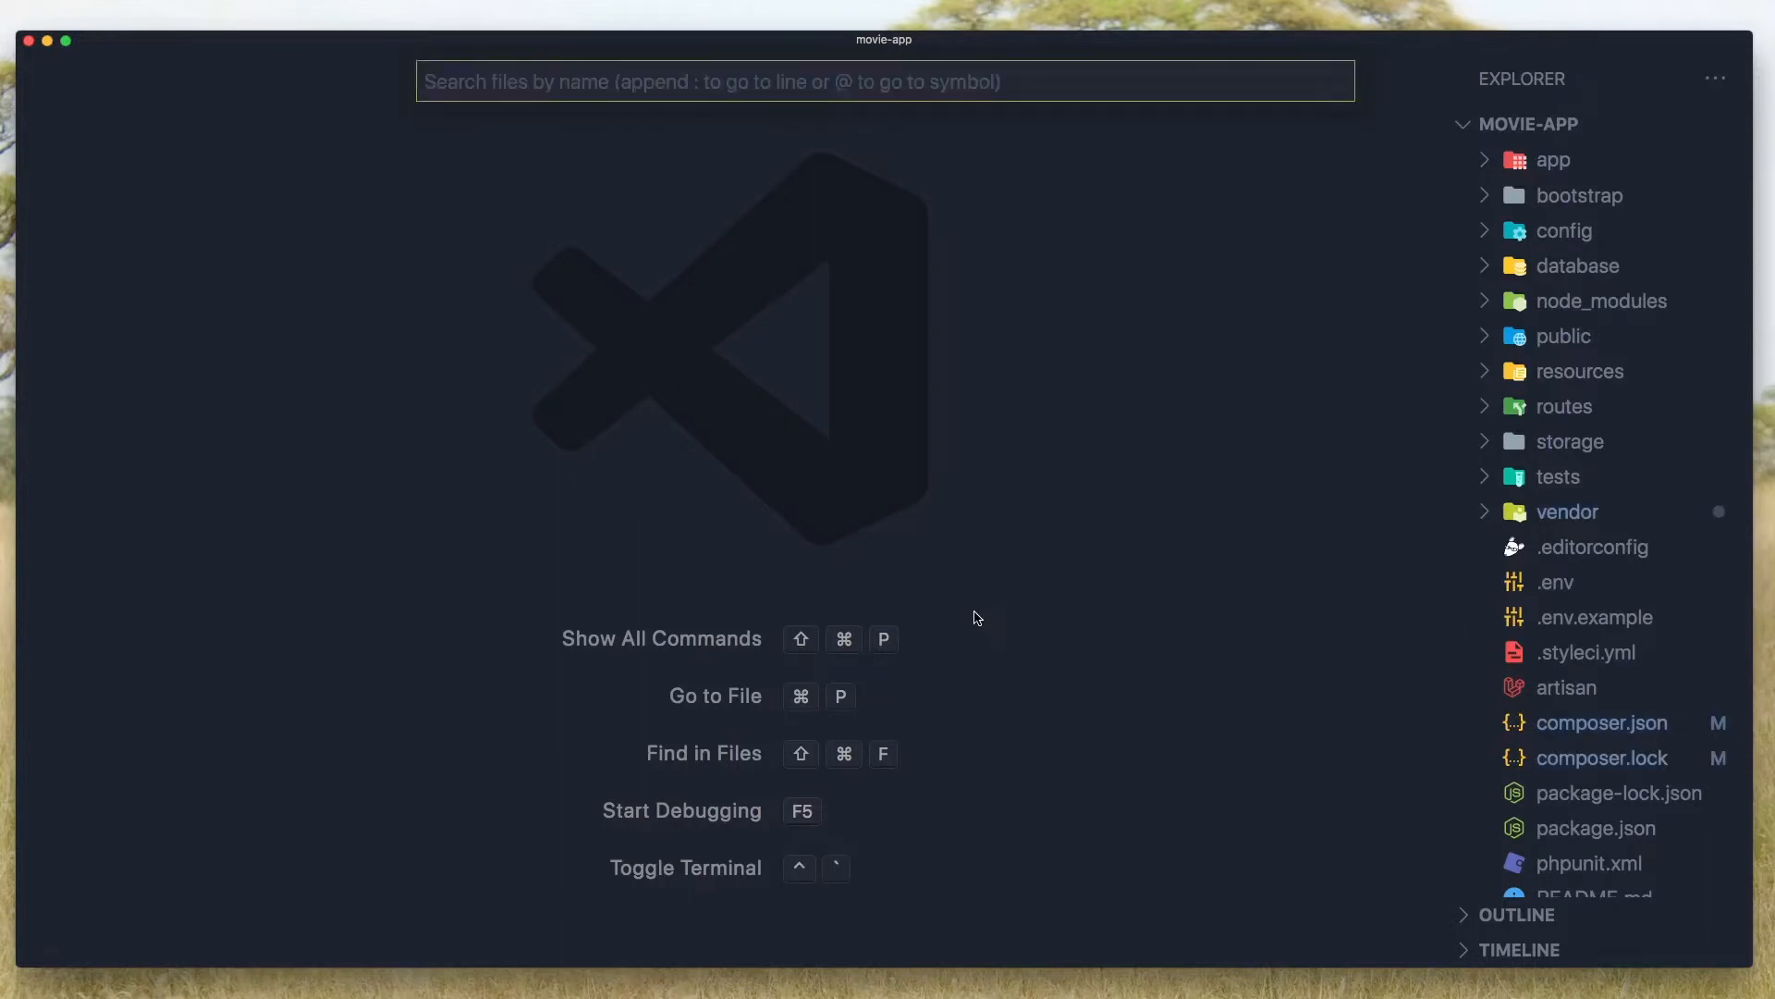
{"action": "type", "text": "app."}
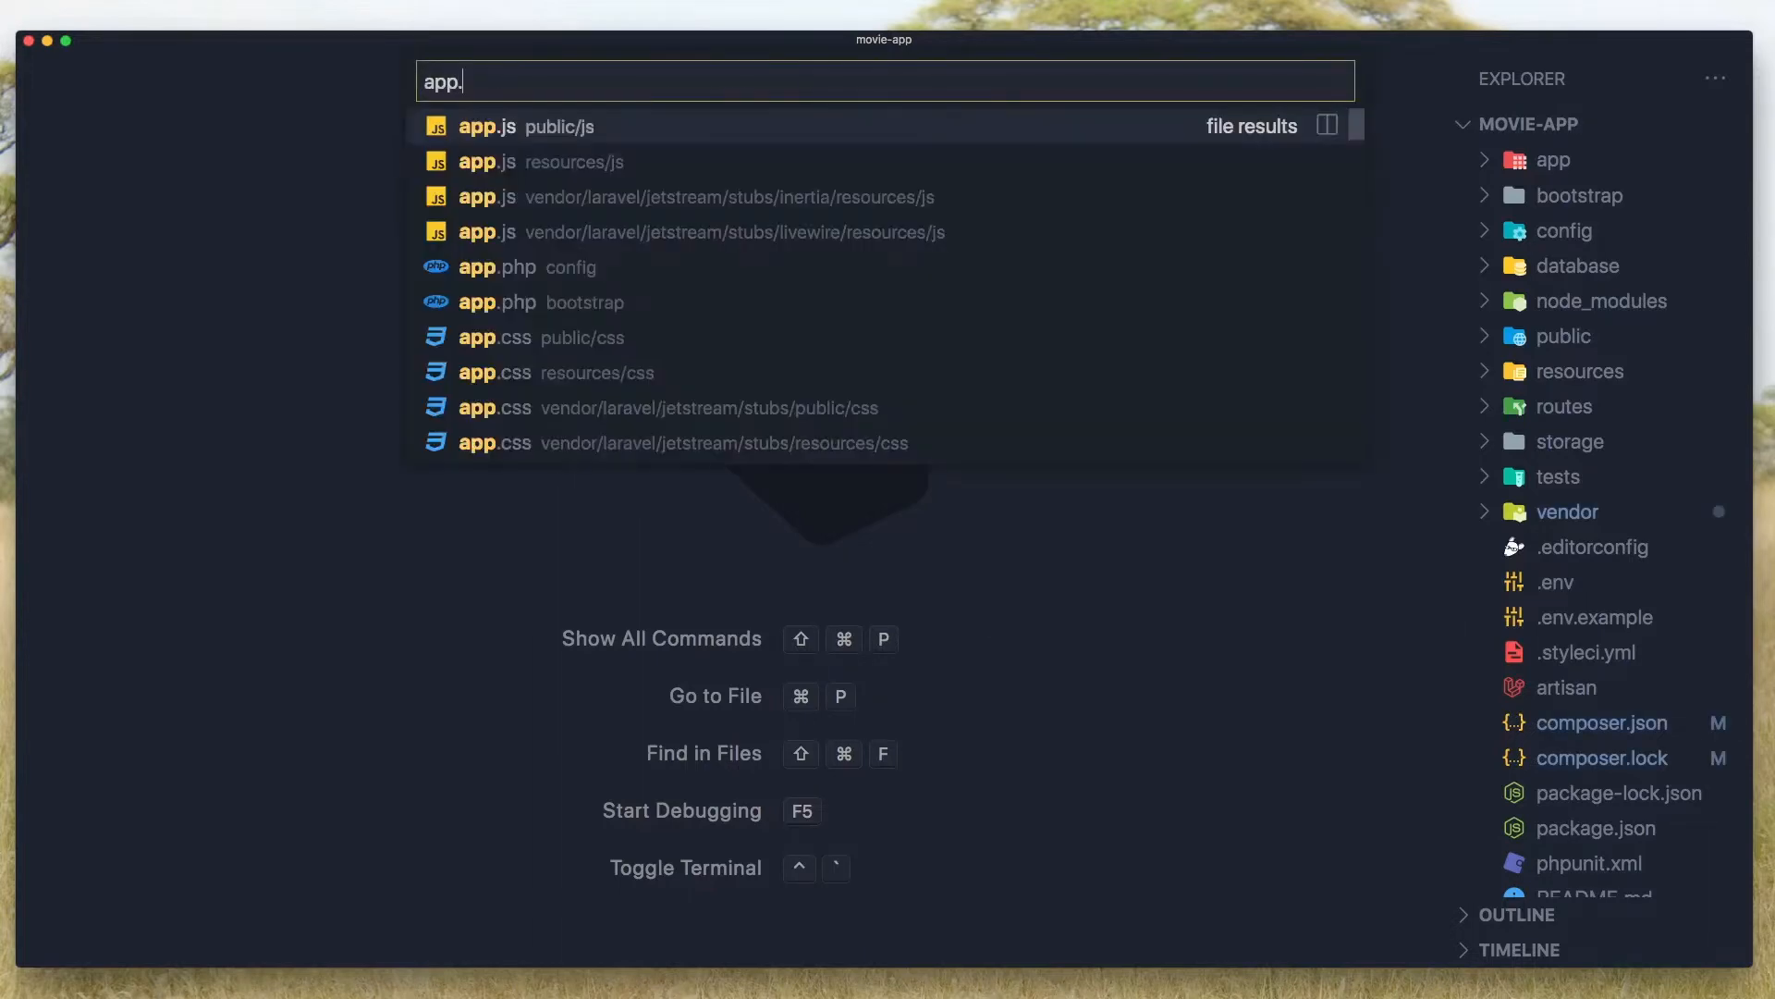
{"action": "type", "text": "php"}
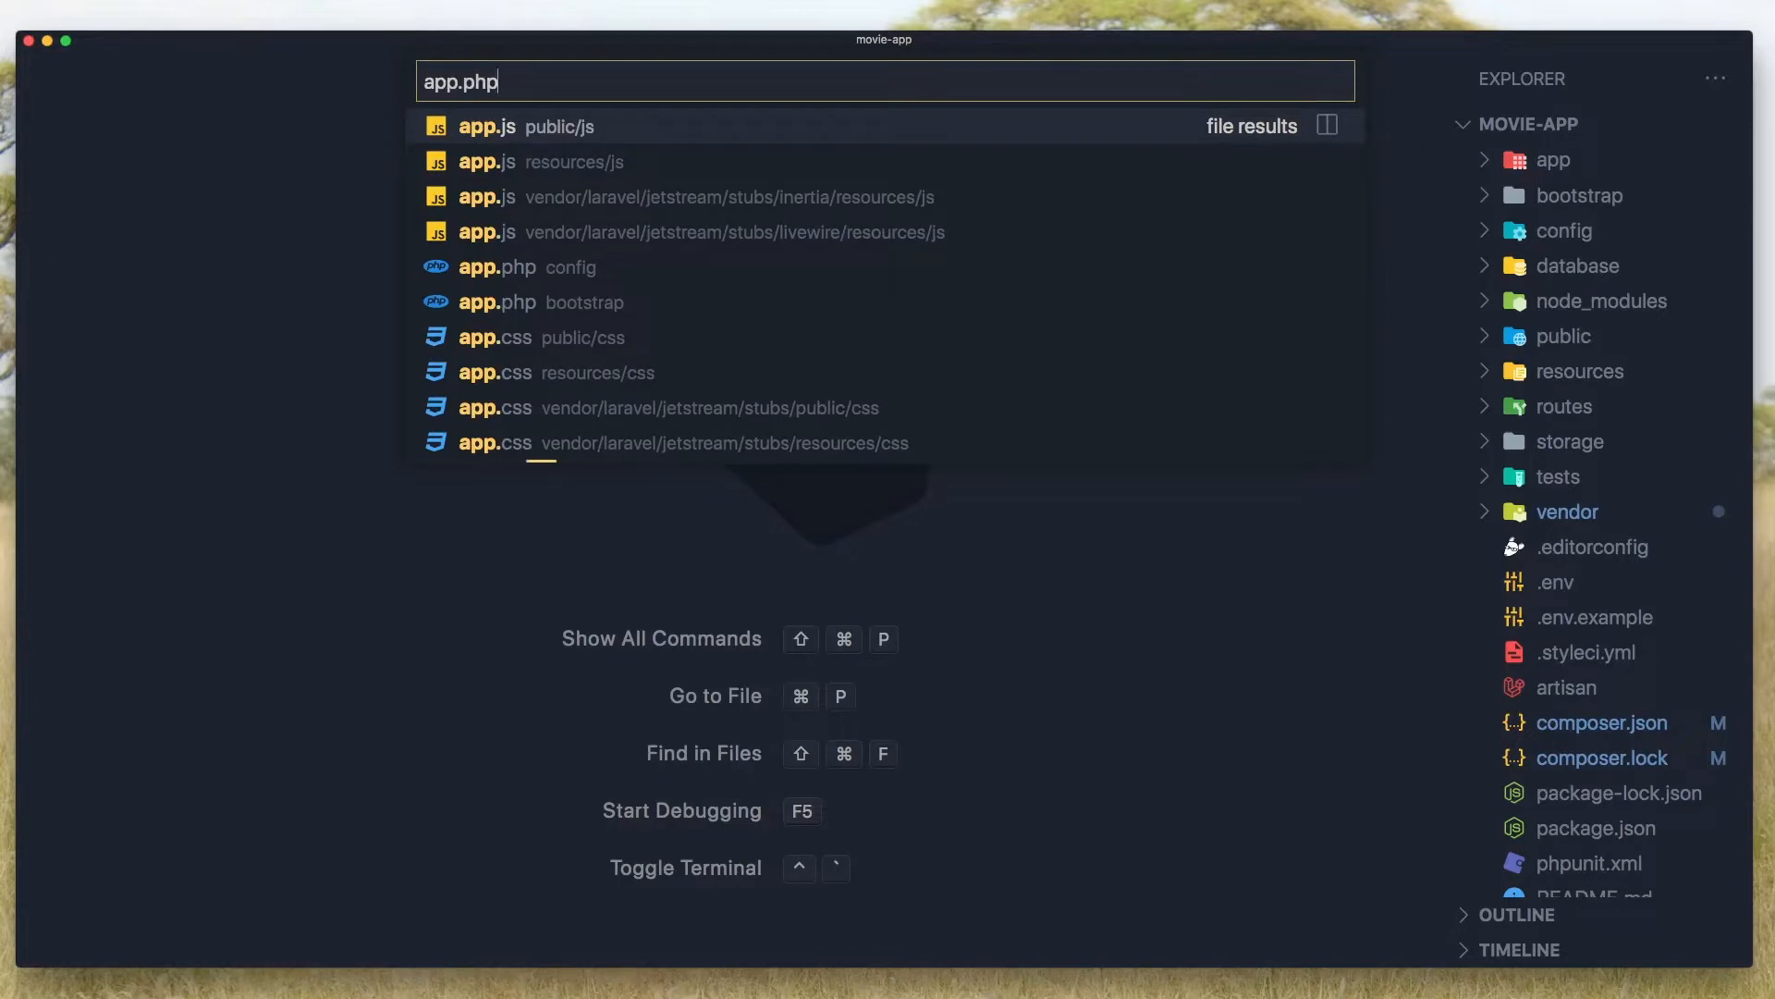
{"action": "left_click", "coordinate": [494, 267]}
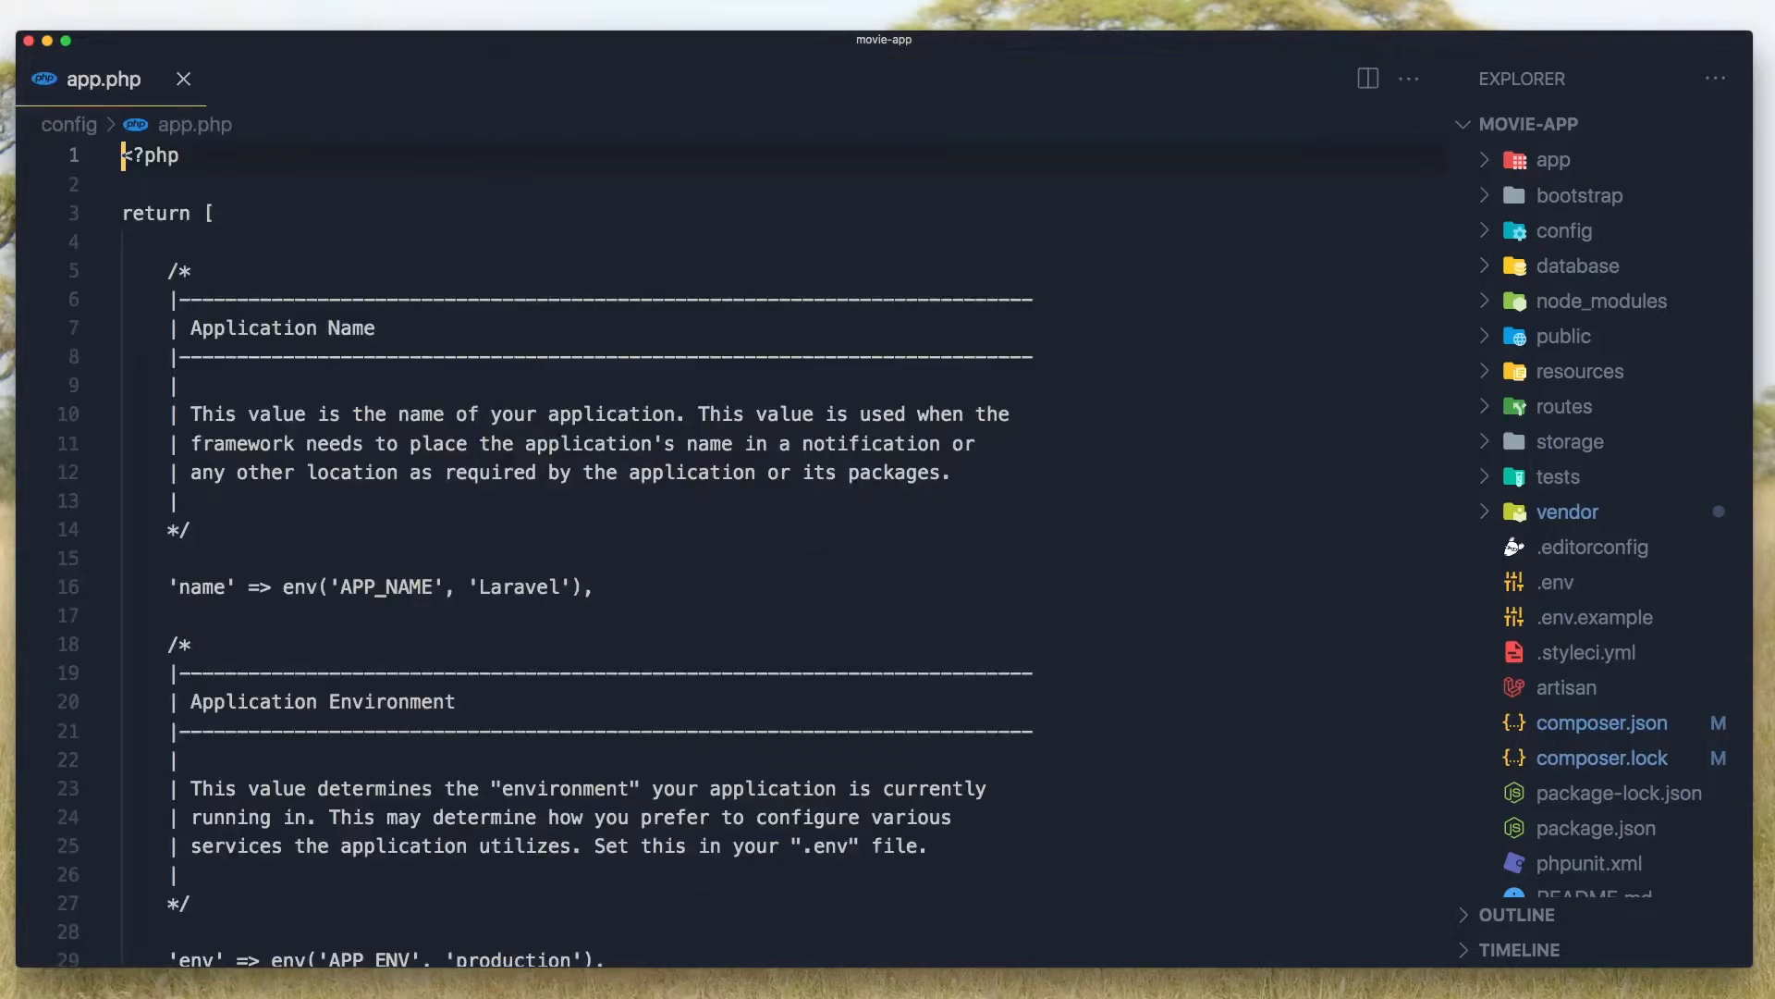
{"action": "left_click", "coordinate": [1564, 230]}
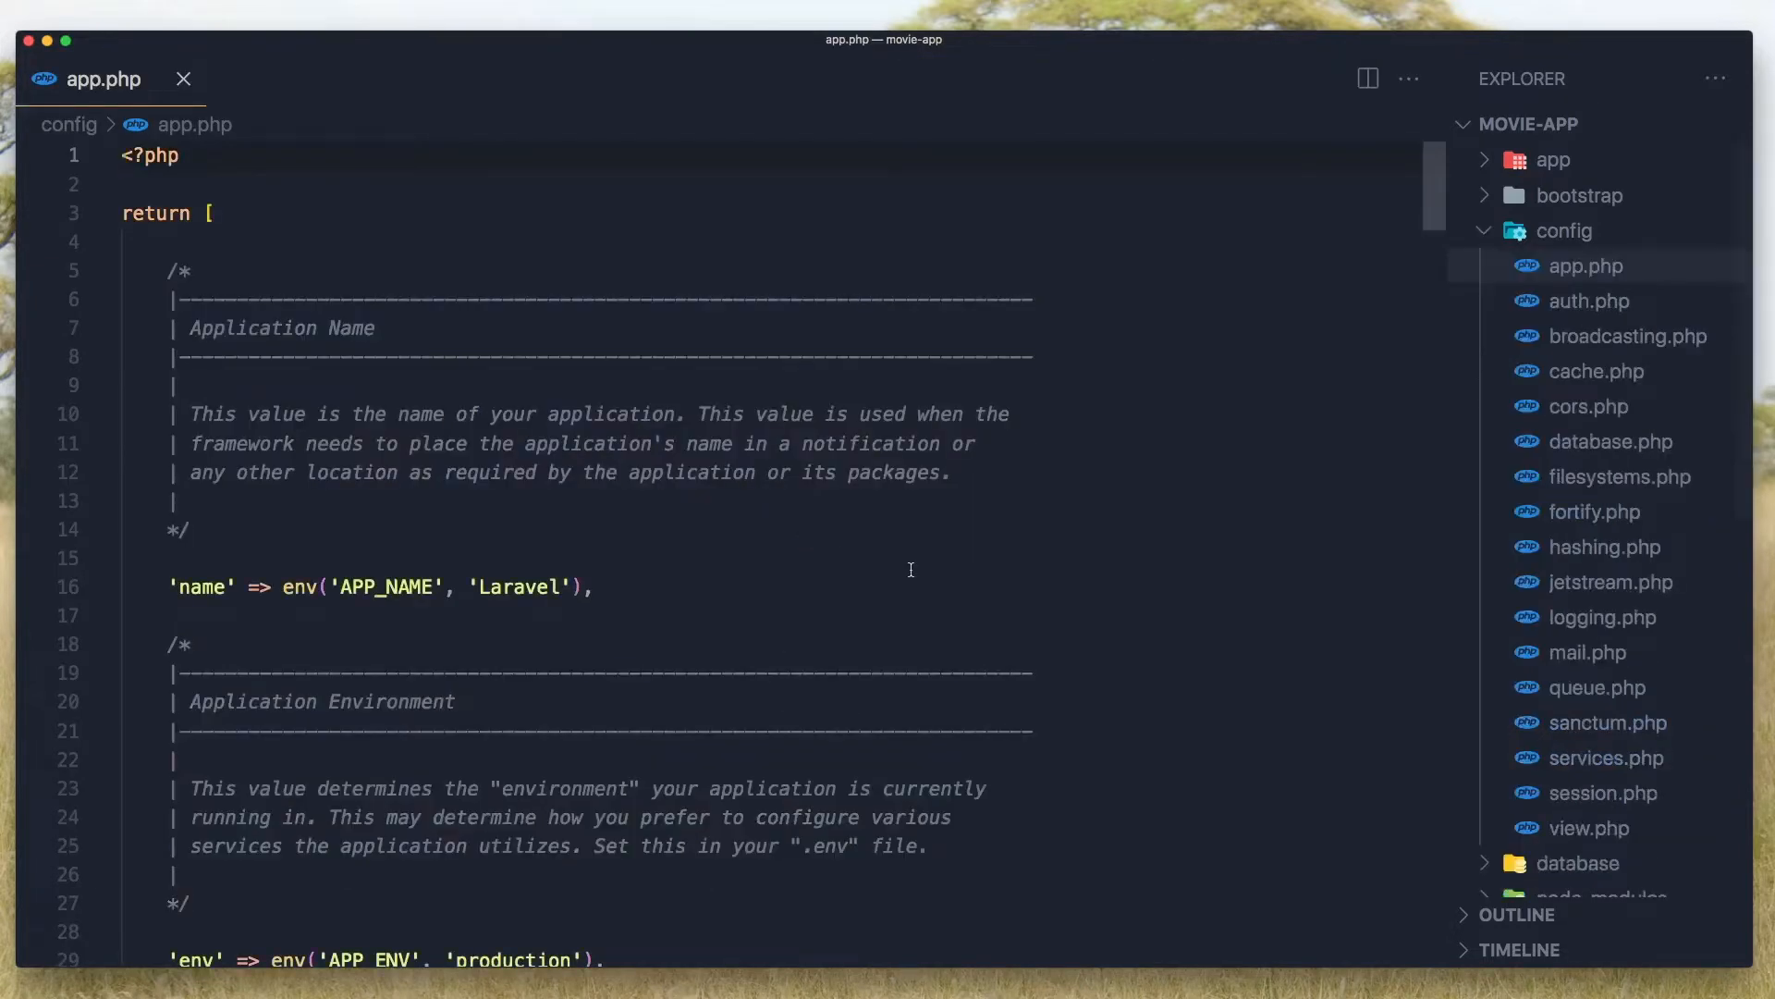
{"action": "scroll", "scroll_direction": "down", "scroll_amount": 3}
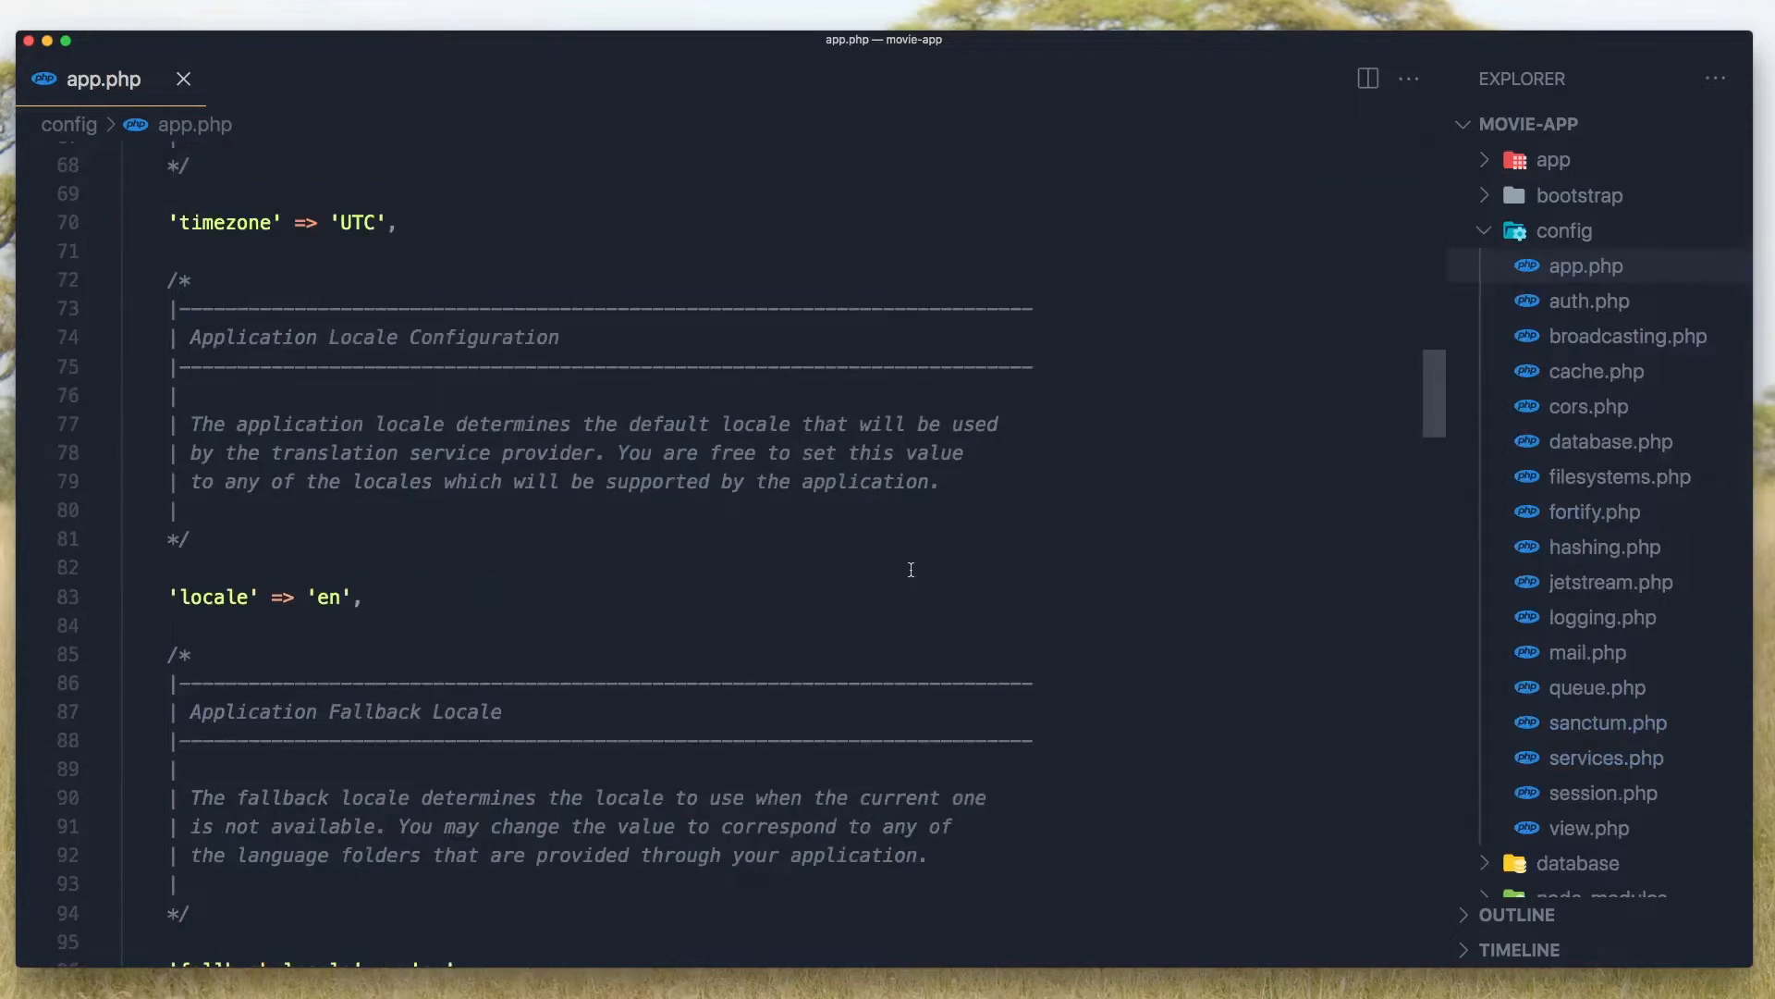
{"action": "scroll", "scroll_direction": "down", "scroll_amount": 3}
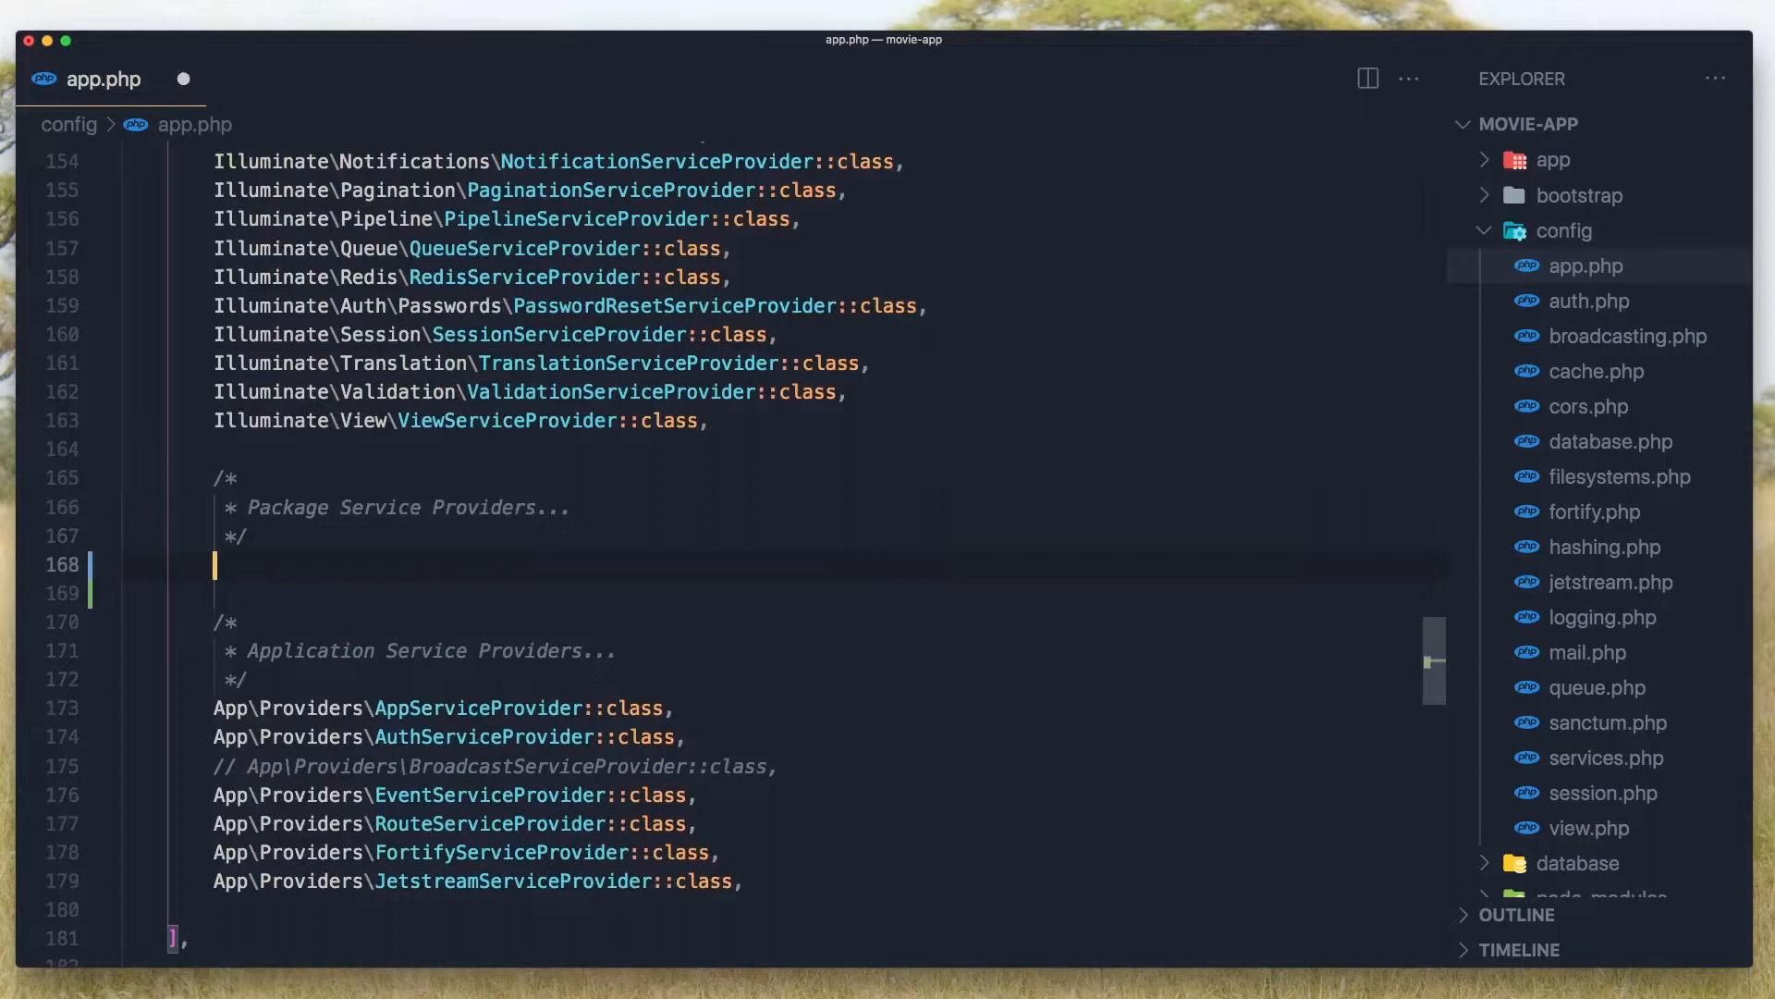
{"action": "type", "text": "Spatie\\Permission\\PermissionServiceProvider::class,"}
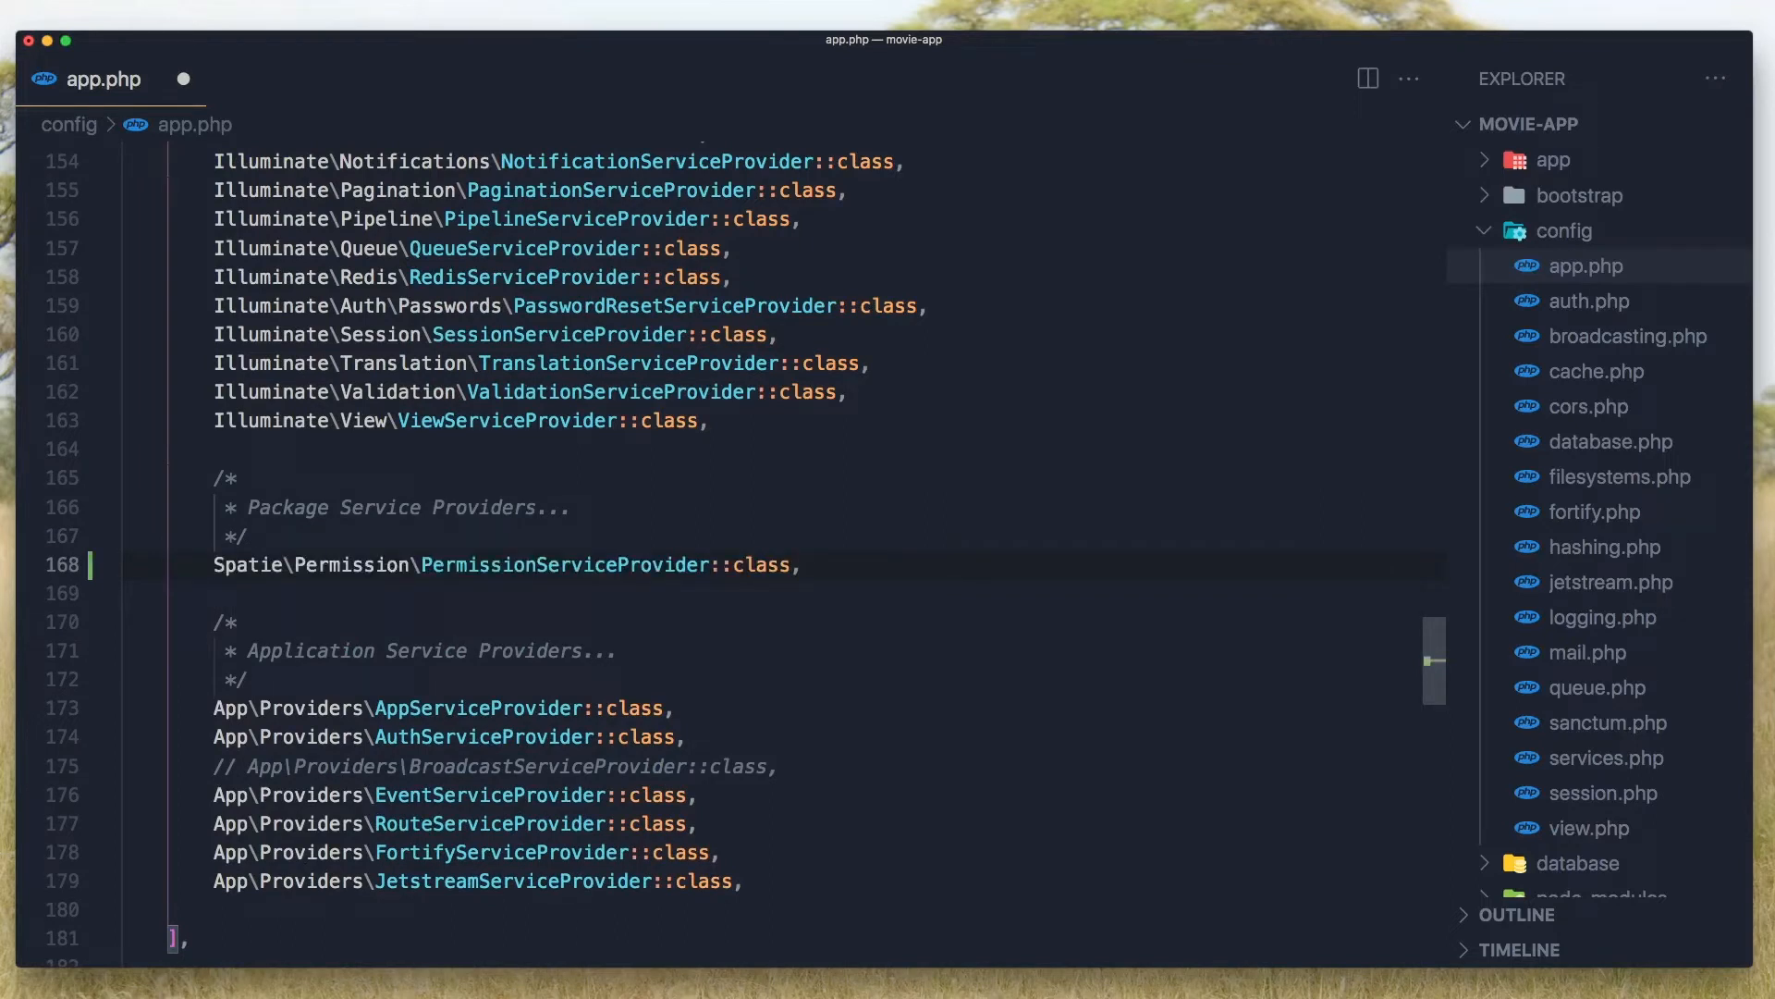
{"action": "left_click", "coordinate": [798, 564]}
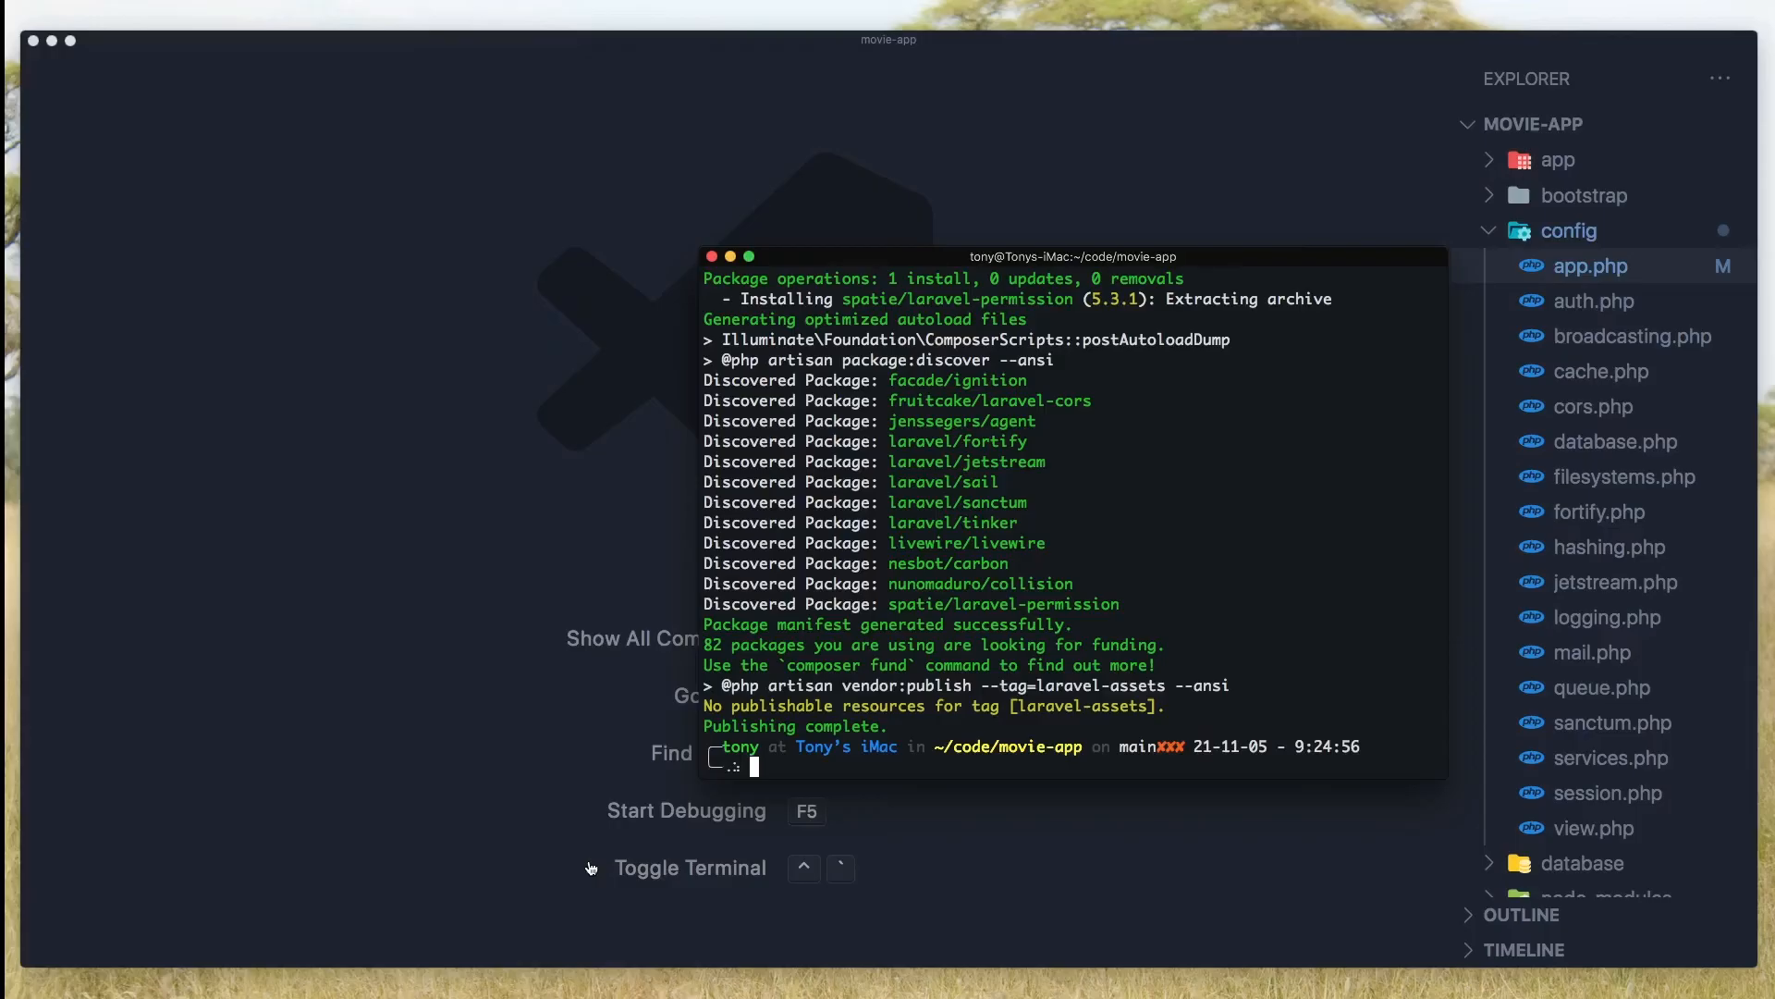
Run php artisan vendor:publish for the Spatie provider to publish config and migrations
{"action": "type", "text": "php artisan vendor:publish --provider=\"Spa"}
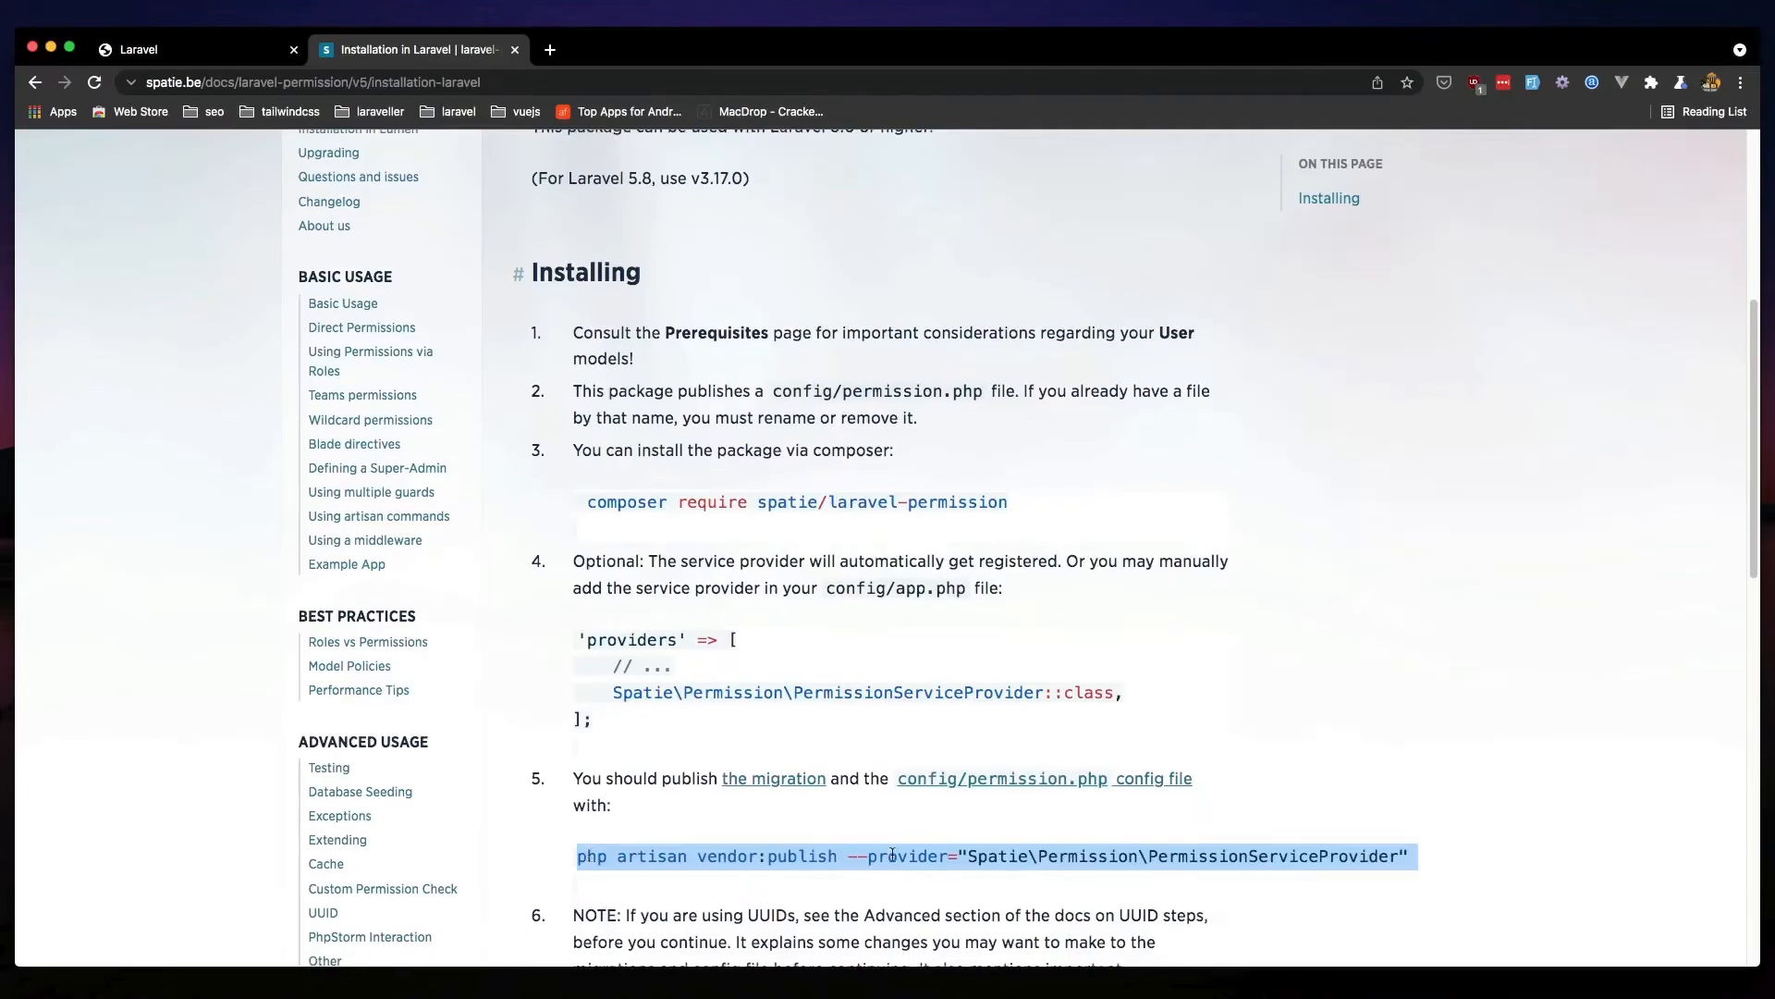
{"action": "scroll", "scroll_direction": "down", "scroll_amount": 3}
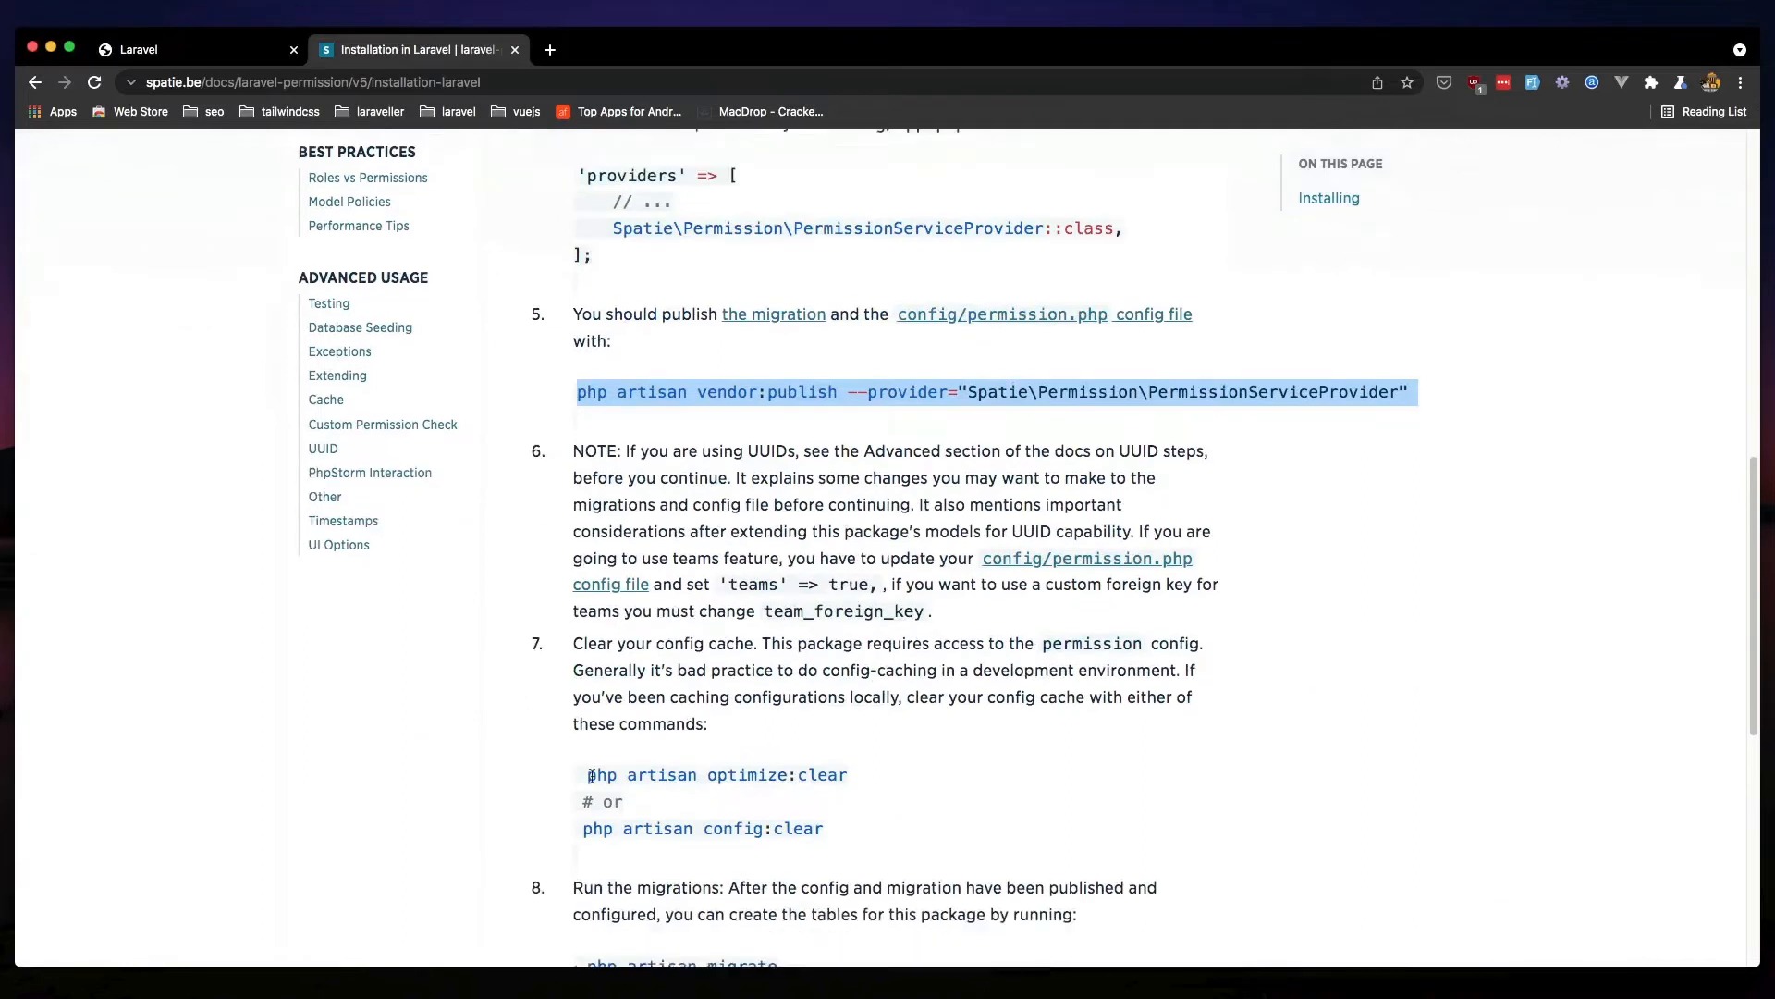
{"action": "triple_click", "coordinate": [715, 775]}
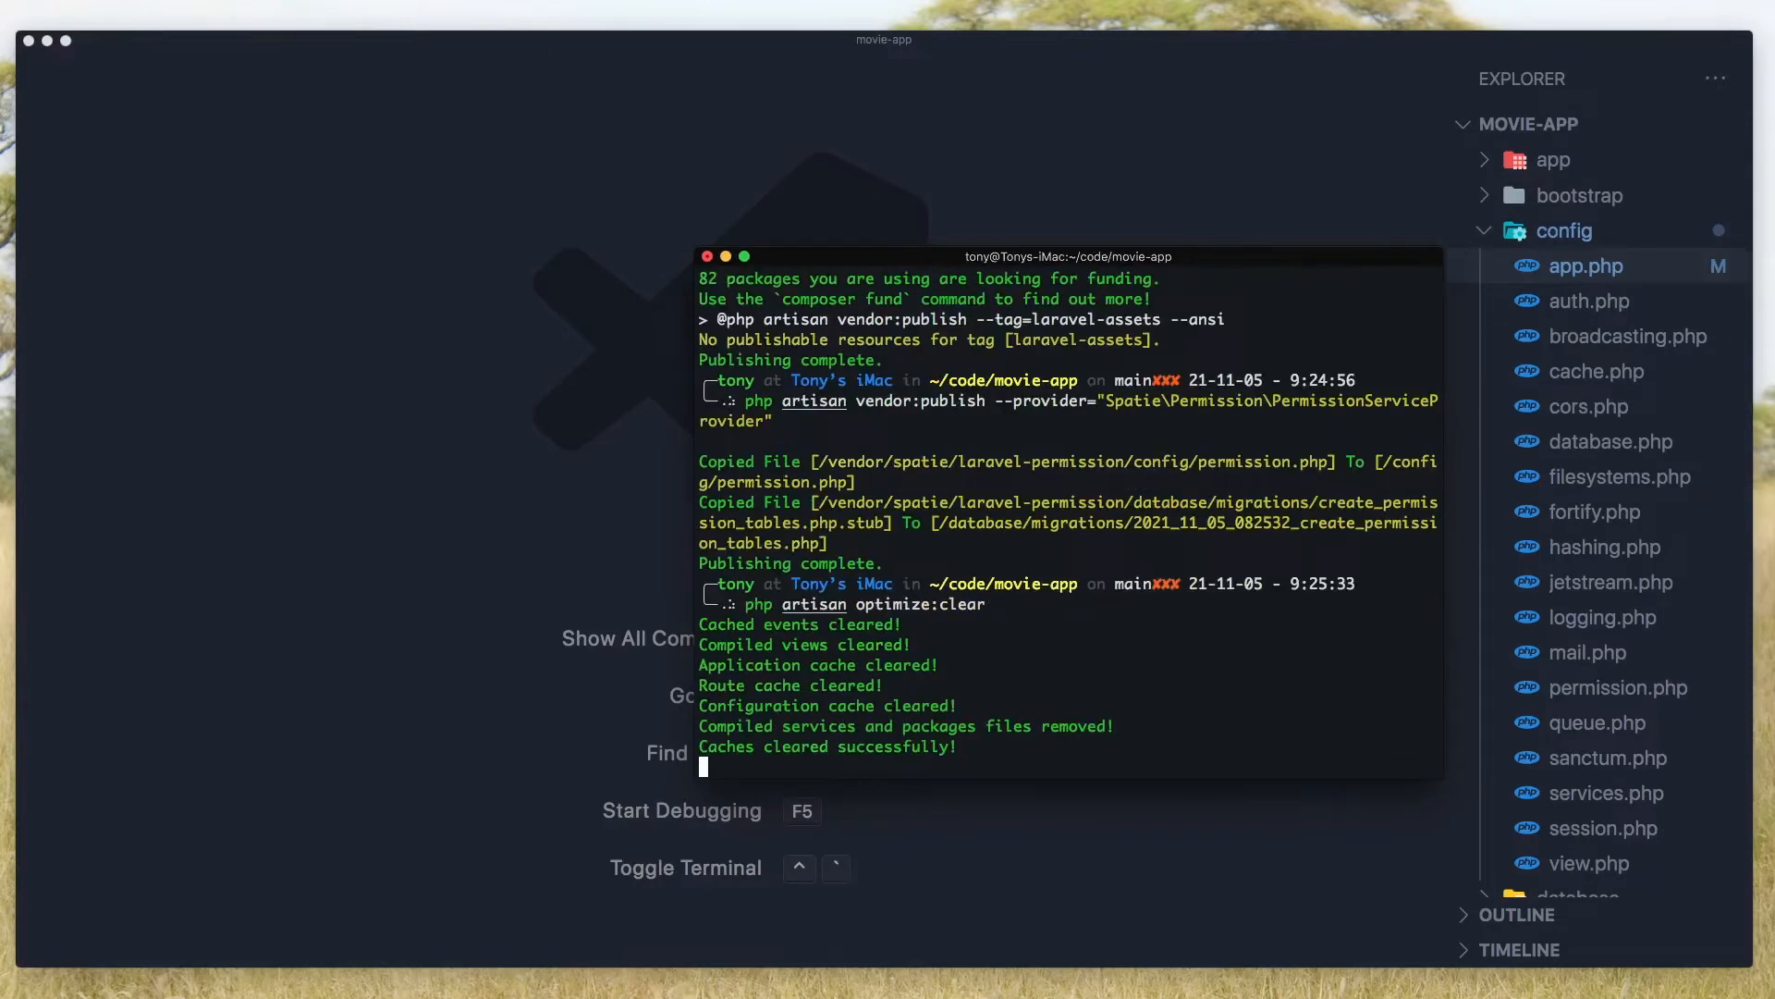
Clear the terminal and rebuild the database with php artisan migrate:fresh
{"action": "type", "text": "clear"}
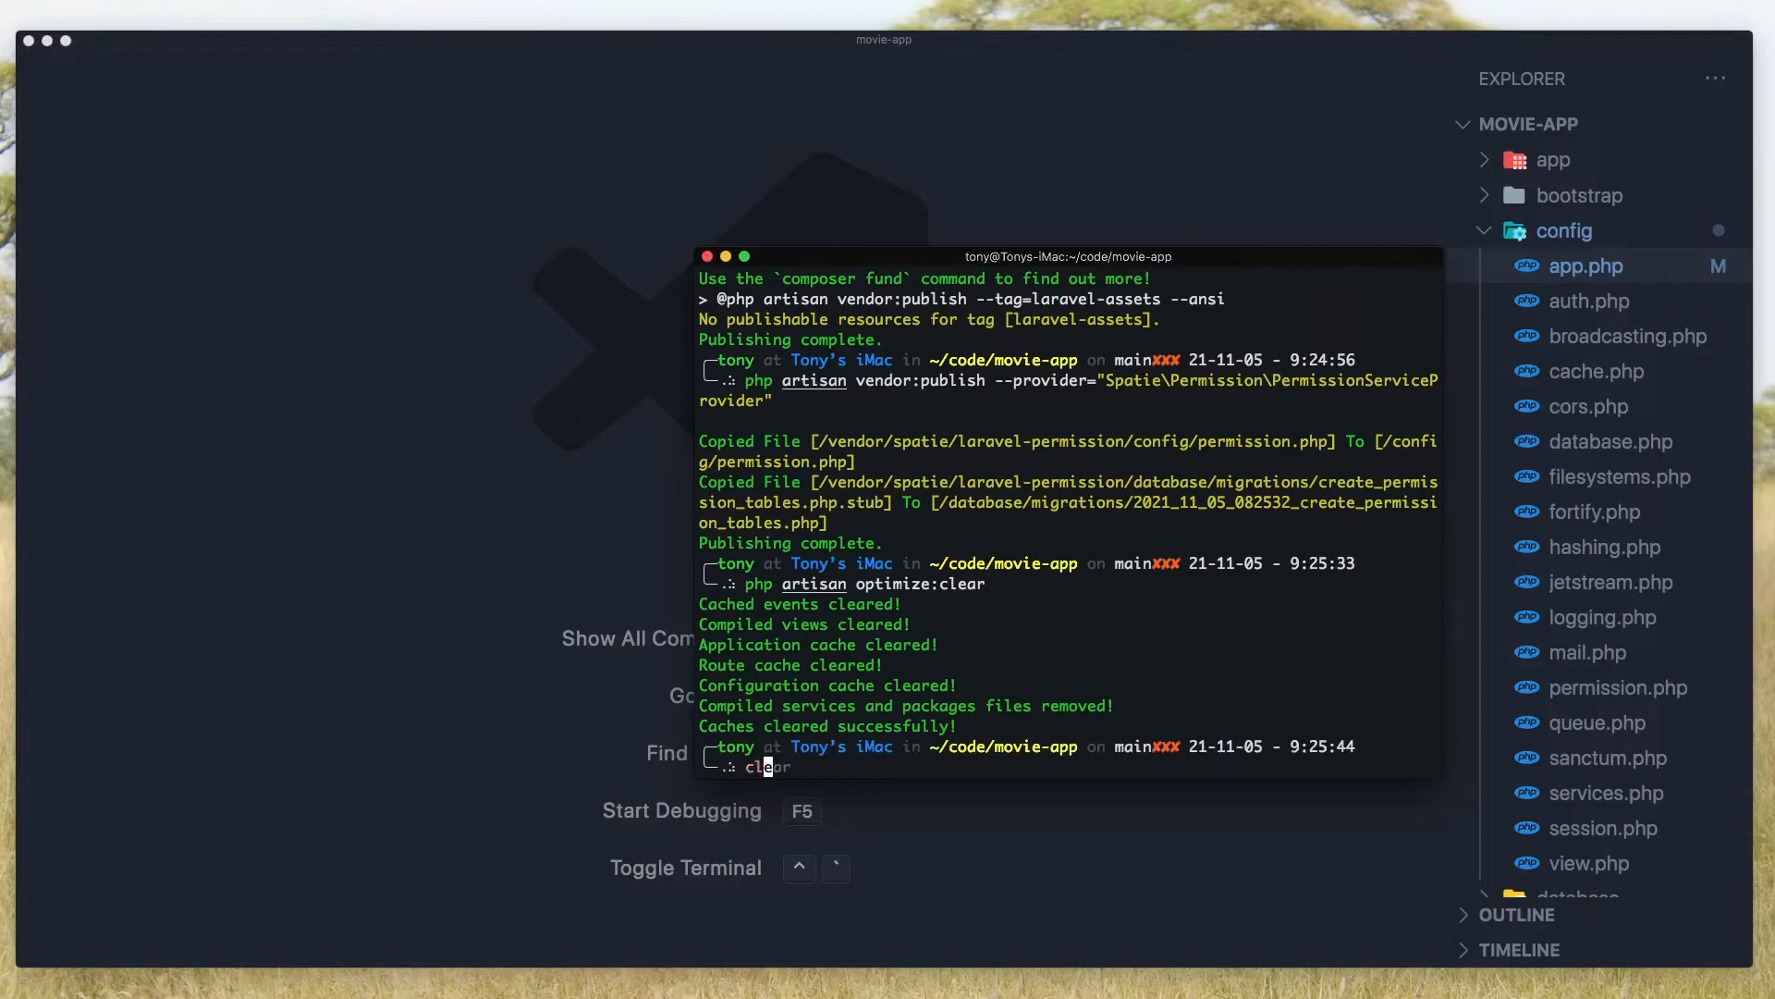
{"action": "key", "text": "Return"}
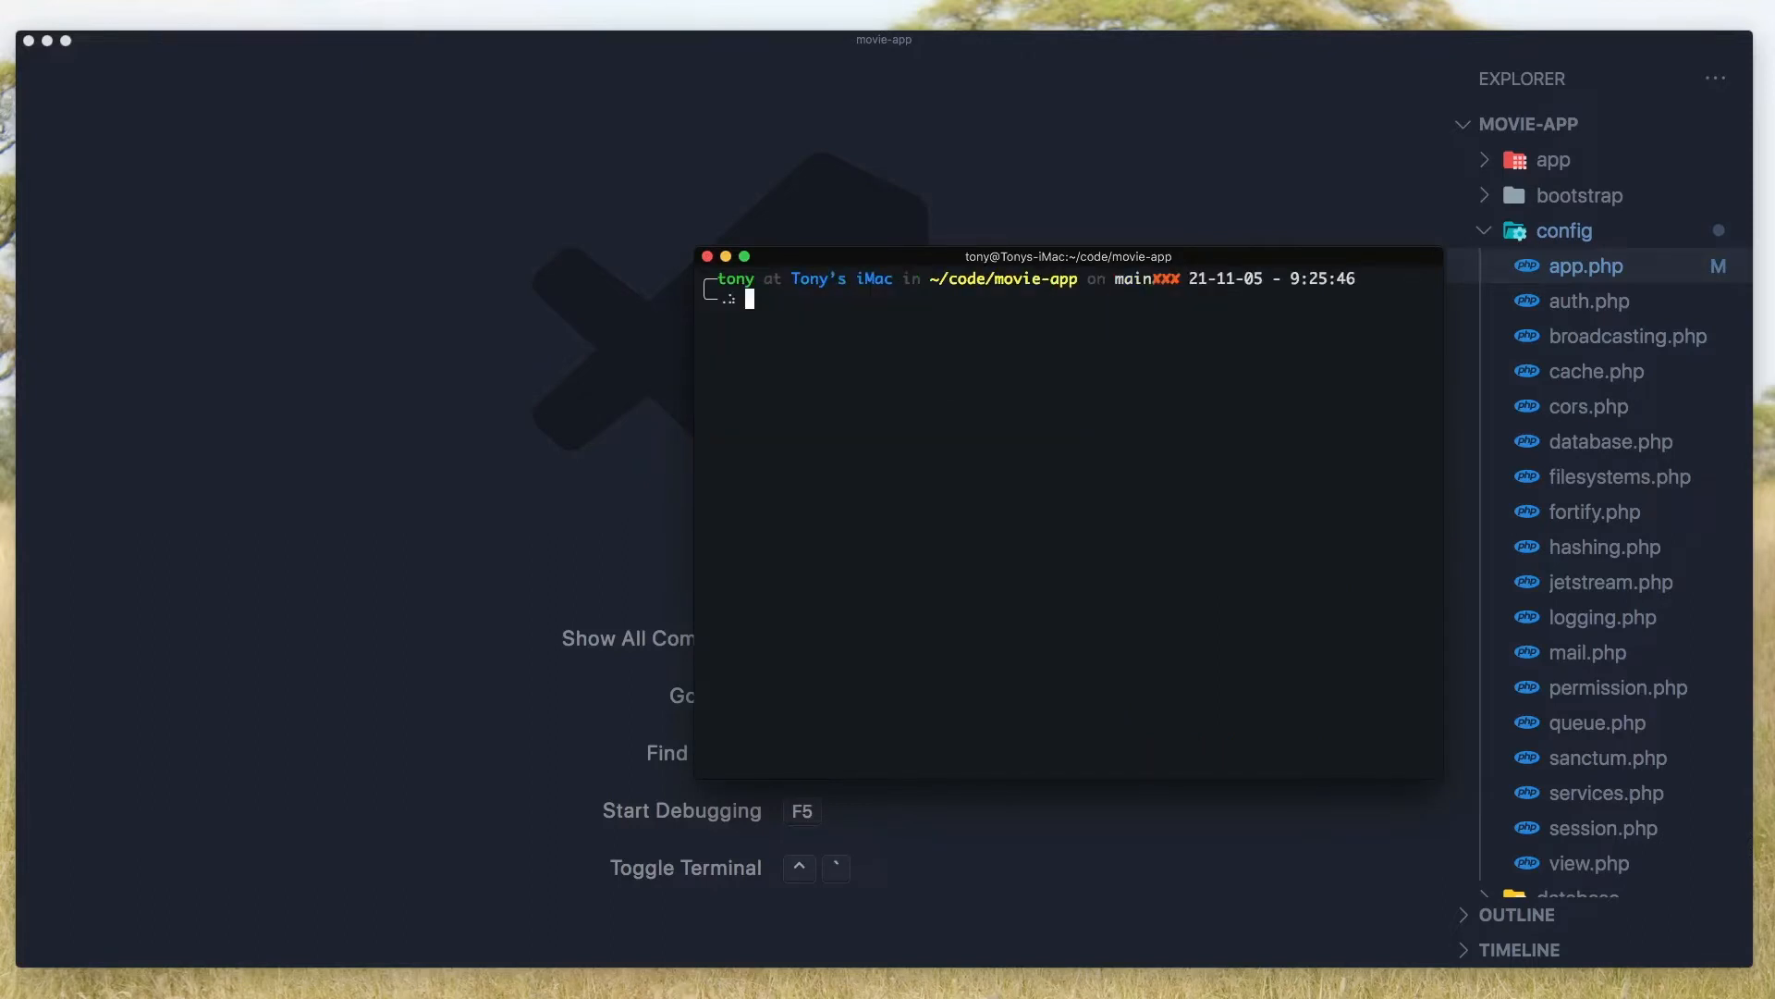
{"action": "type", "text": "a migrate:fresh"}
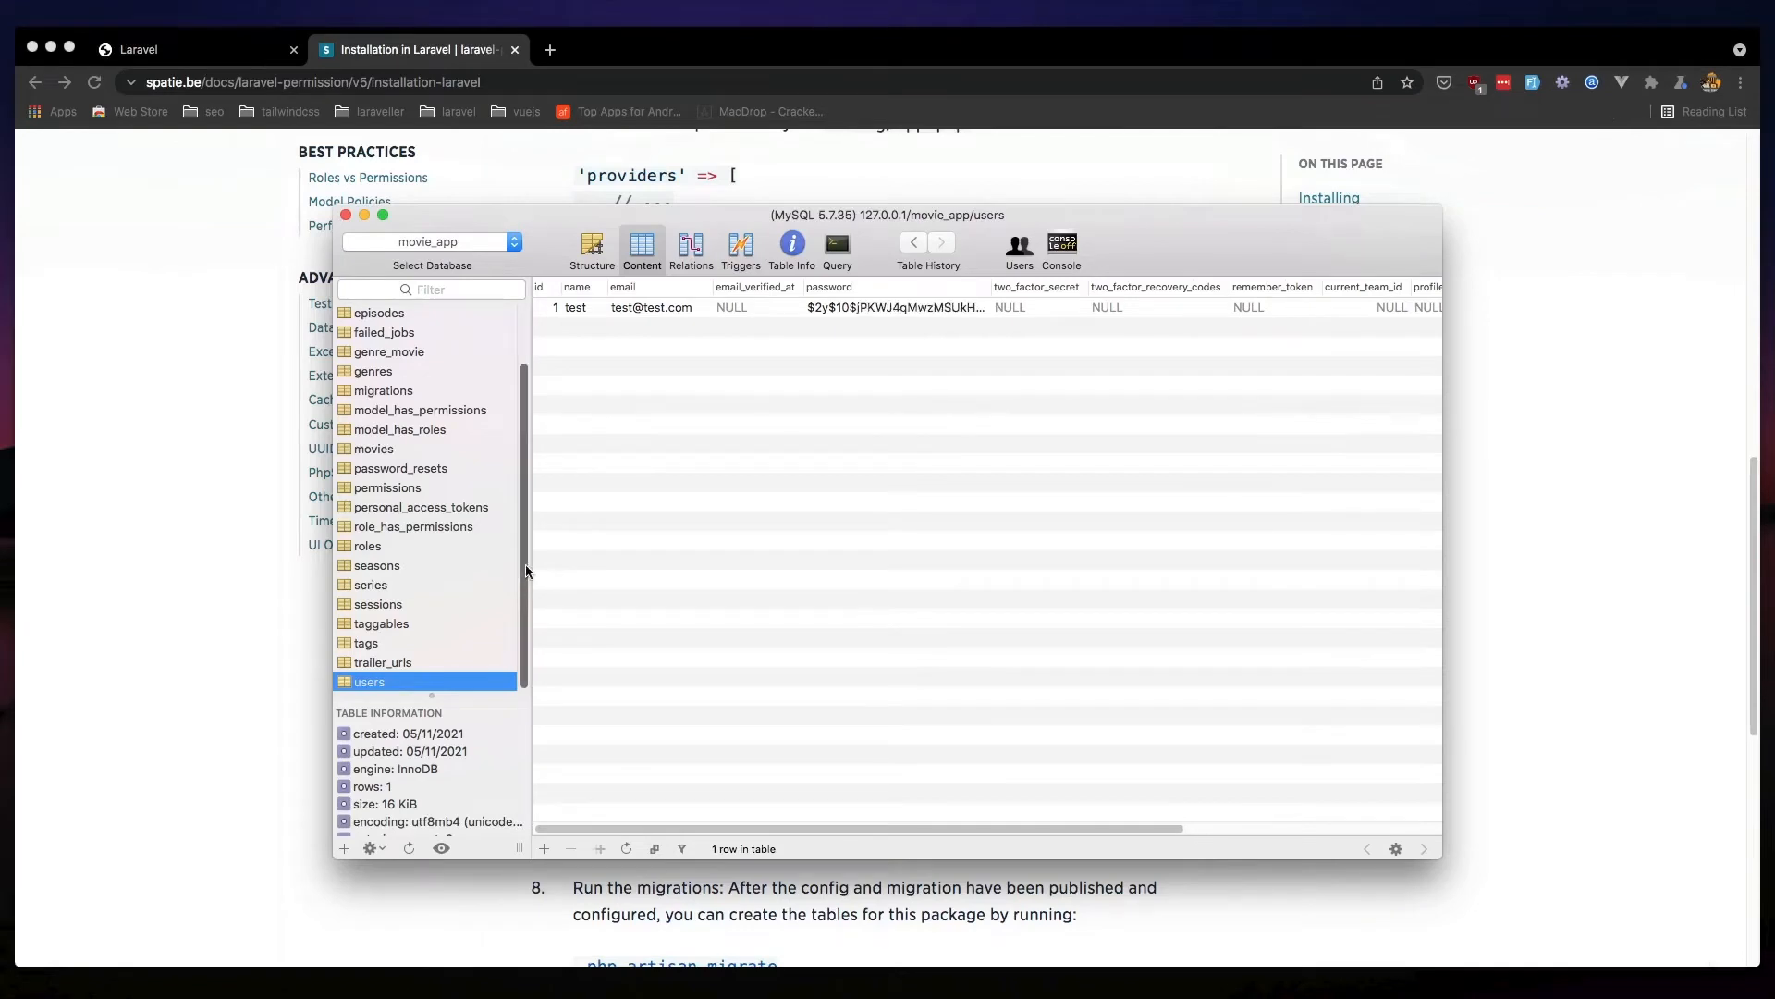
{"action": "mouse_move", "coordinate": [422, 554]}
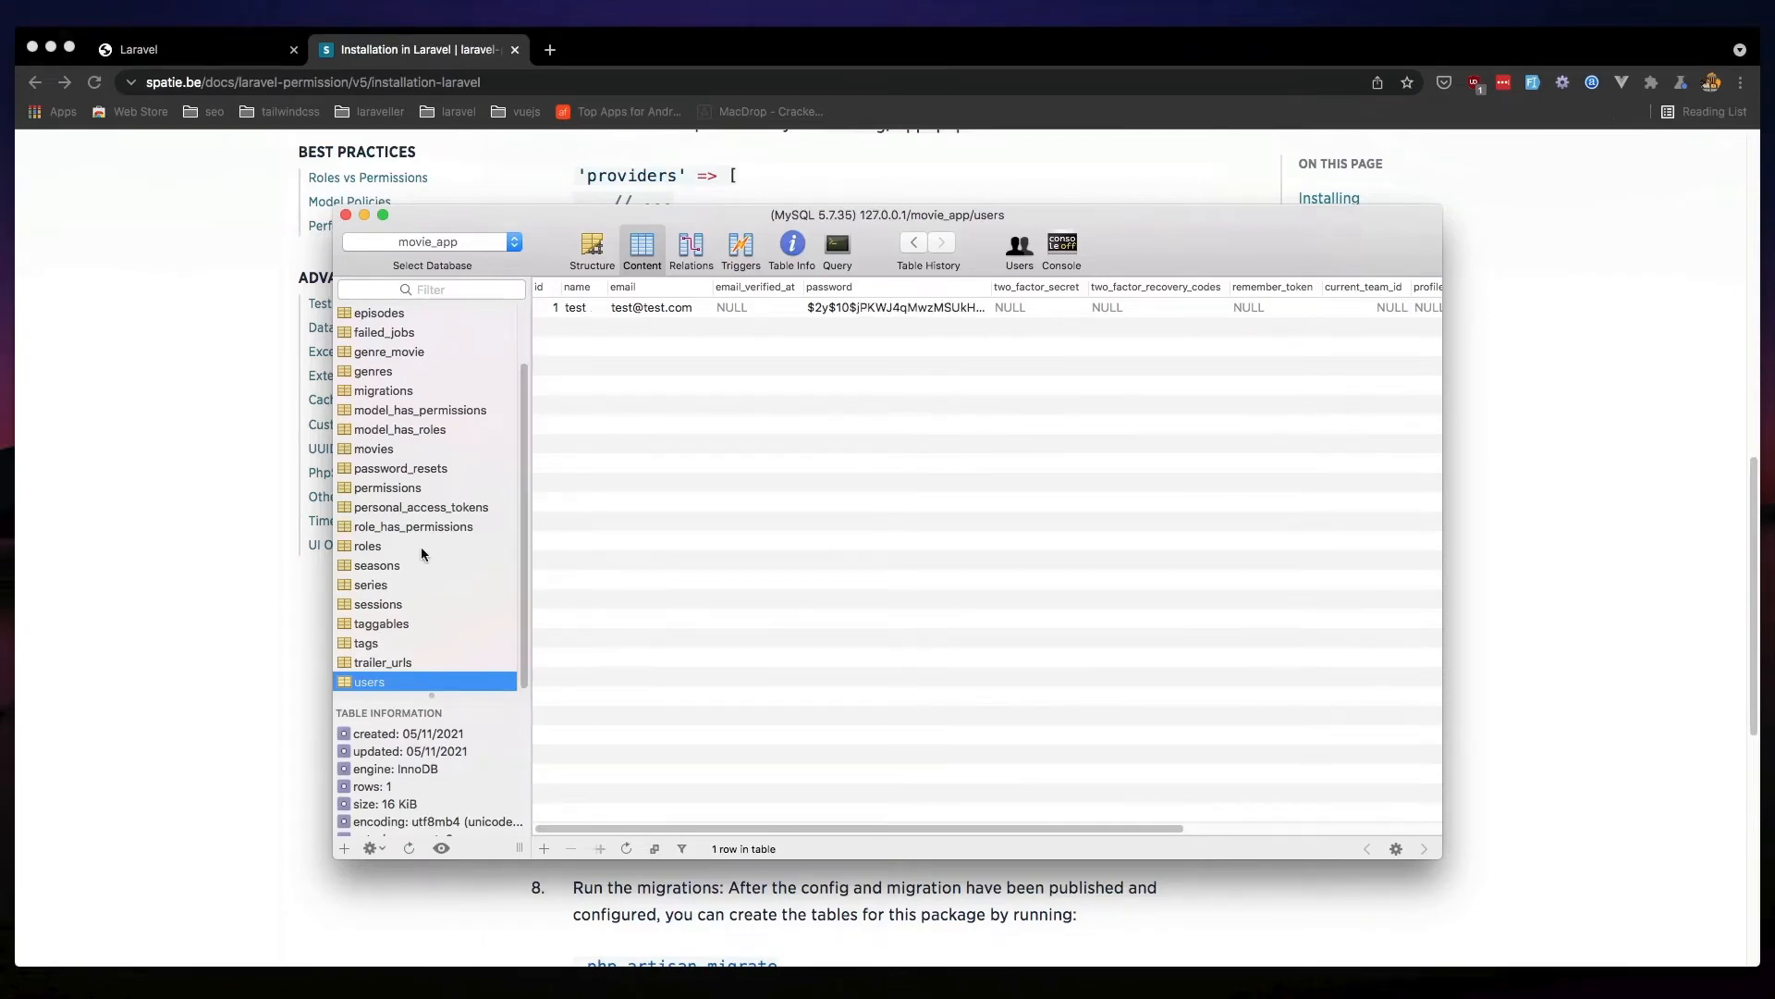
Inspect the empty roles, role_has_permissions, permissions and model_has_roles tables, then hide Sequel Pro
{"action": "left_click", "coordinate": [367, 546]}
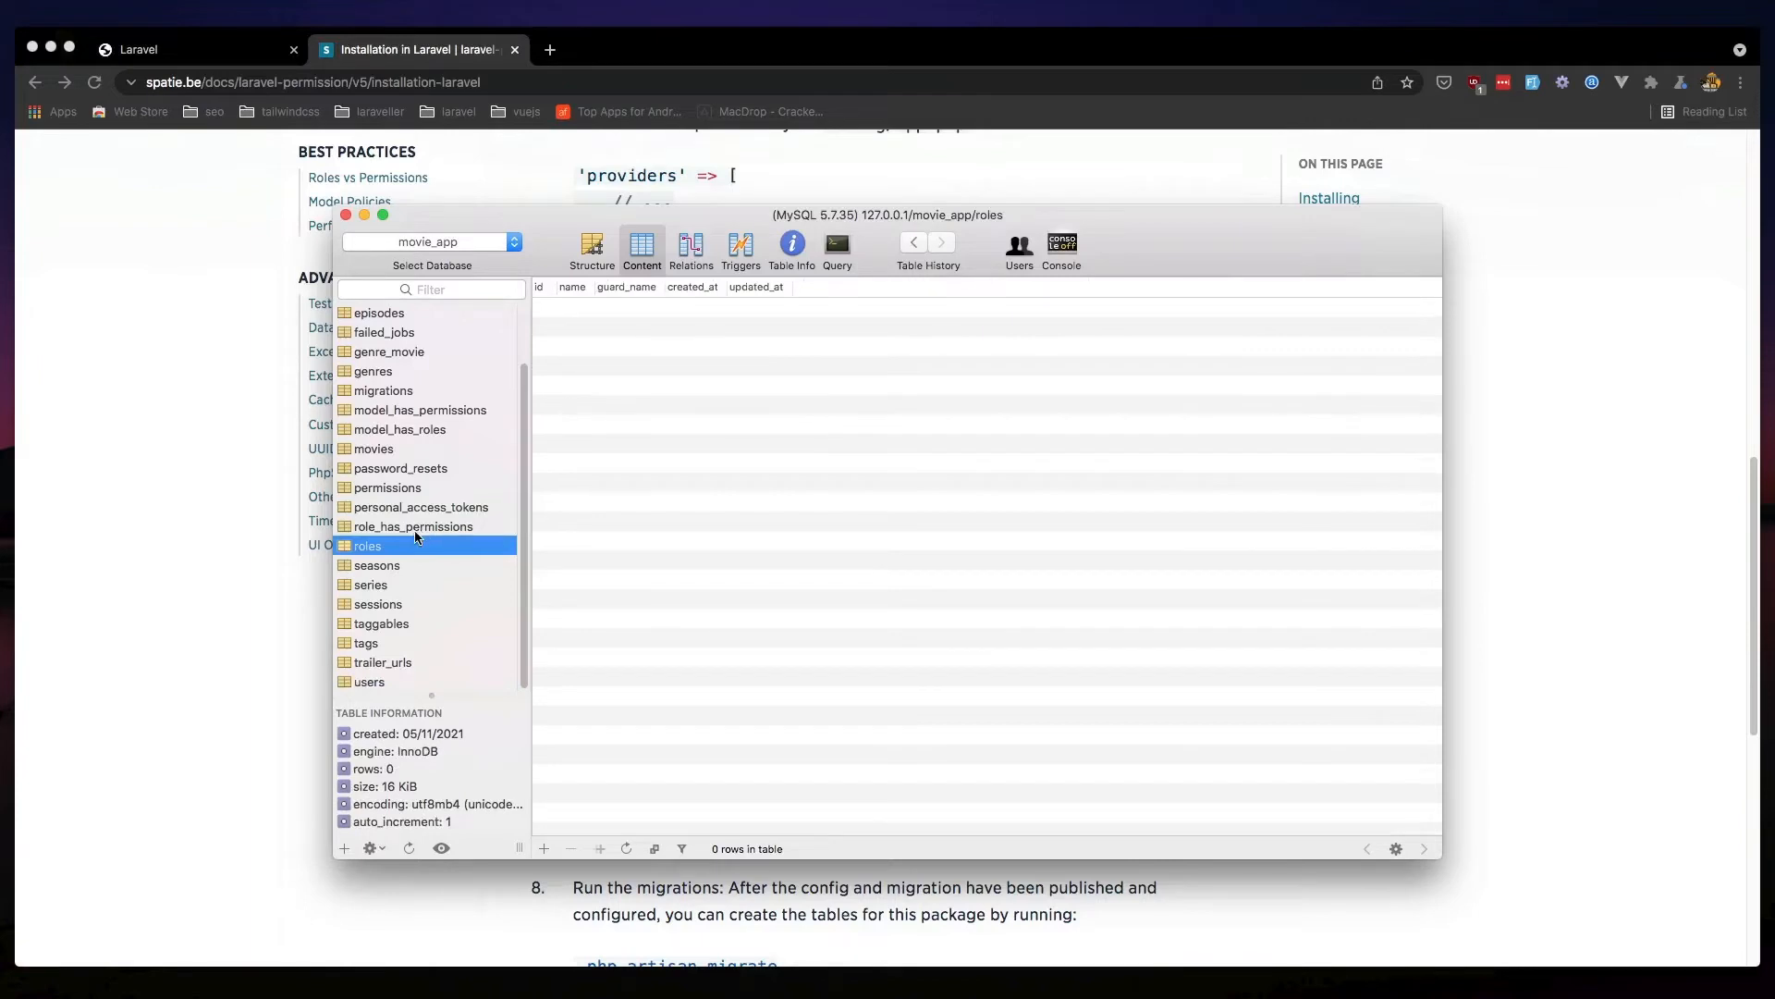
{"action": "left_click", "coordinate": [414, 525]}
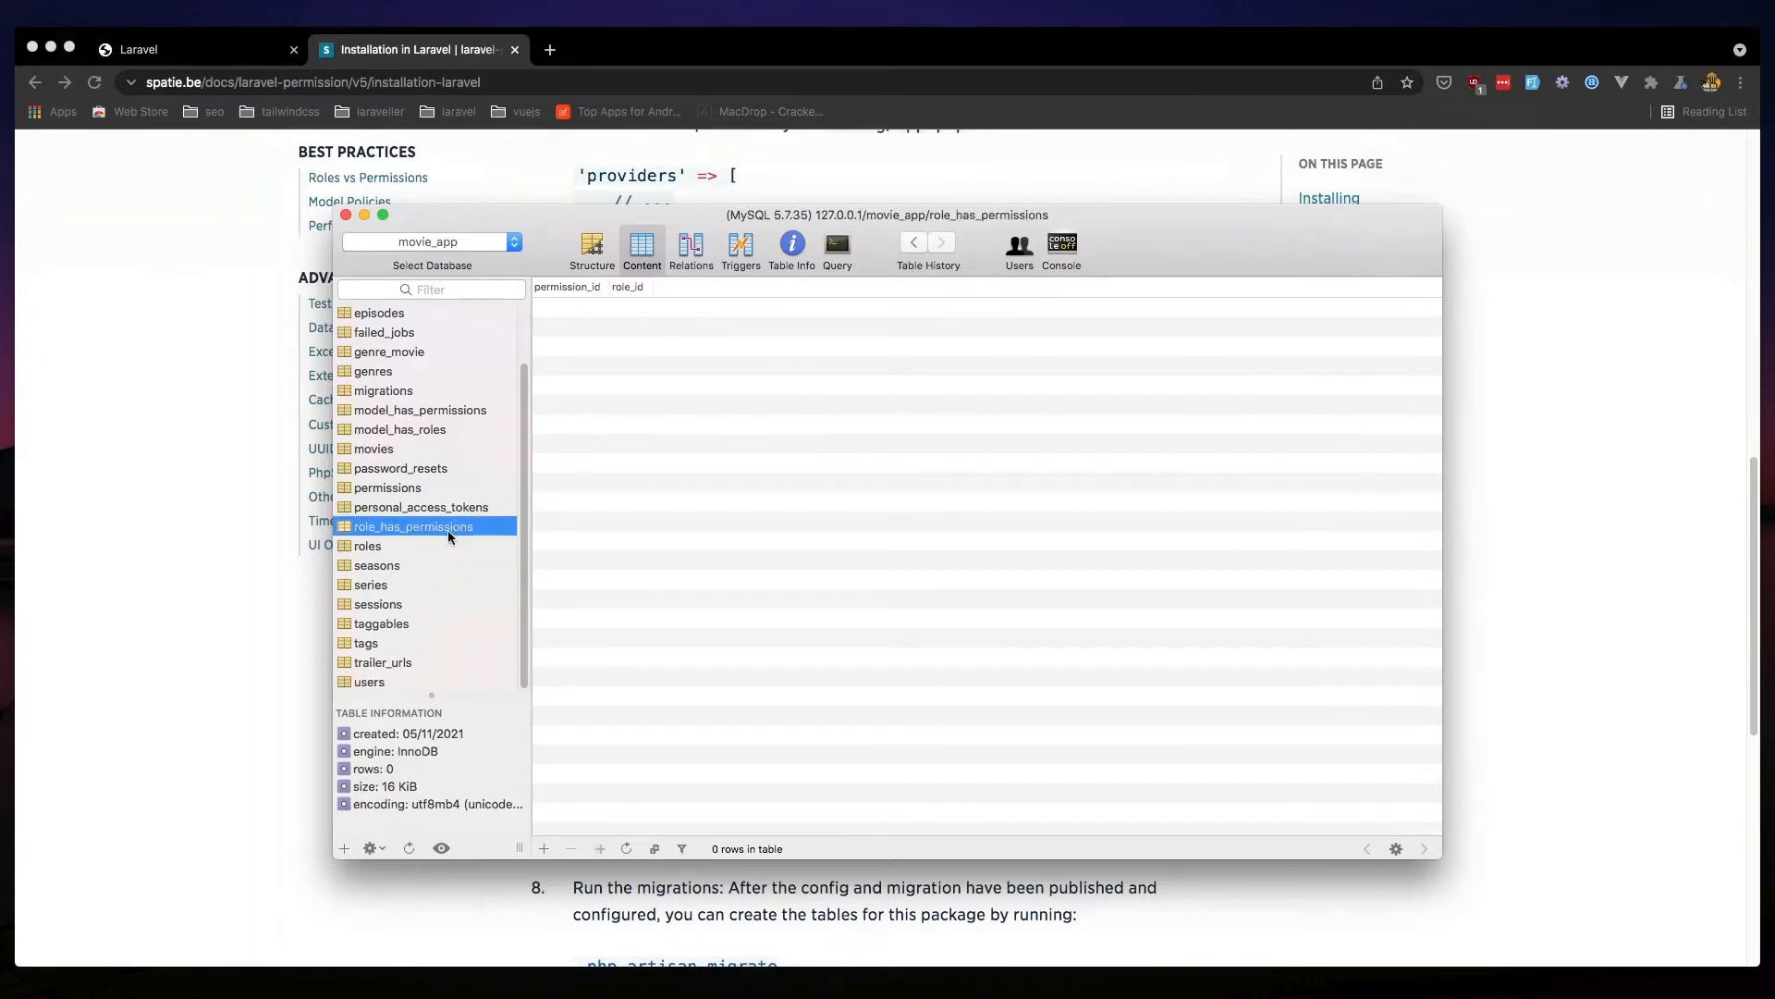
{"action": "left_click", "coordinate": [386, 488]}
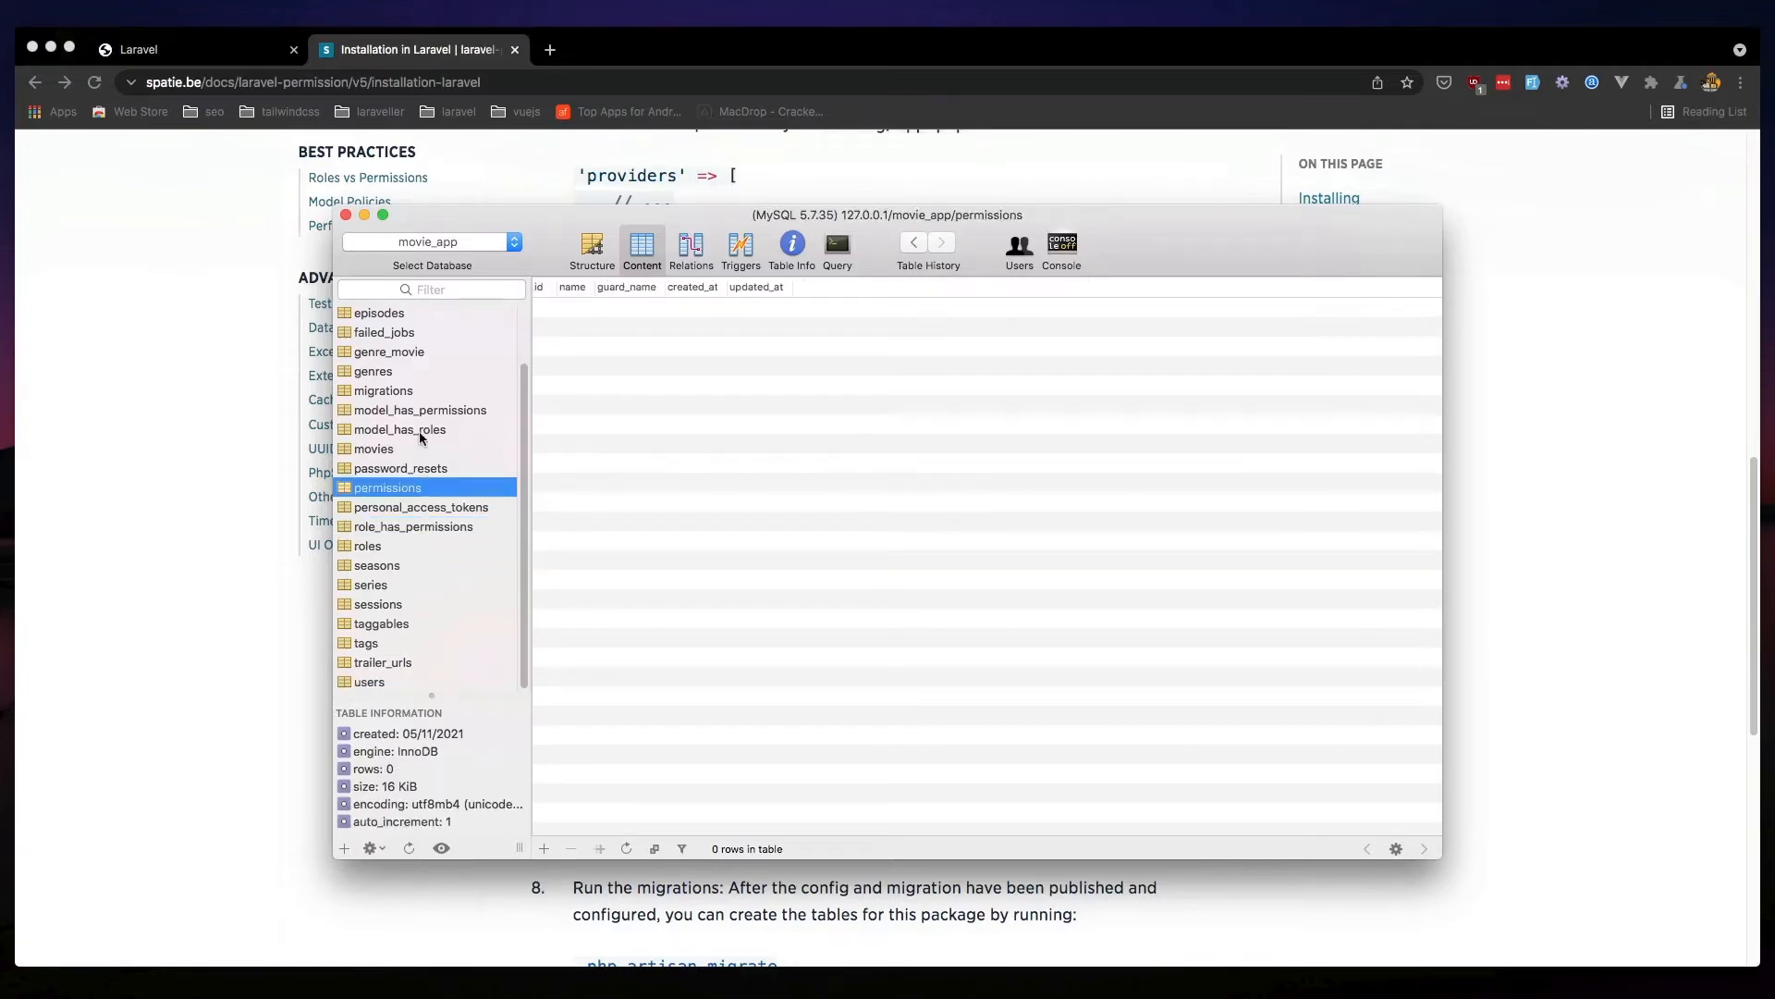
{"action": "left_click", "coordinate": [399, 429]}
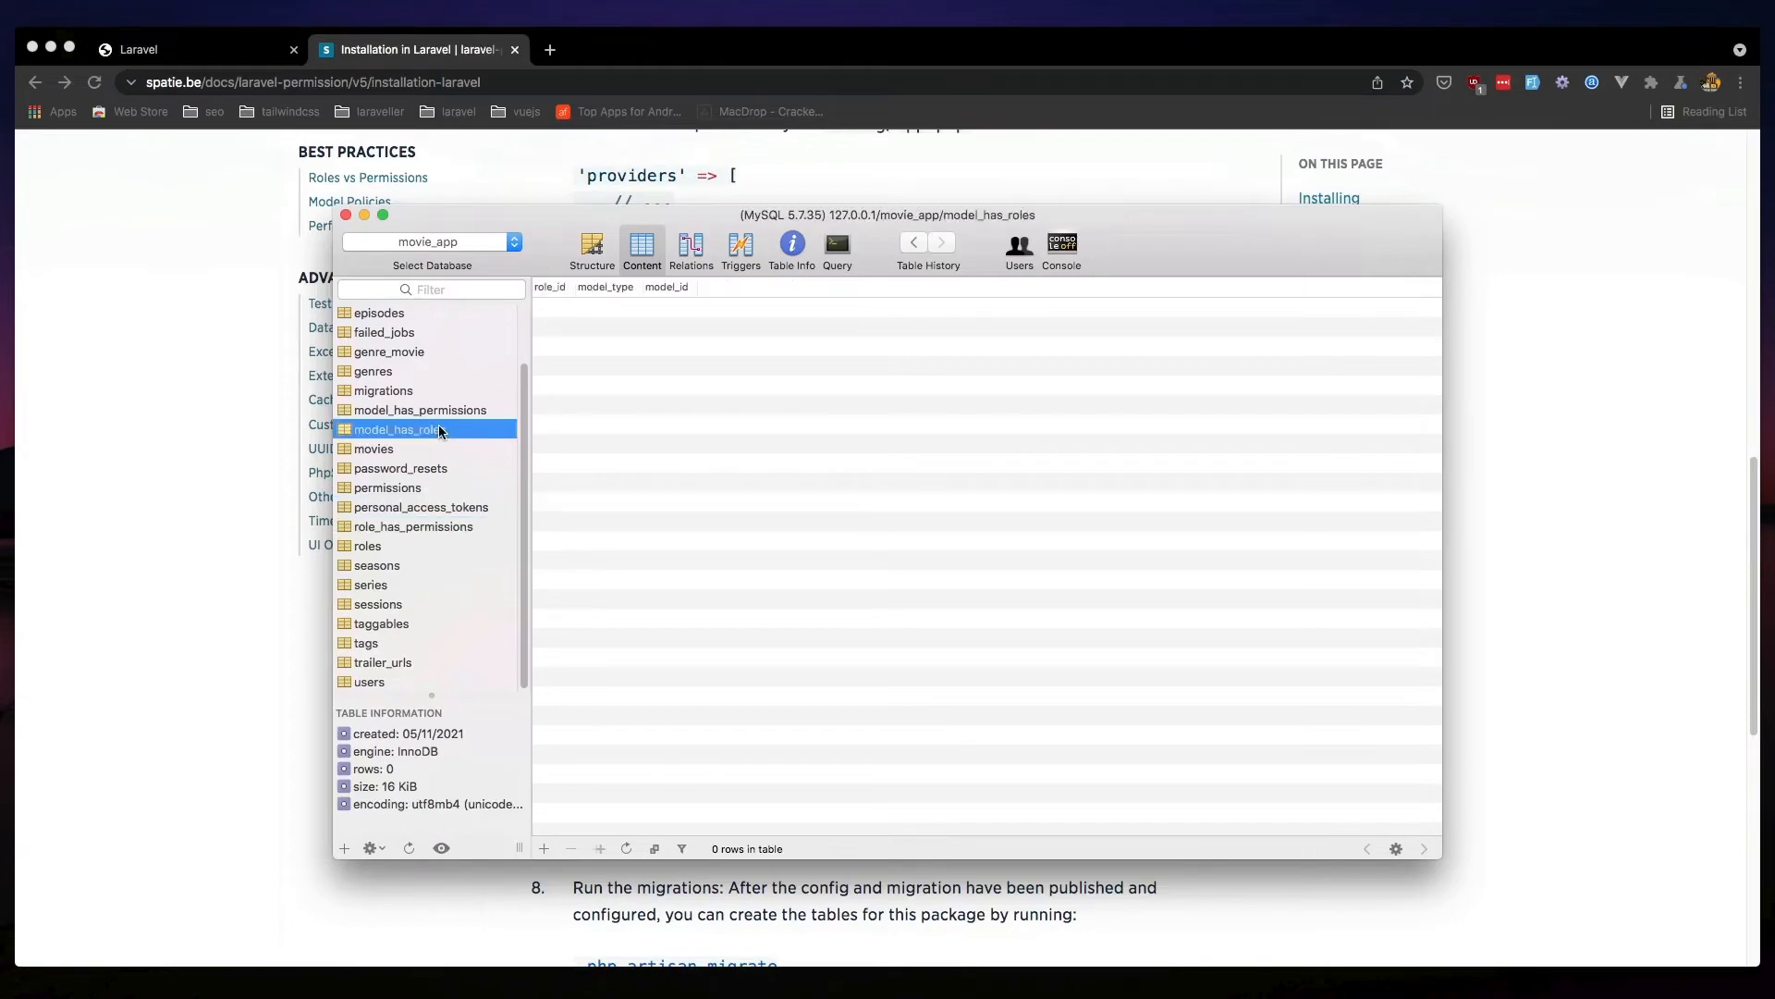
{"action": "left_click", "coordinate": [419, 409]}
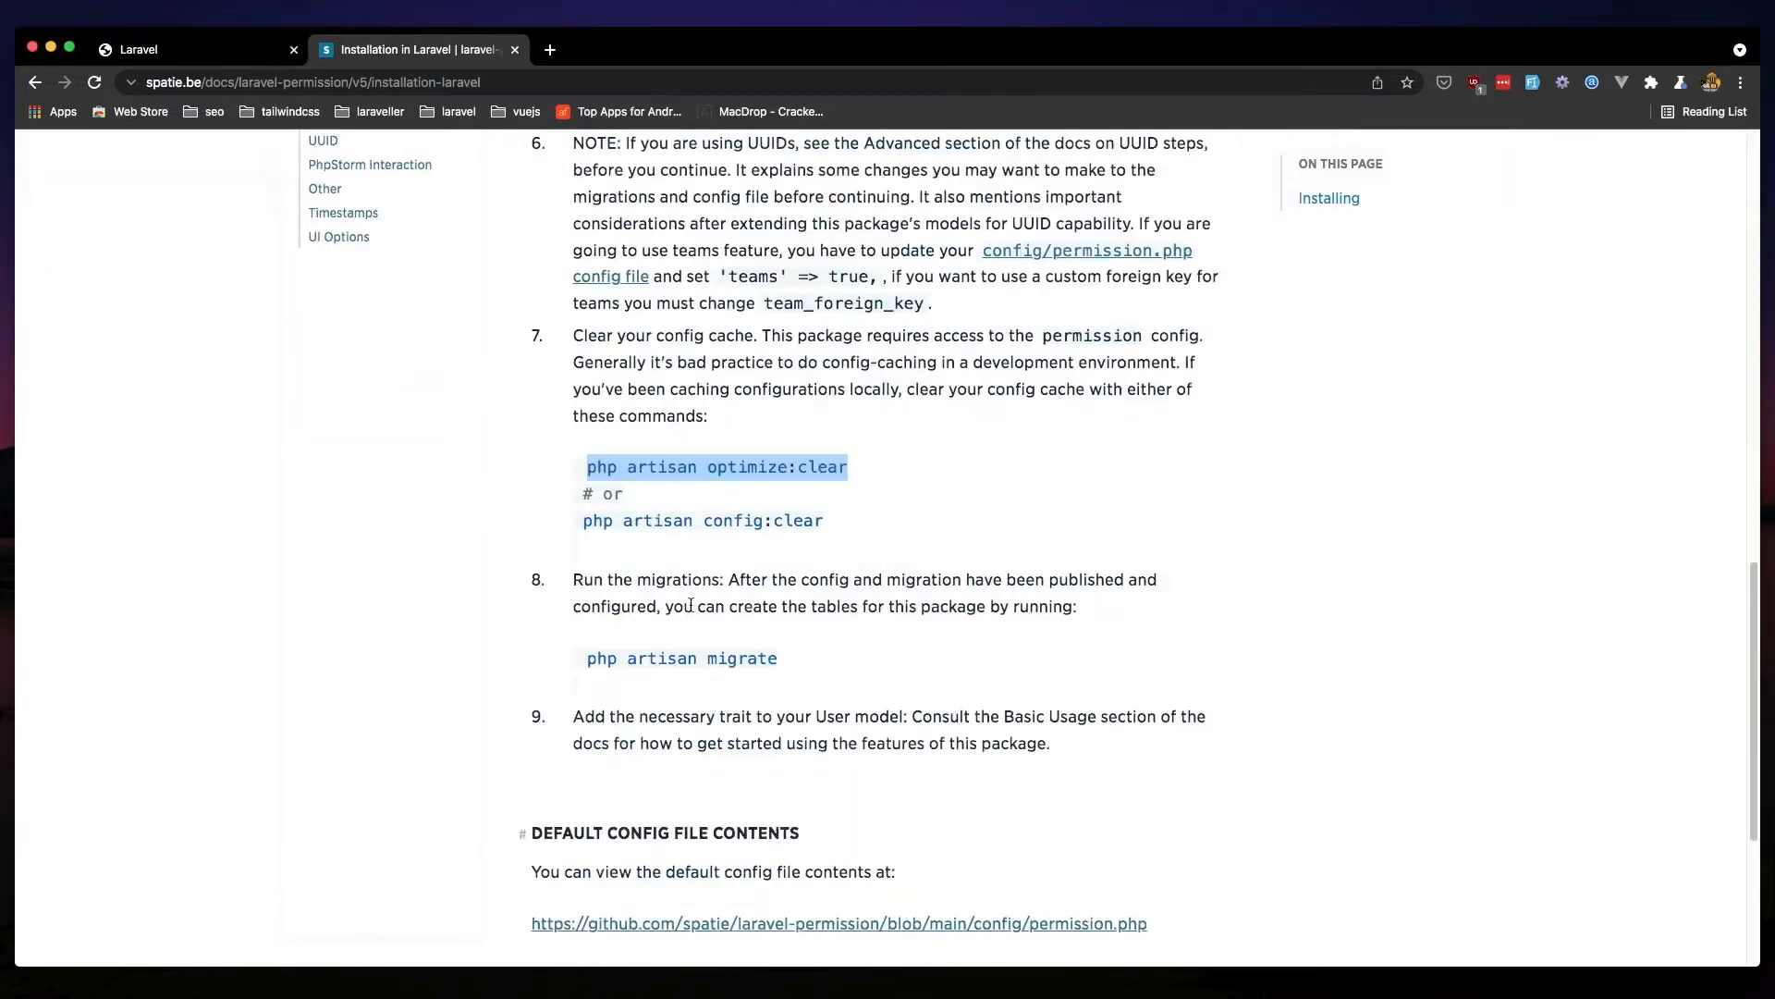
Open the Basic Usage docs page and scroll to the HasRoles trait example
{"action": "scroll", "scroll_direction": "up", "scroll_amount": 3}
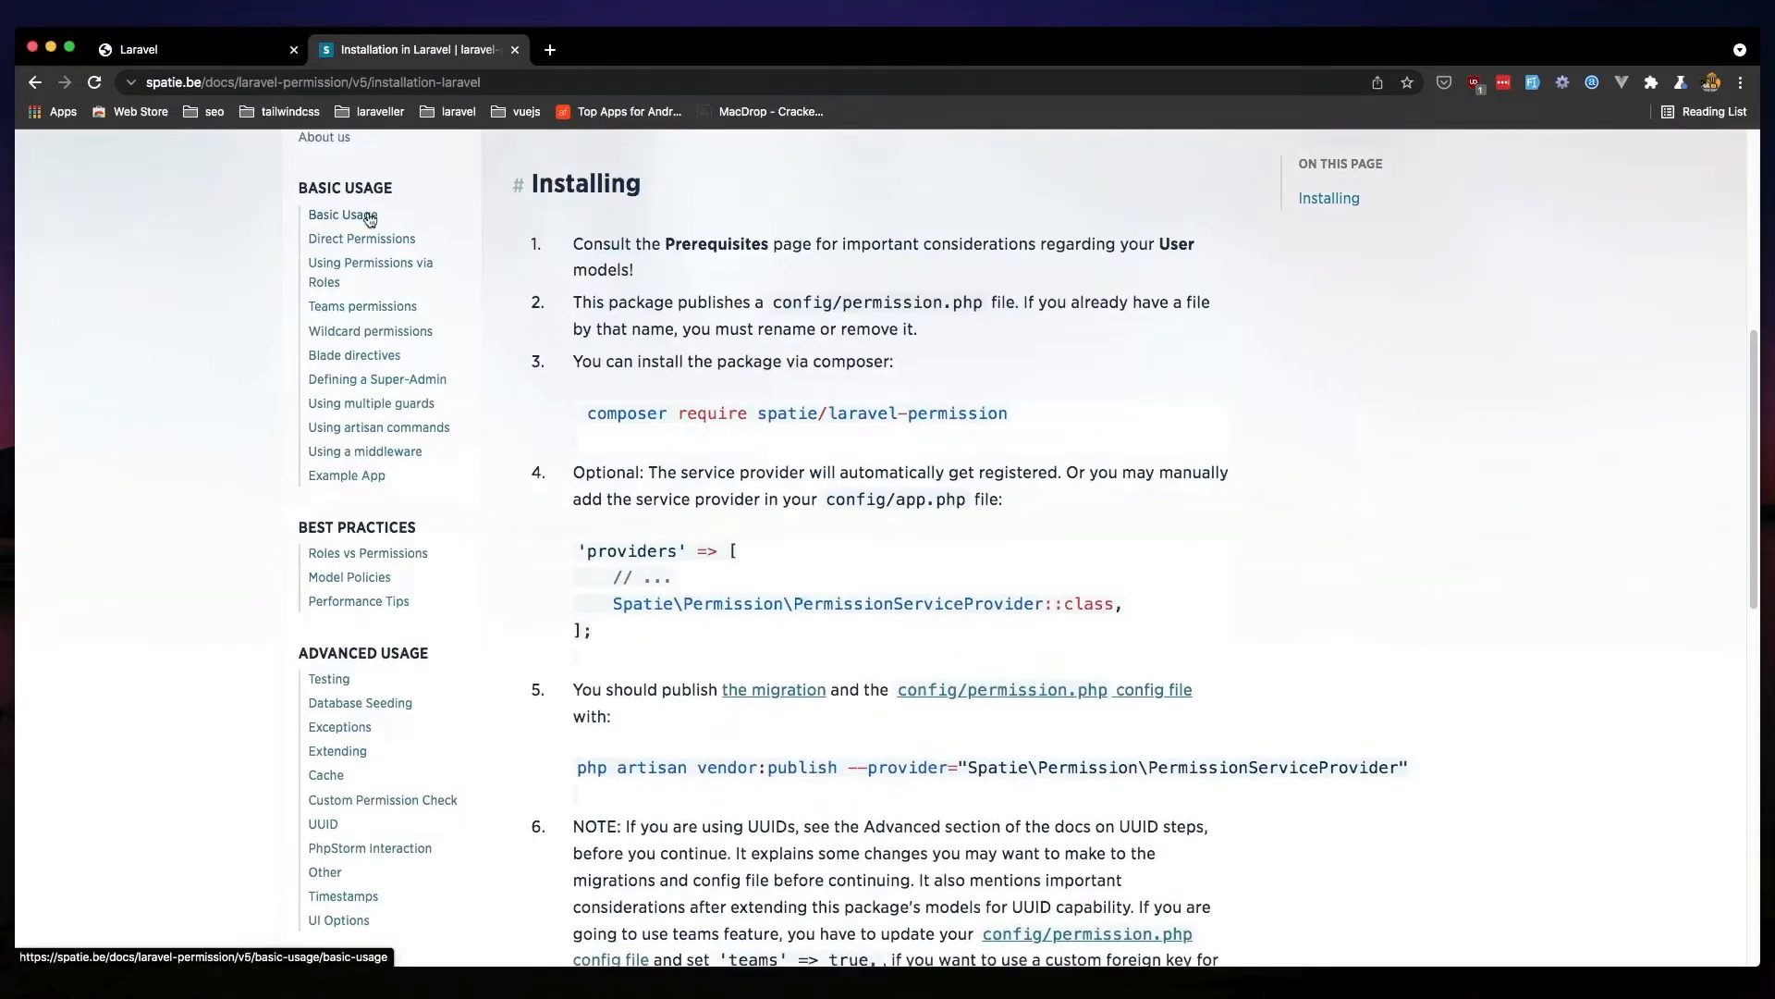
{"action": "left_click", "coordinate": [342, 213]}
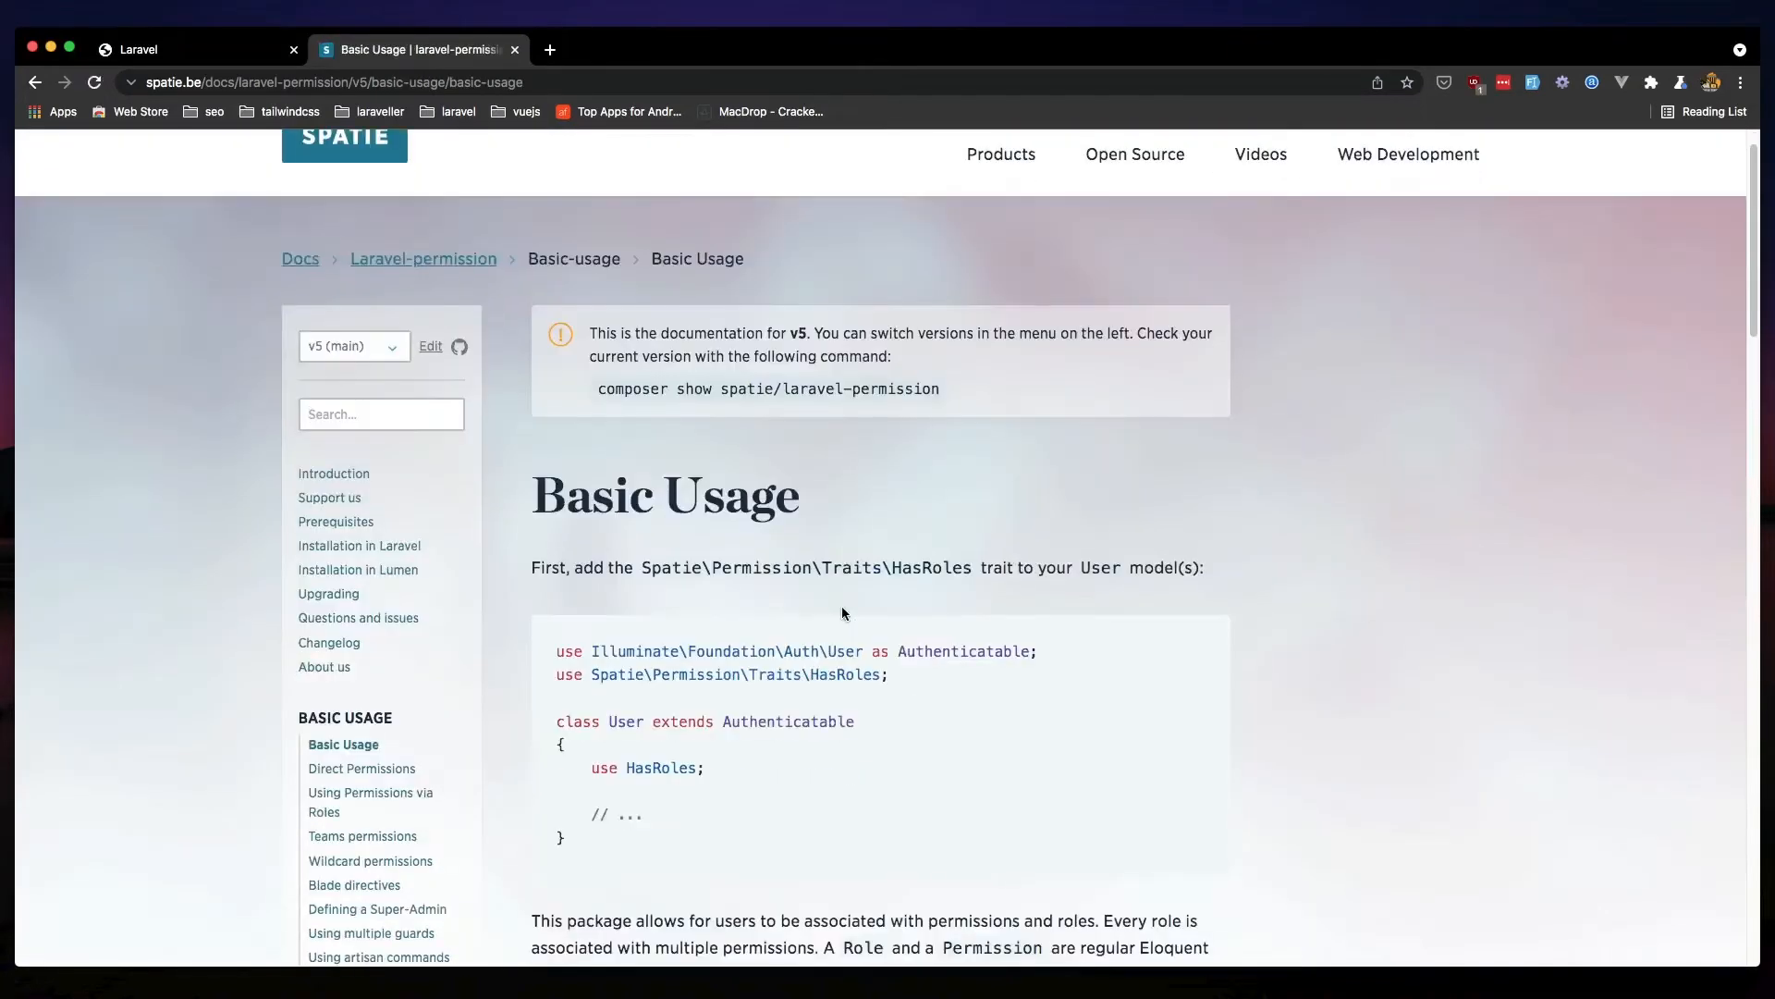
{"action": "scroll", "scroll_direction": "down", "scroll_amount": 3}
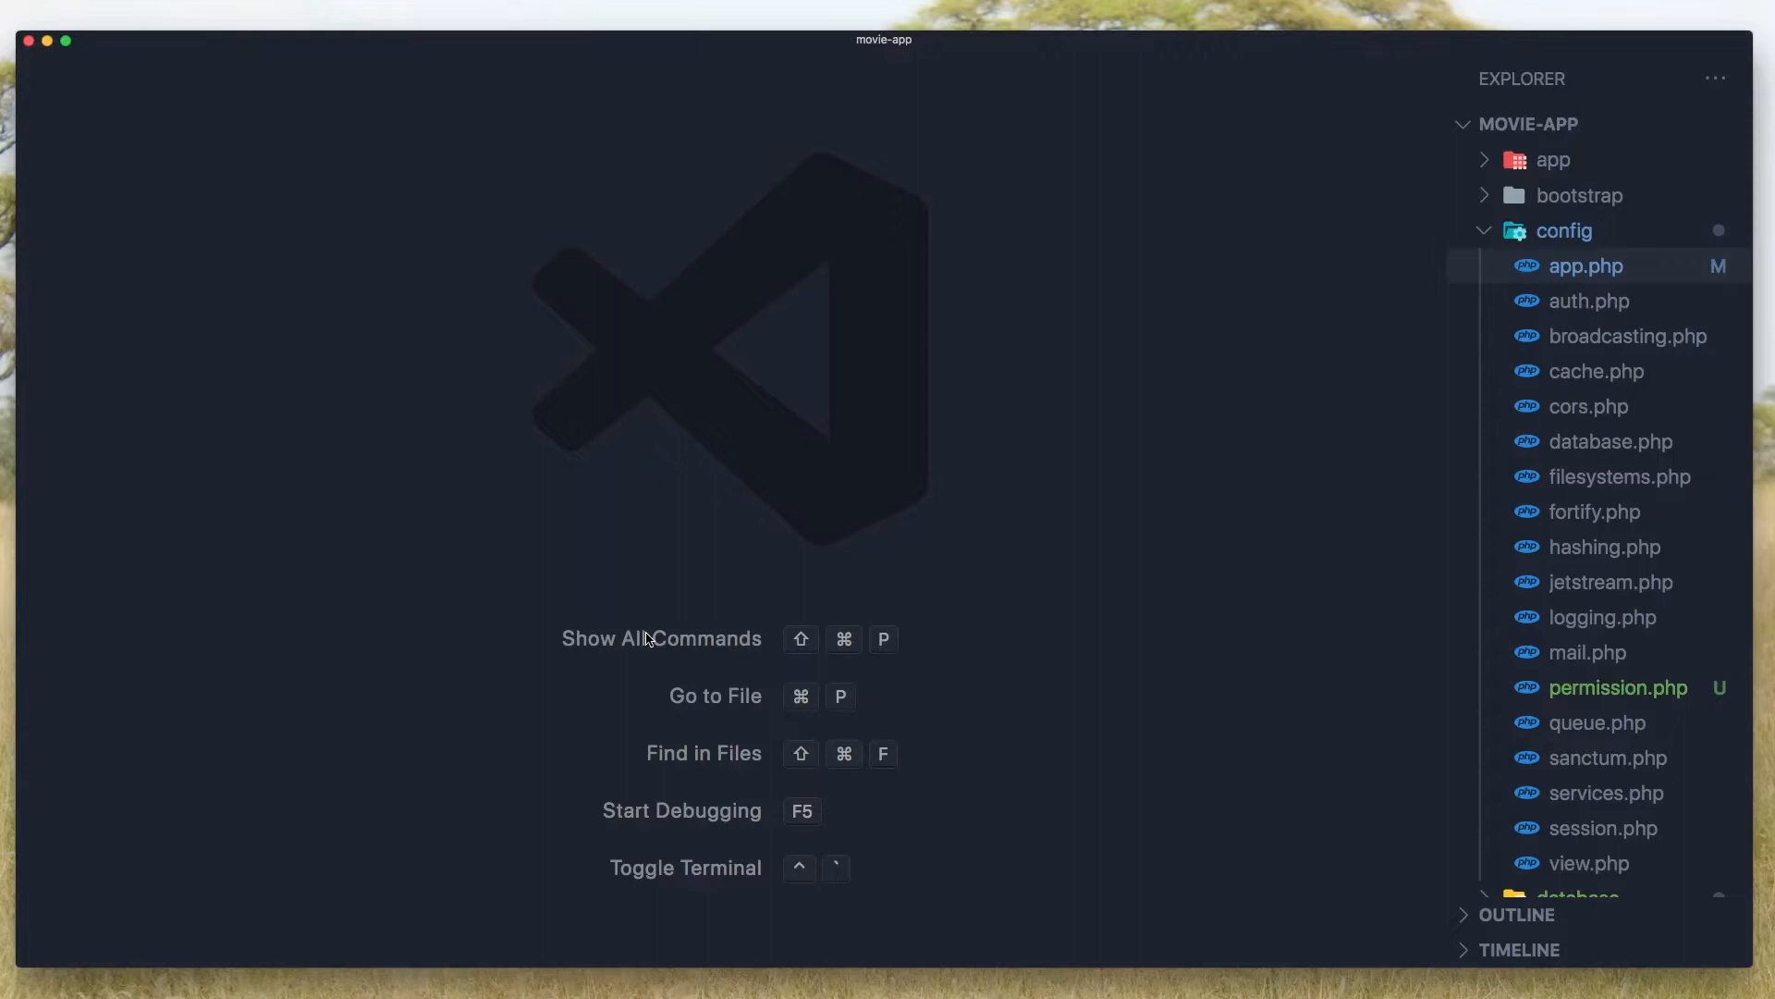
Open User.php and add 'use HasRoles;' with the Spatie\Permission\Traits\HasRoles import
{"action": "type", "text": "user"}
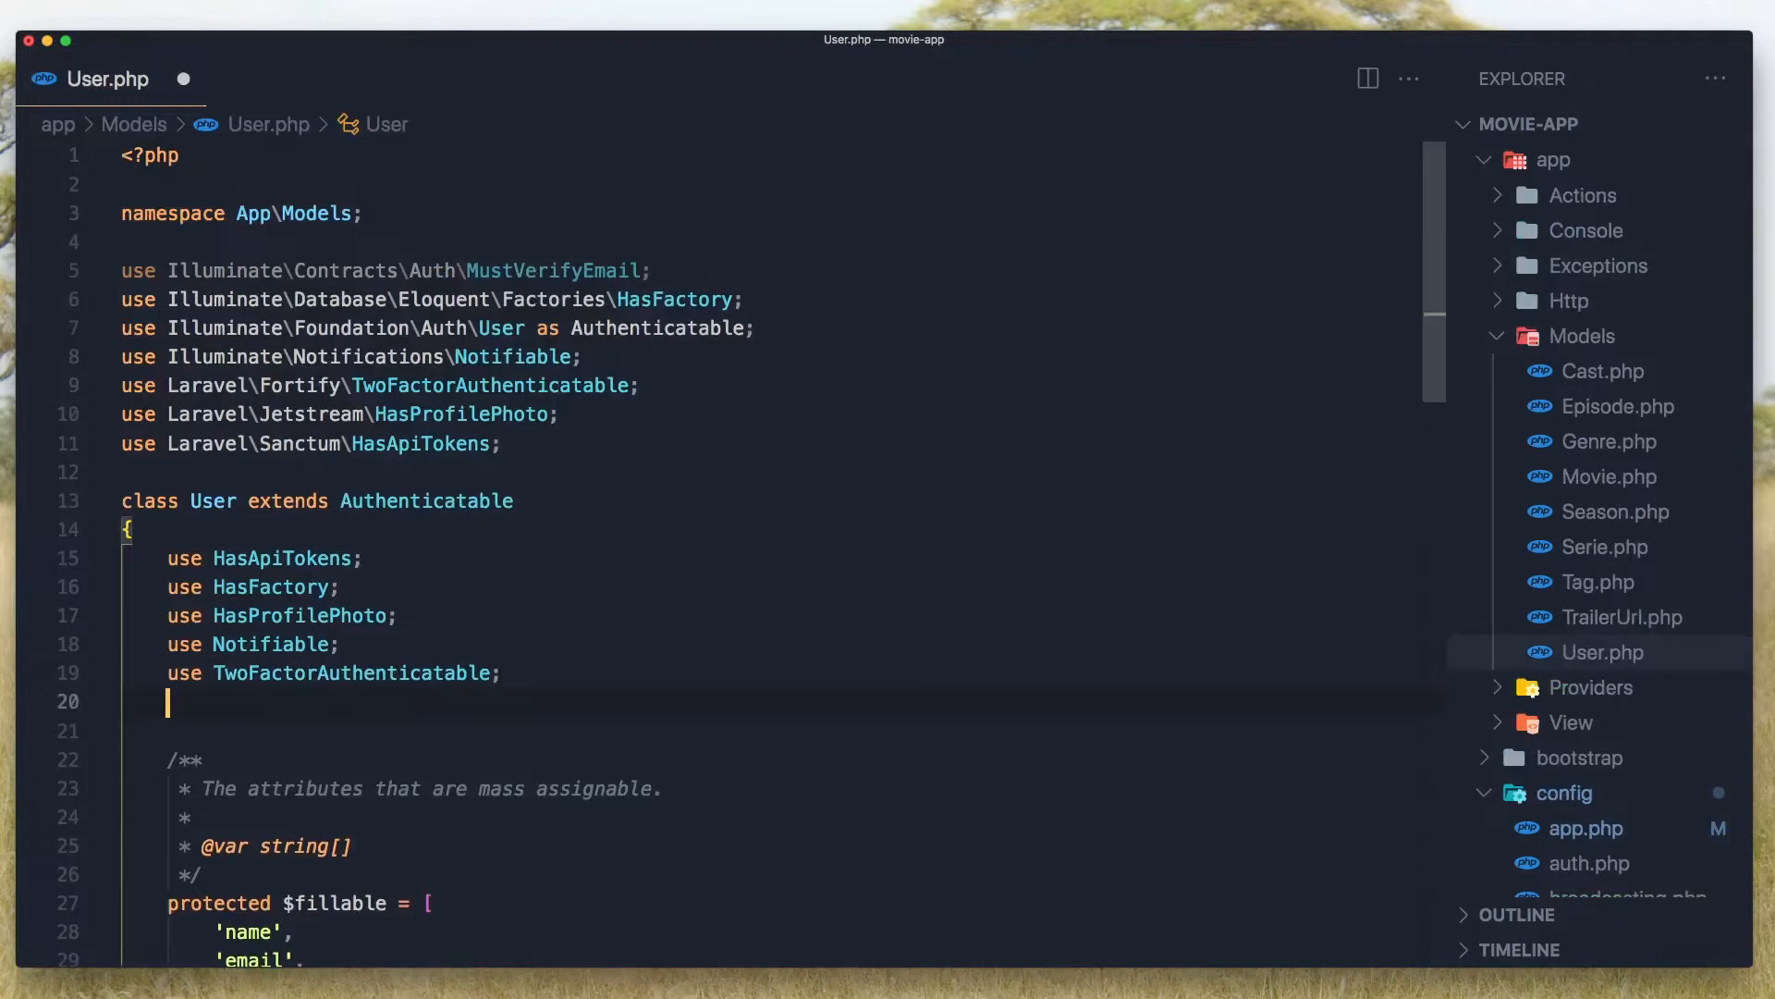
{"action": "type", "text": "use"}
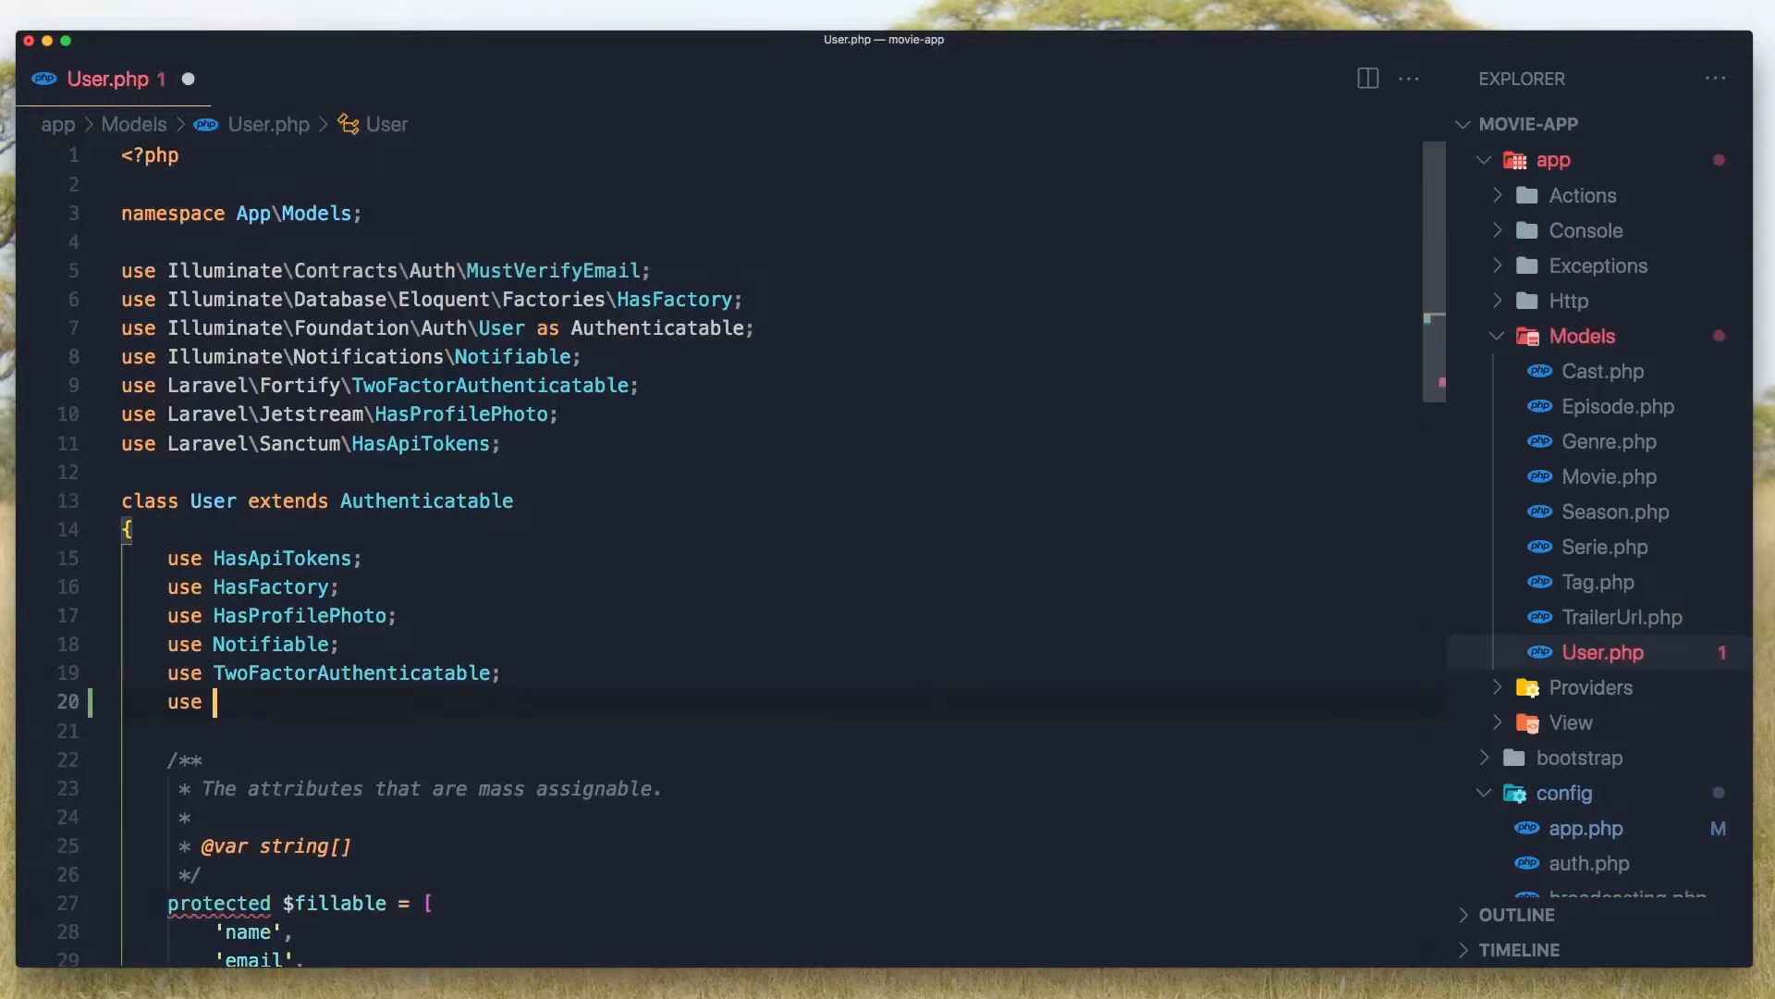
{"action": "type", "text": "HasRoles"}
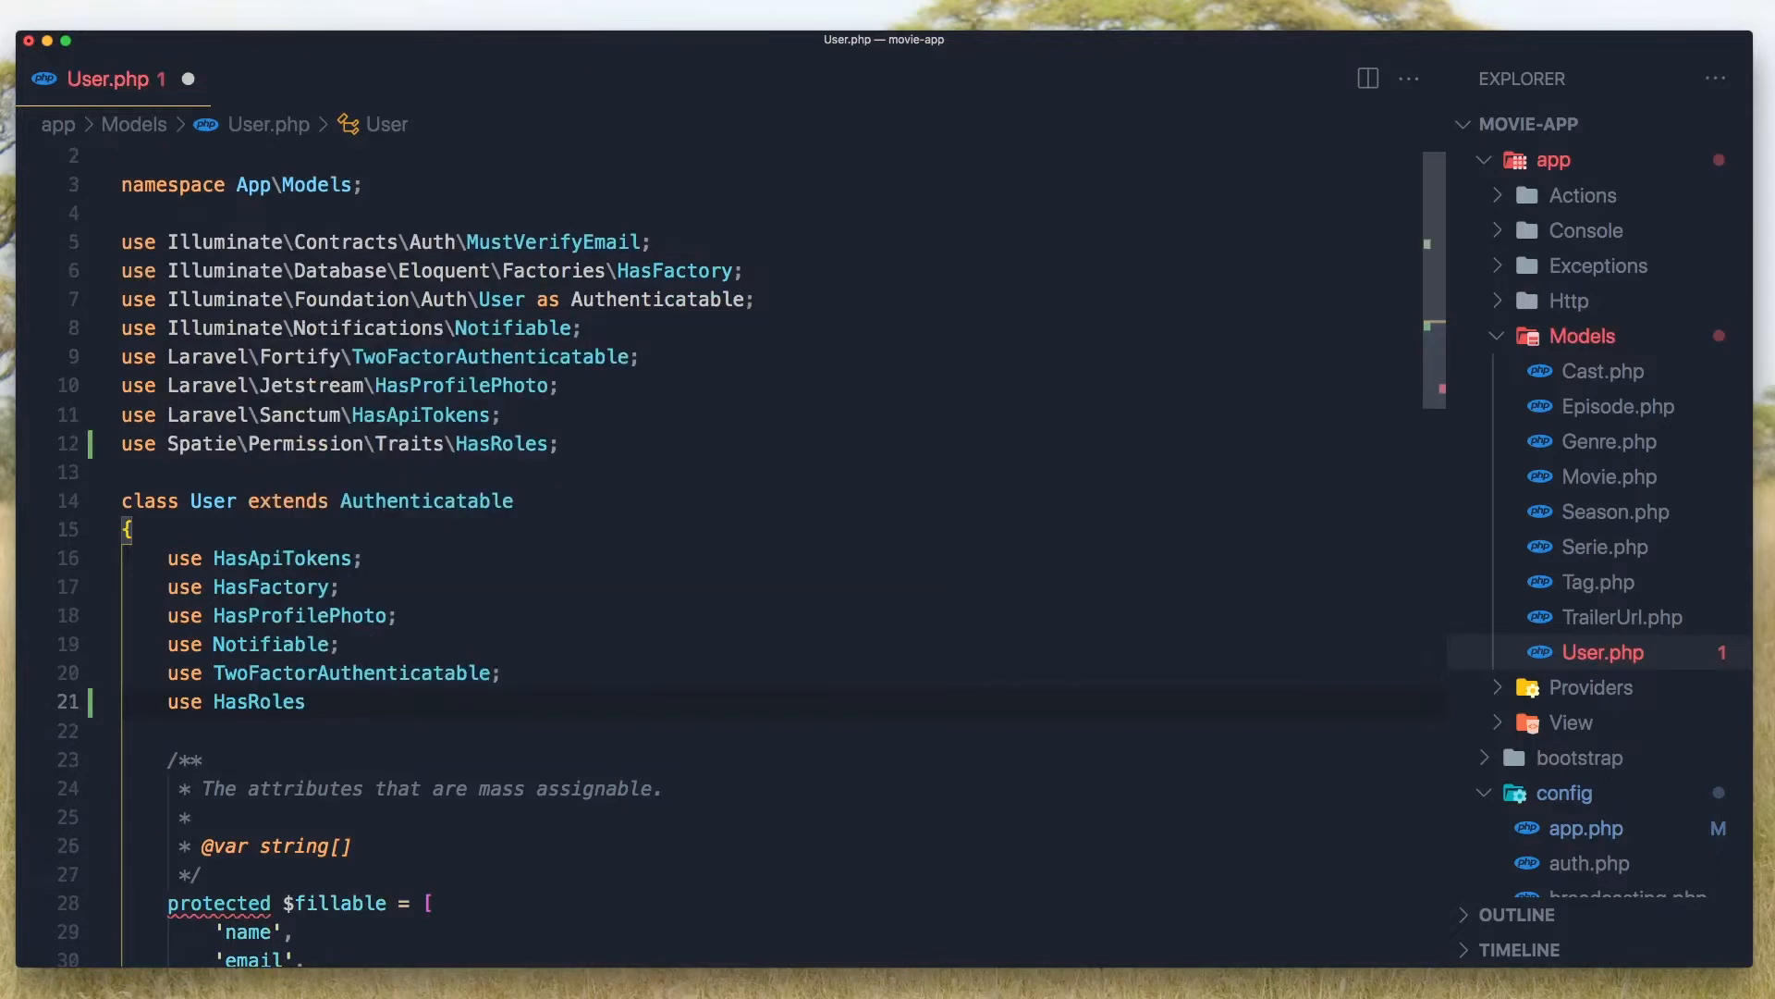
{"action": "type", "text": ";"}
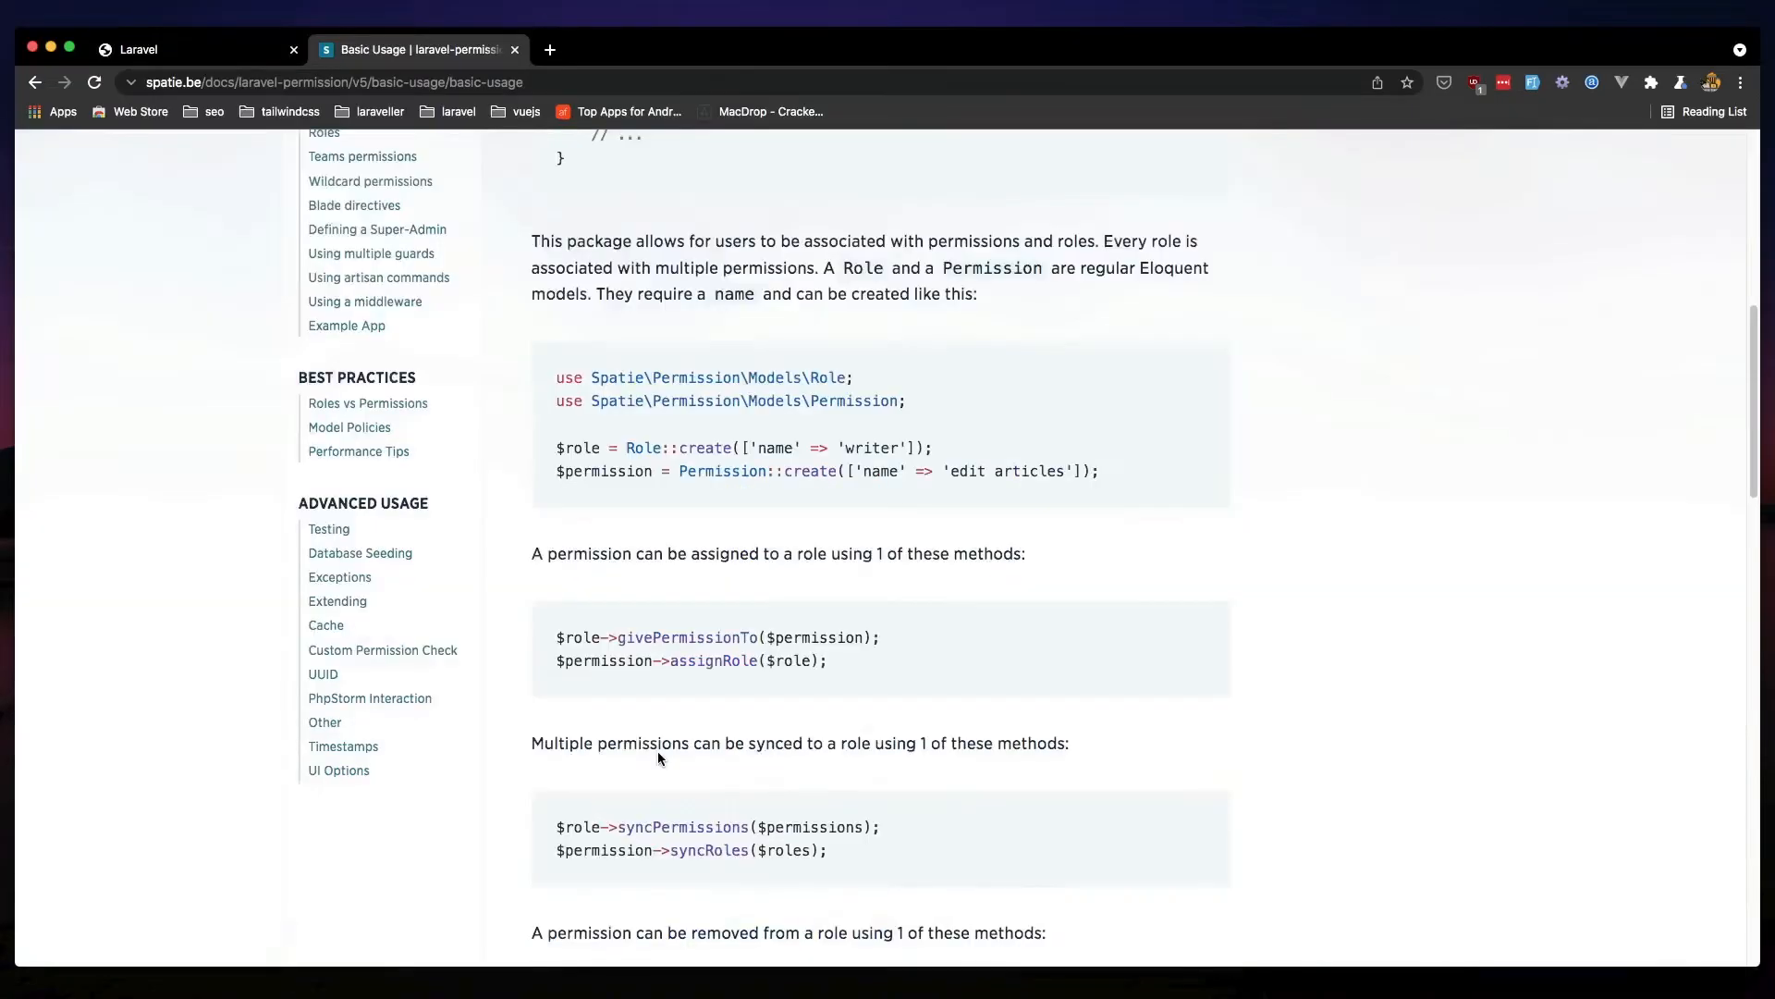
{"action": "mouse_move", "coordinate": [640, 455]}
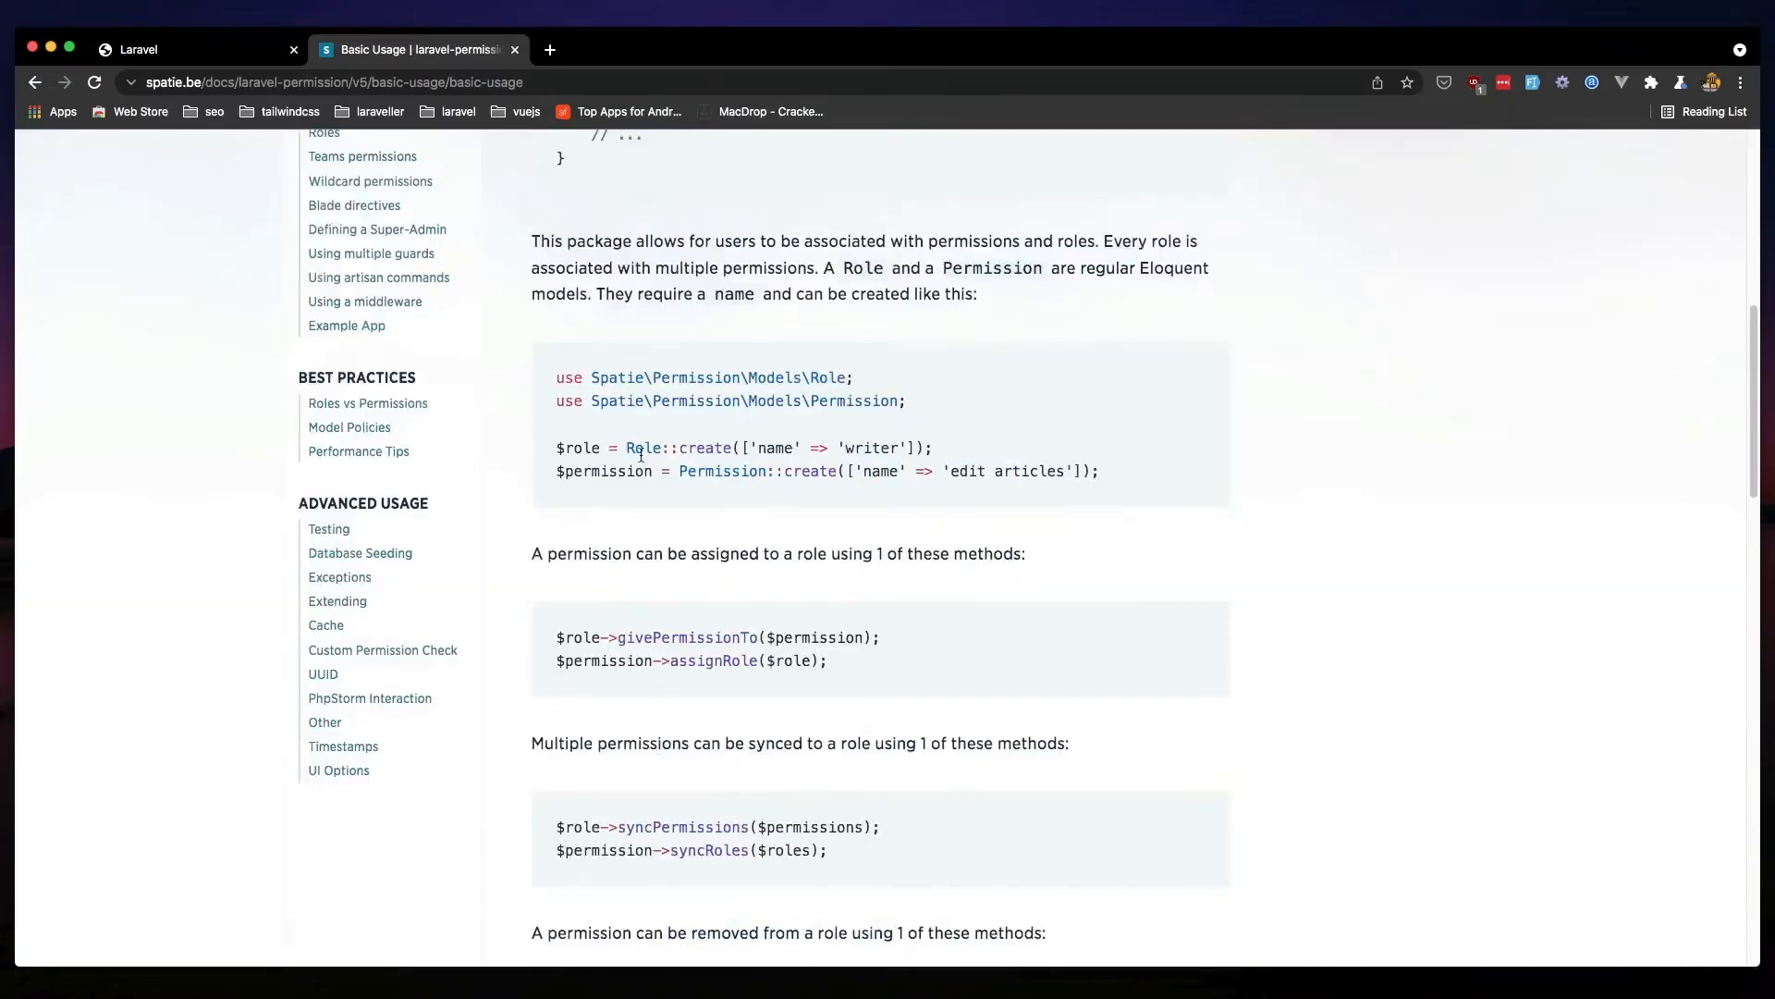
Open the 'Using artisan commands' docs page showing php artisan permission:create-role
{"action": "double_click", "coordinate": [645, 447]}
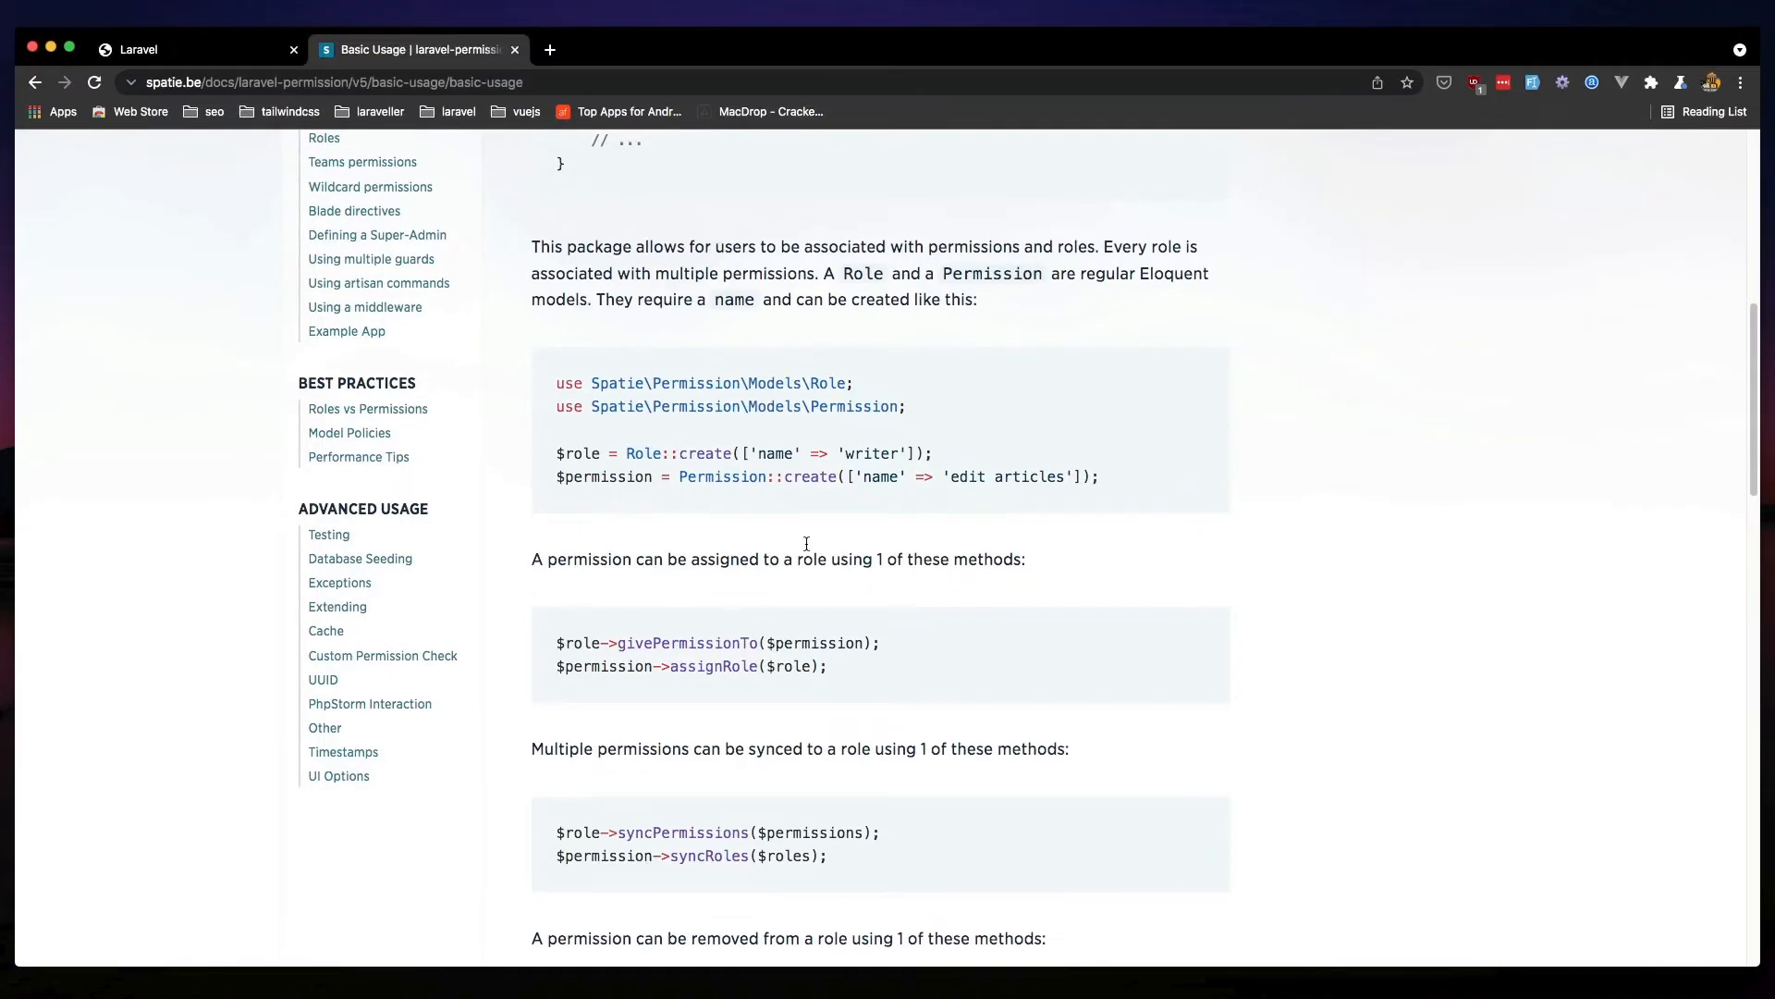
{"action": "scroll", "scroll_direction": "up", "scroll_amount": 3}
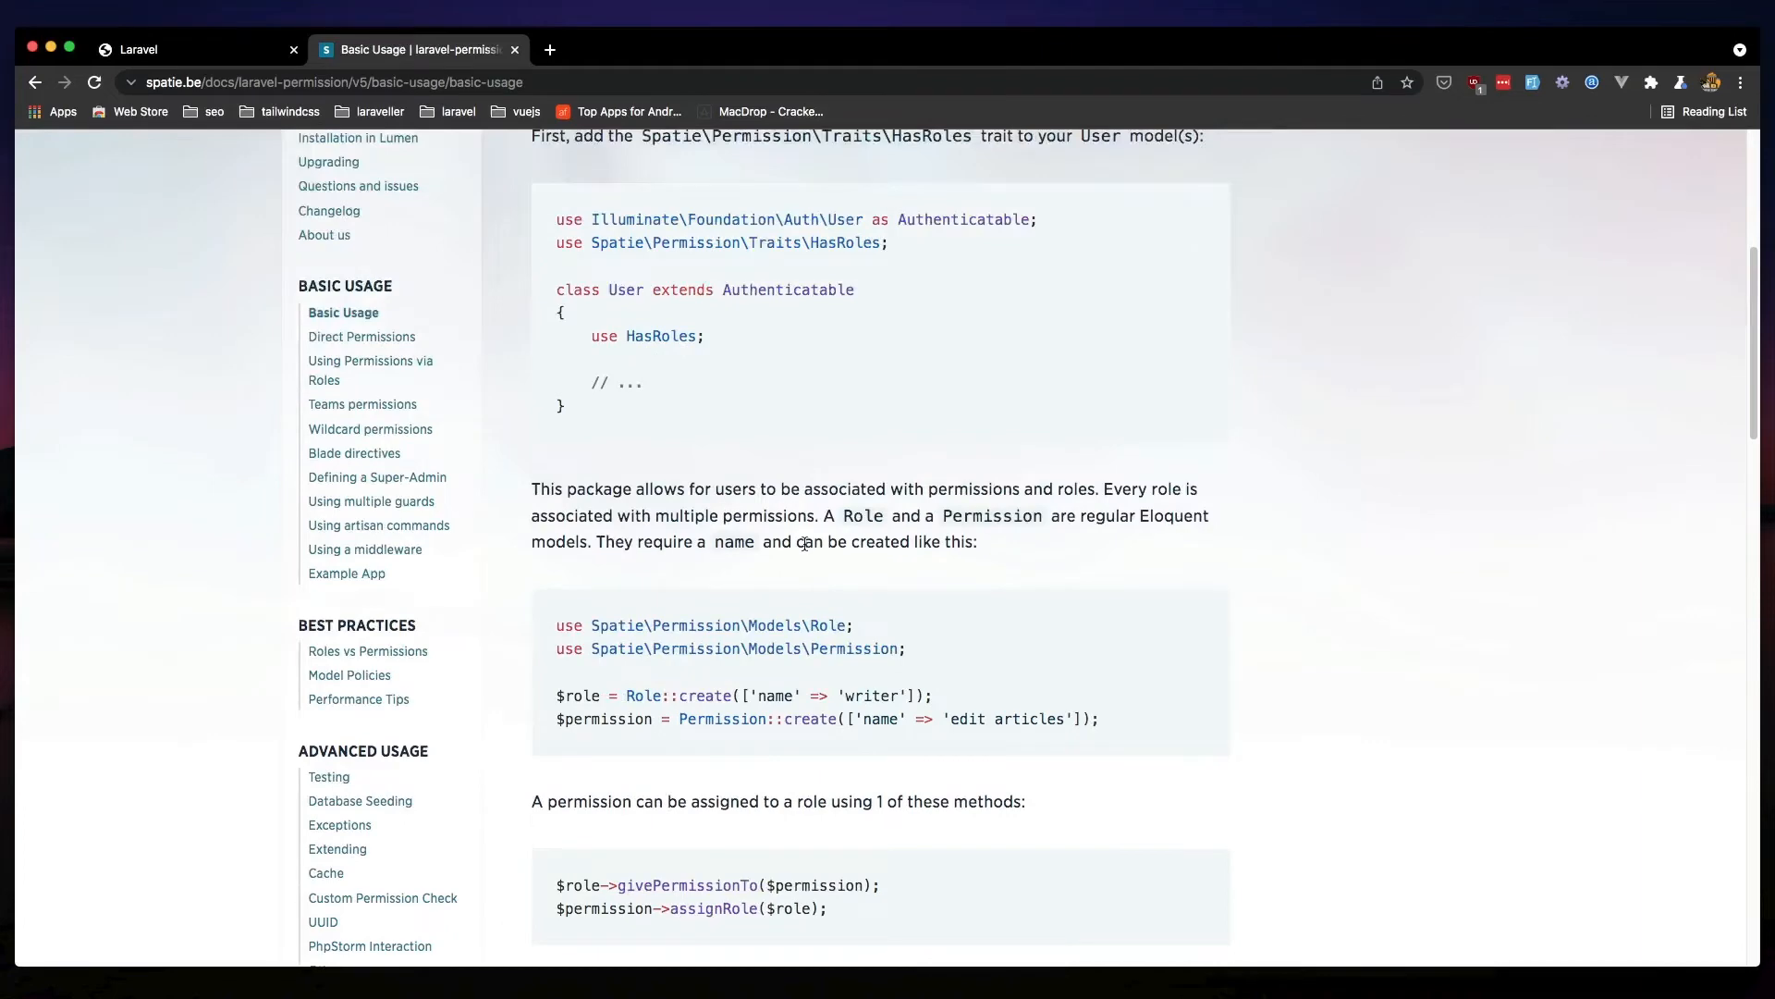
{"action": "left_click", "coordinate": [378, 524]}
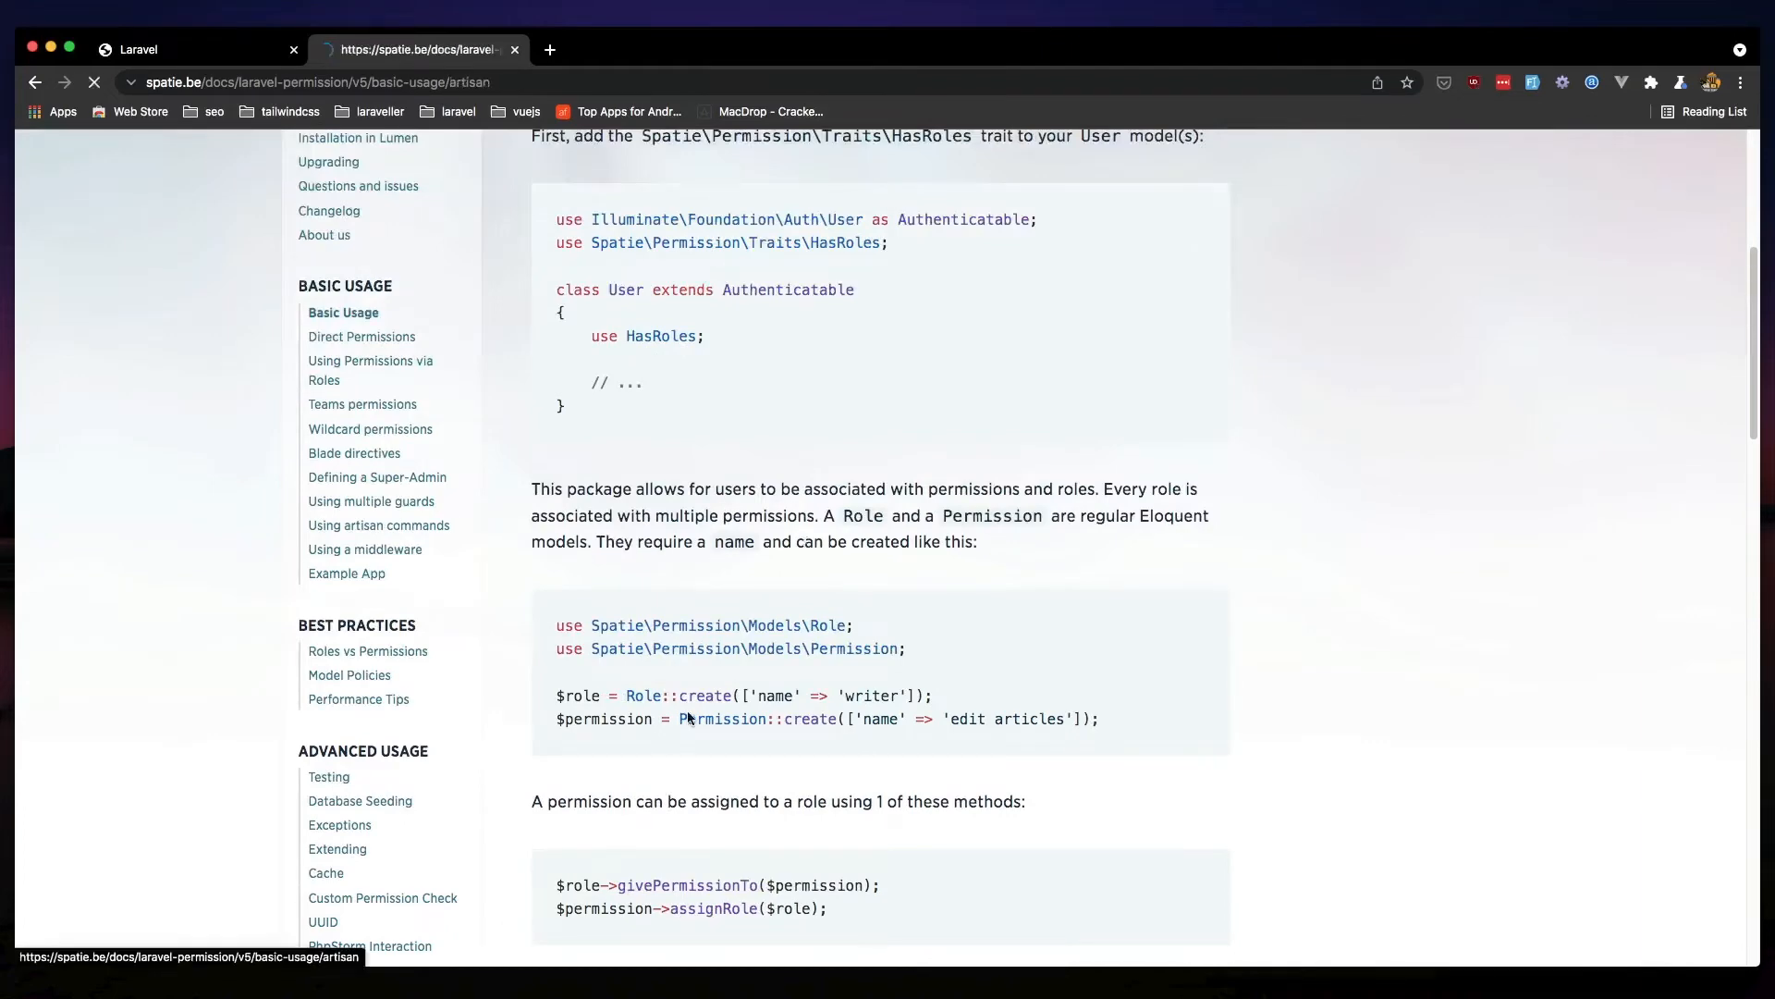
{"action": "left_click", "coordinate": [379, 524]}
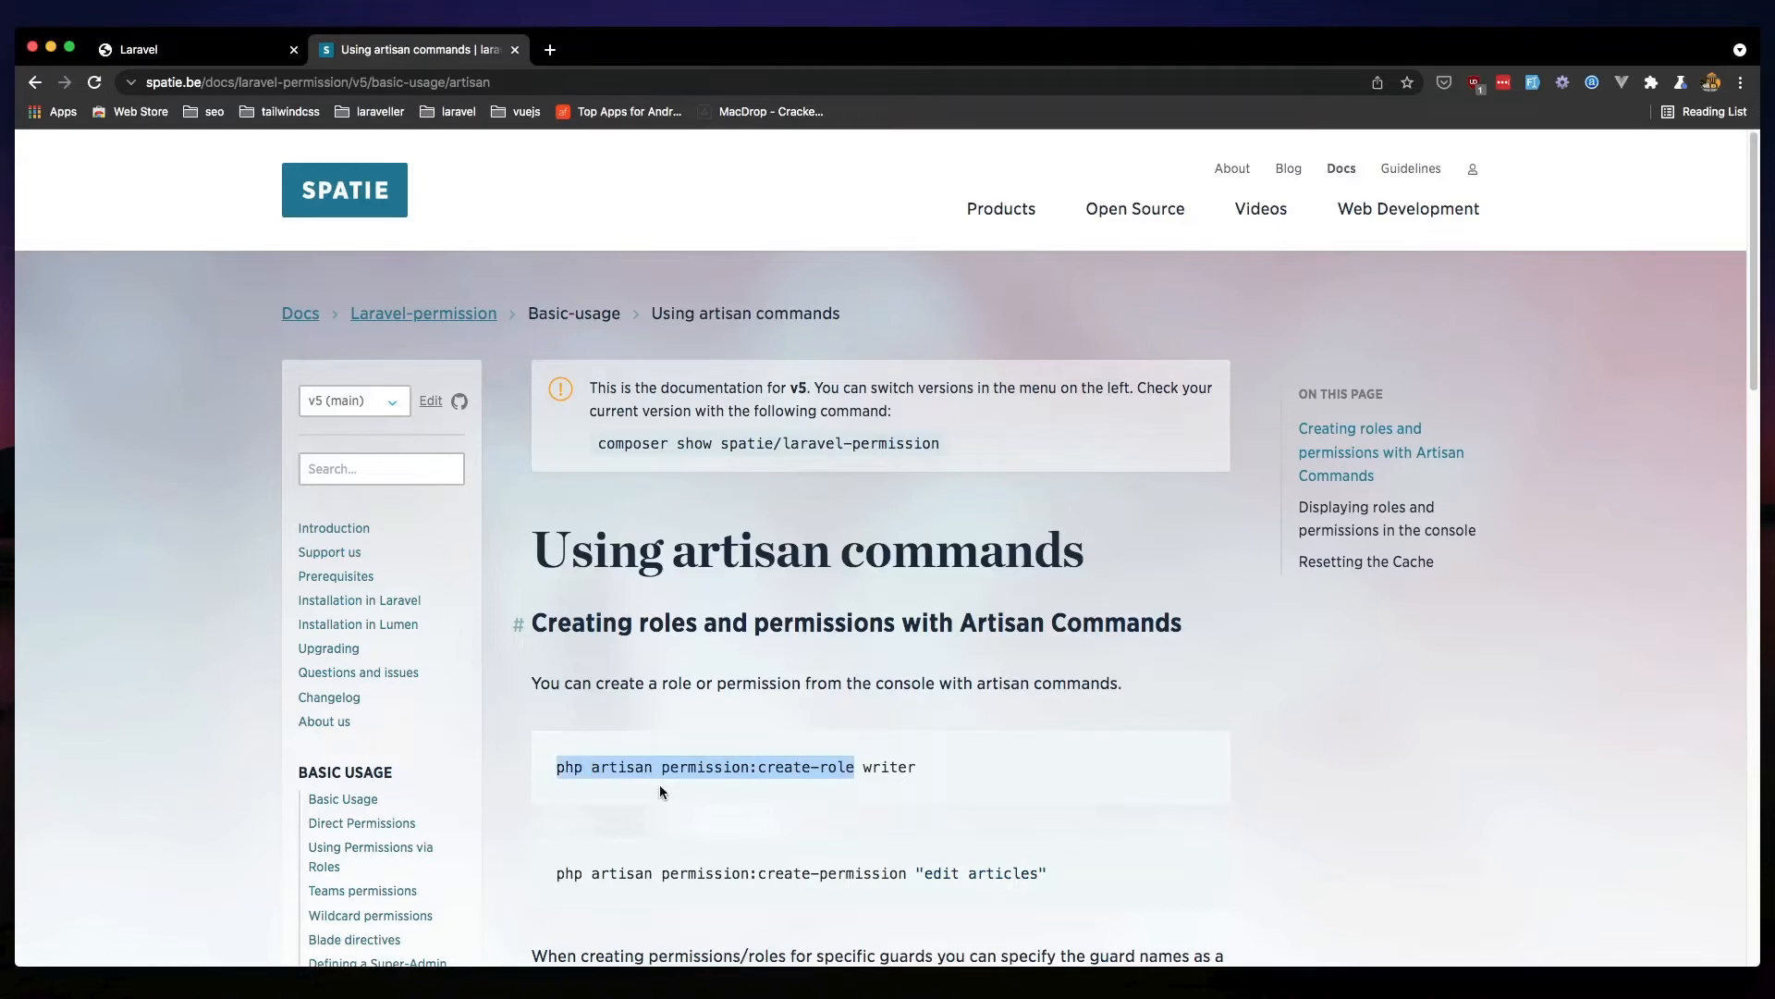
{"action": "mouse_move", "coordinate": [836, 788]}
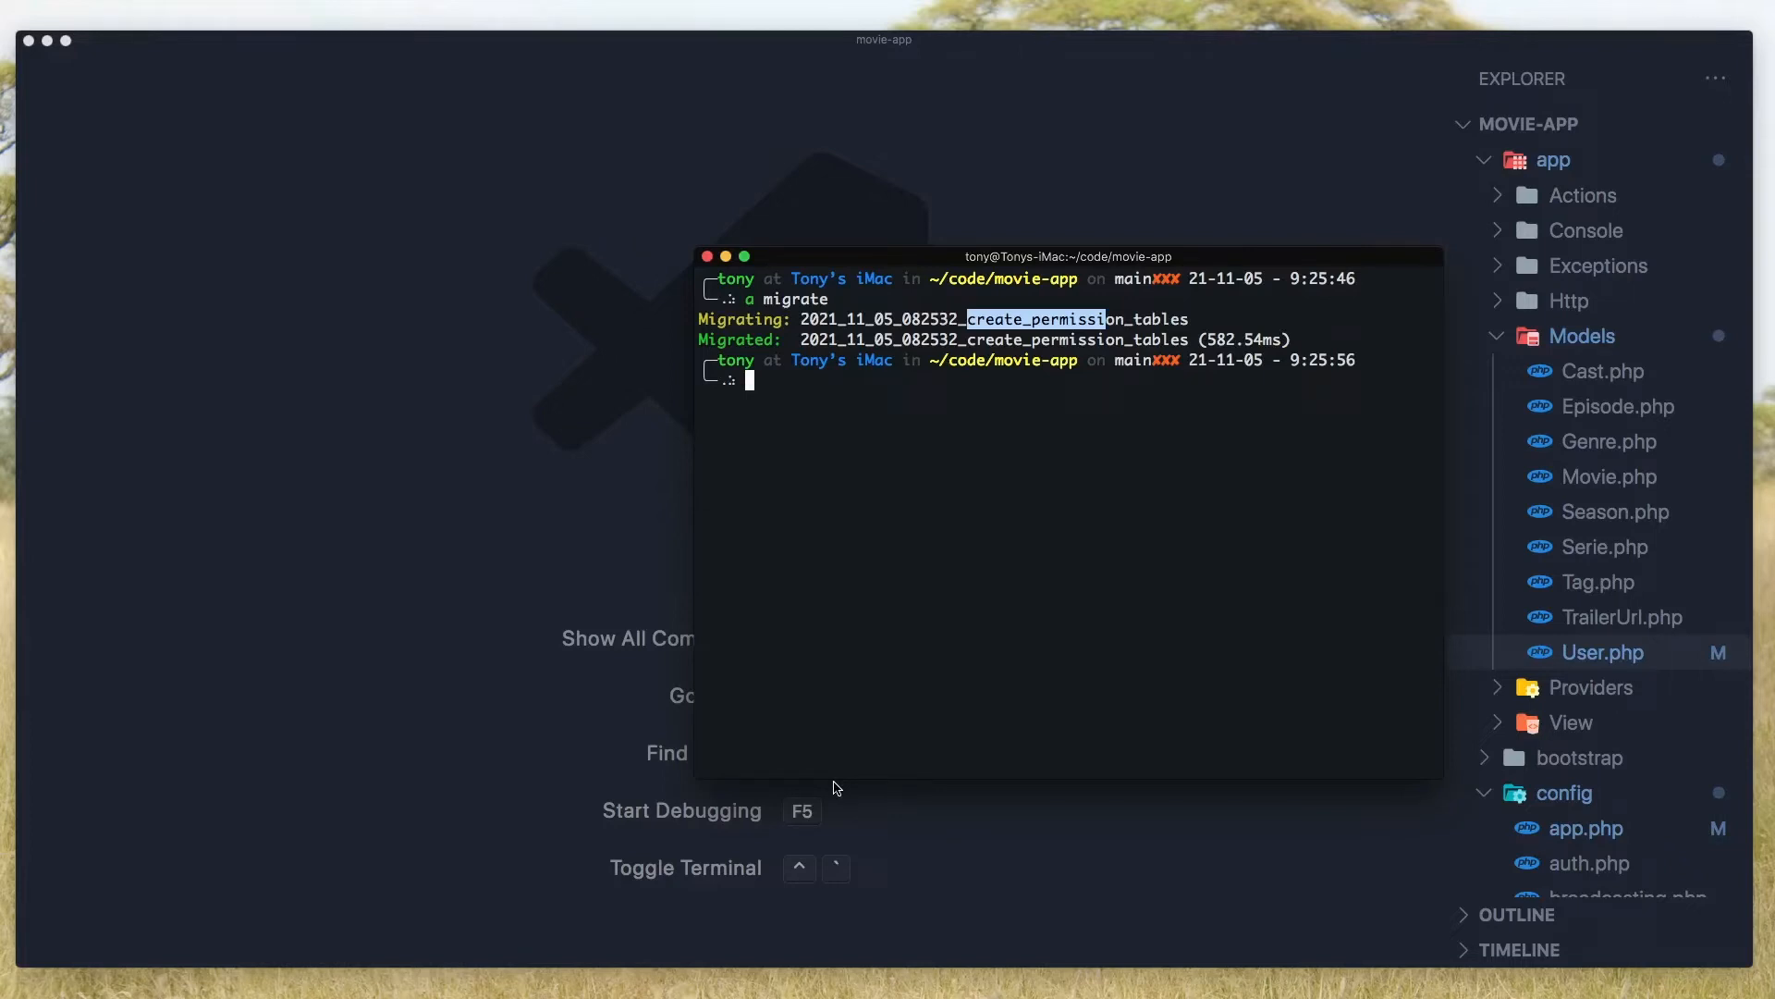
Run php artisan permission:create-role user to create the 'user' role
{"action": "type", "text": "php artisan permission:create-role user"}
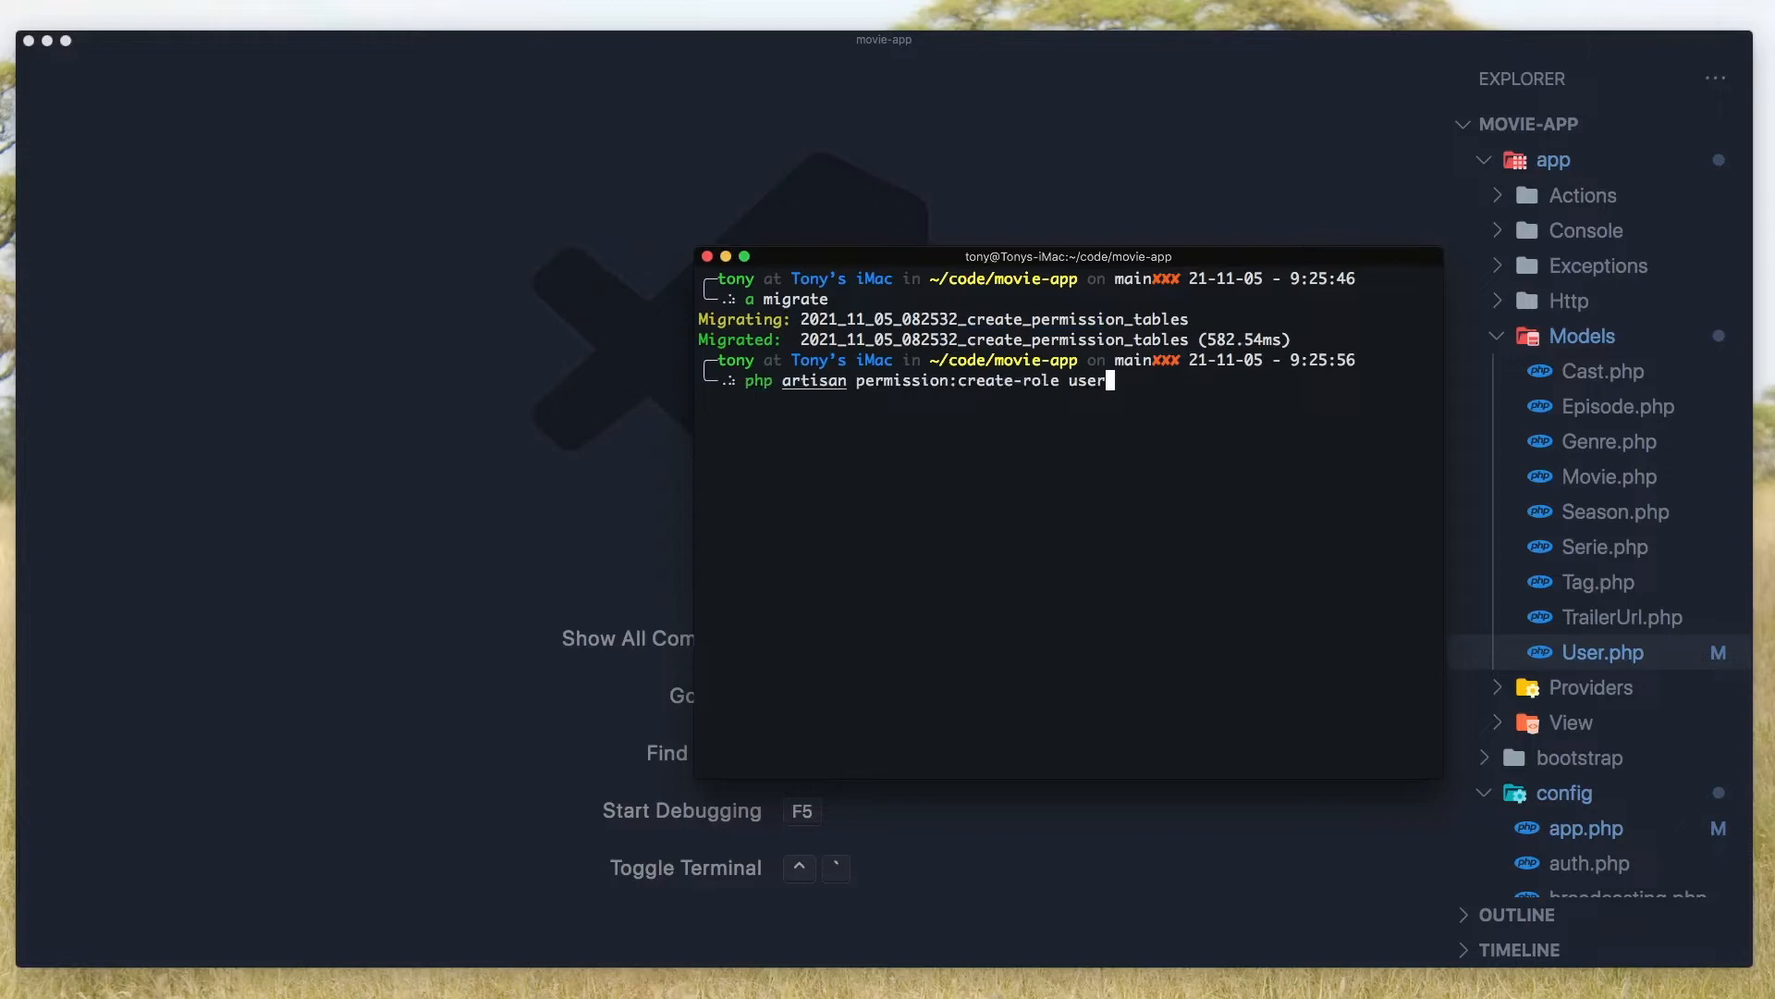
{"action": "key", "text": "Return"}
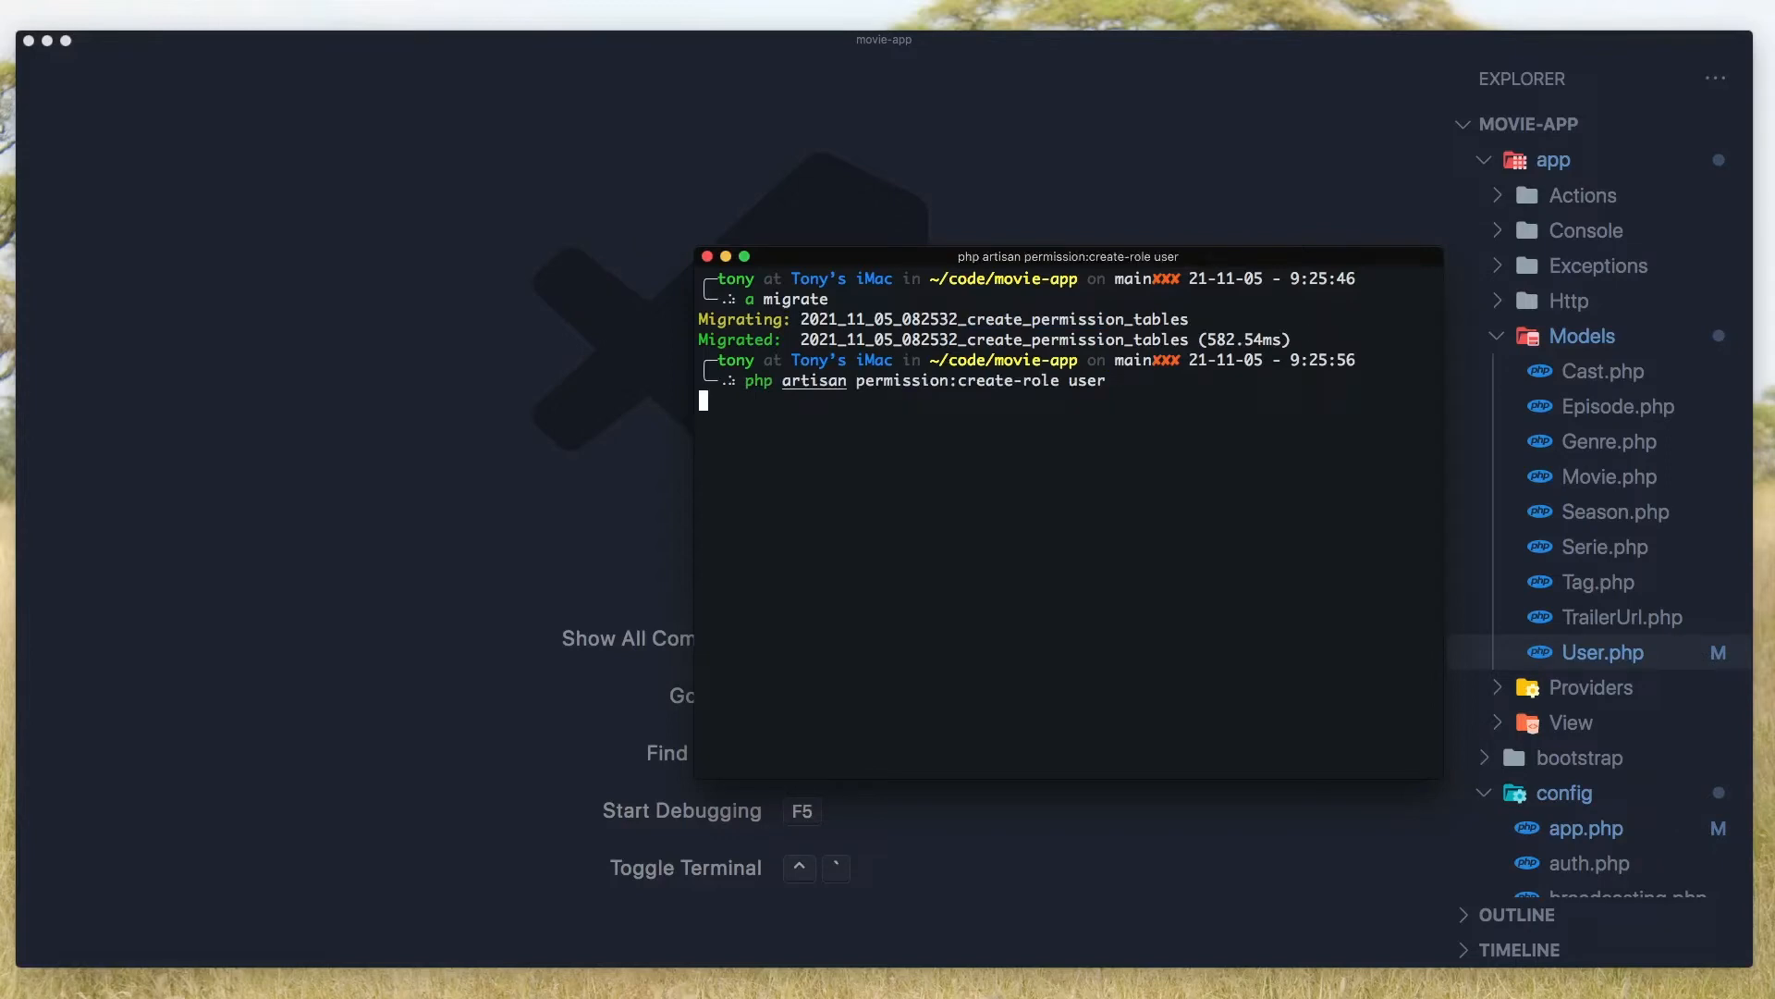
{"action": "key", "text": "Return"}
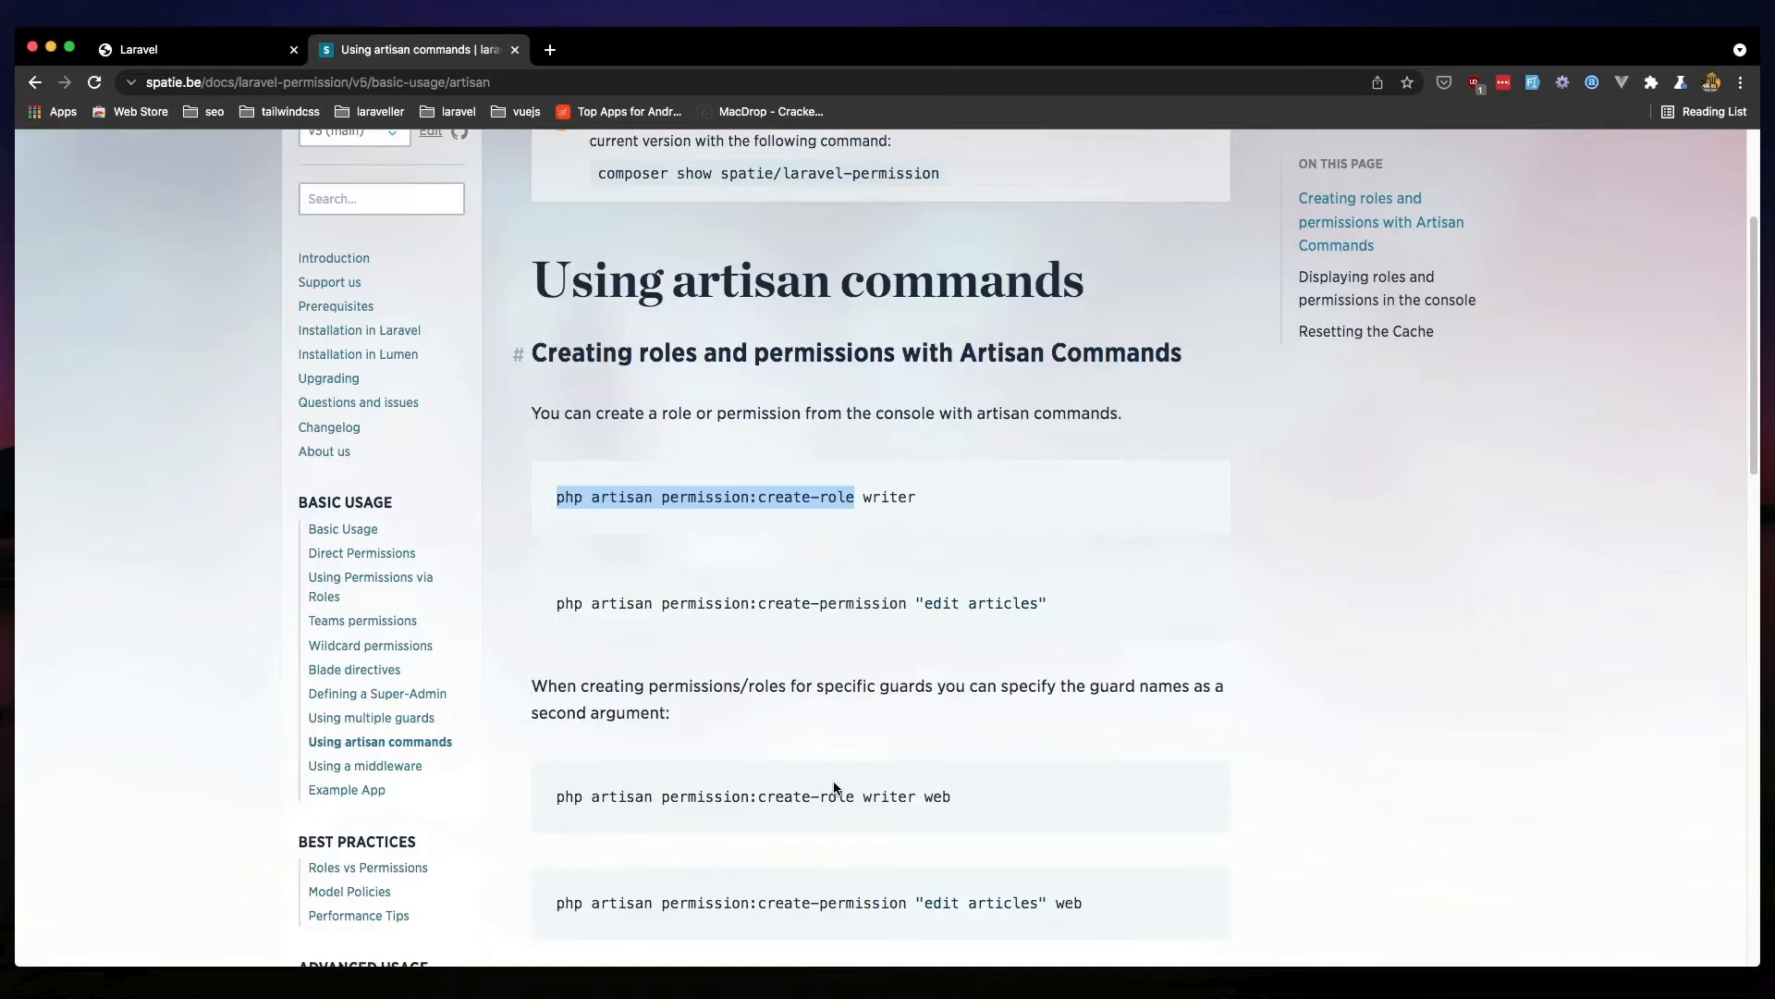
{"action": "mouse_move", "coordinate": [353, 670]}
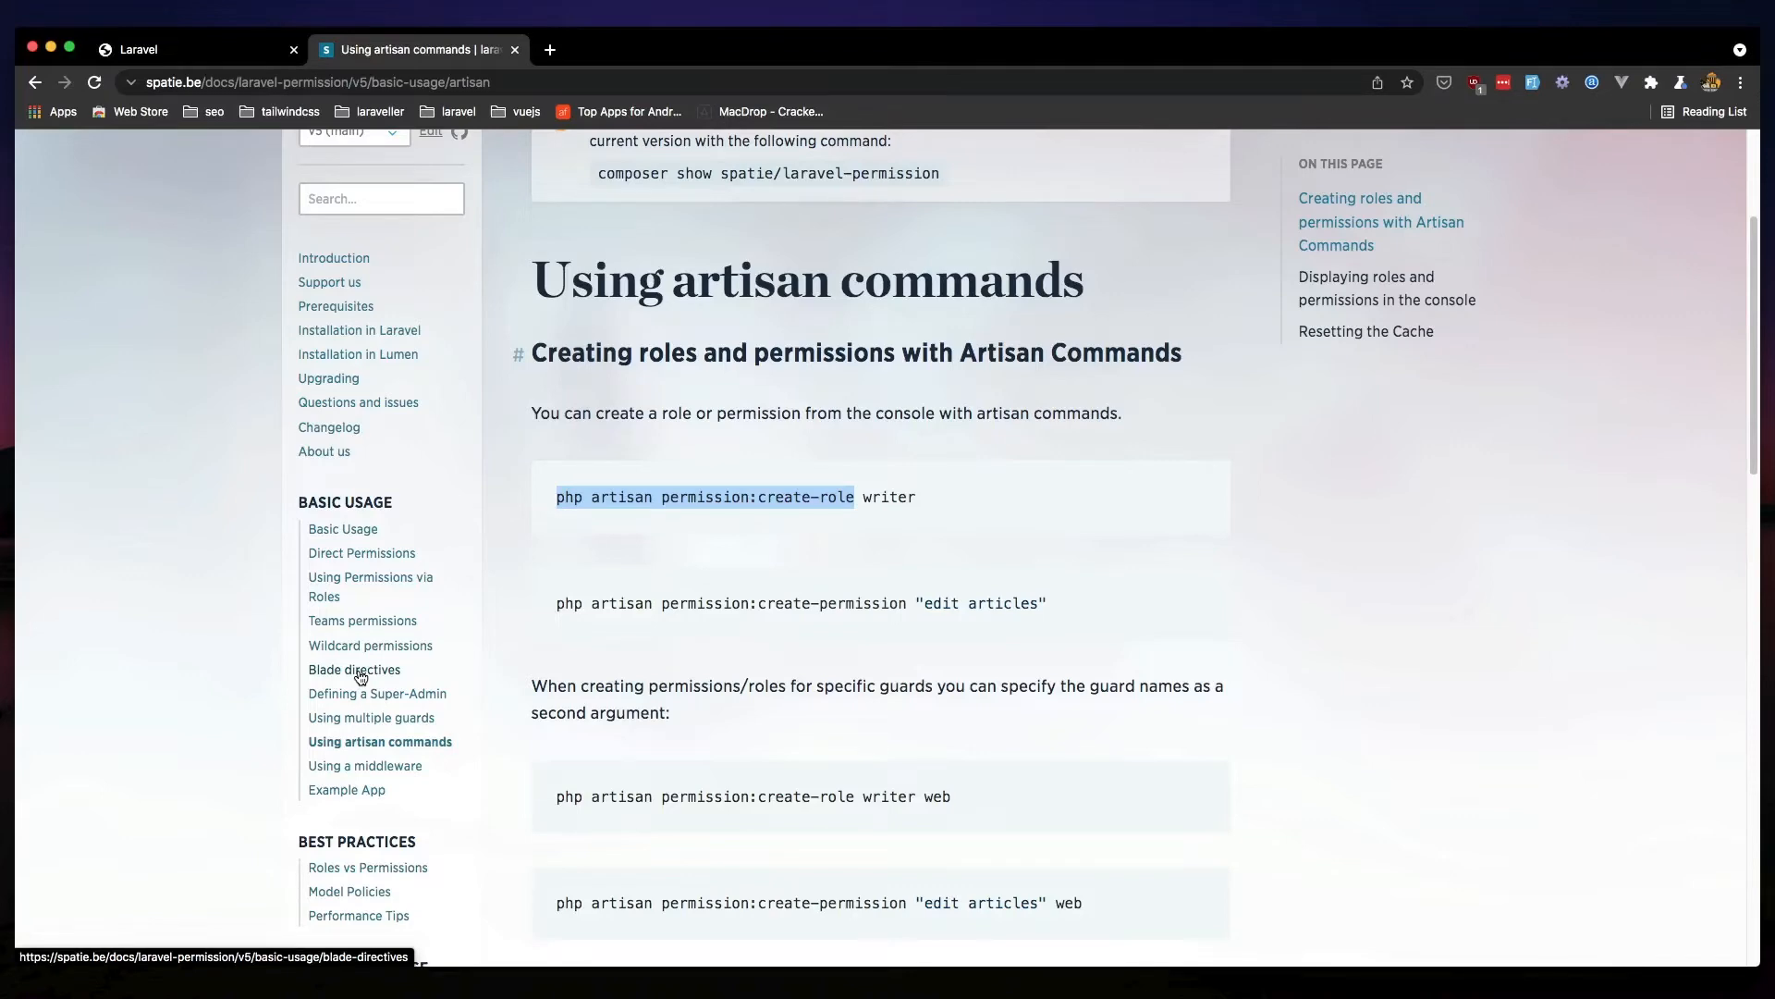
{"action": "left_click", "coordinate": [355, 669]}
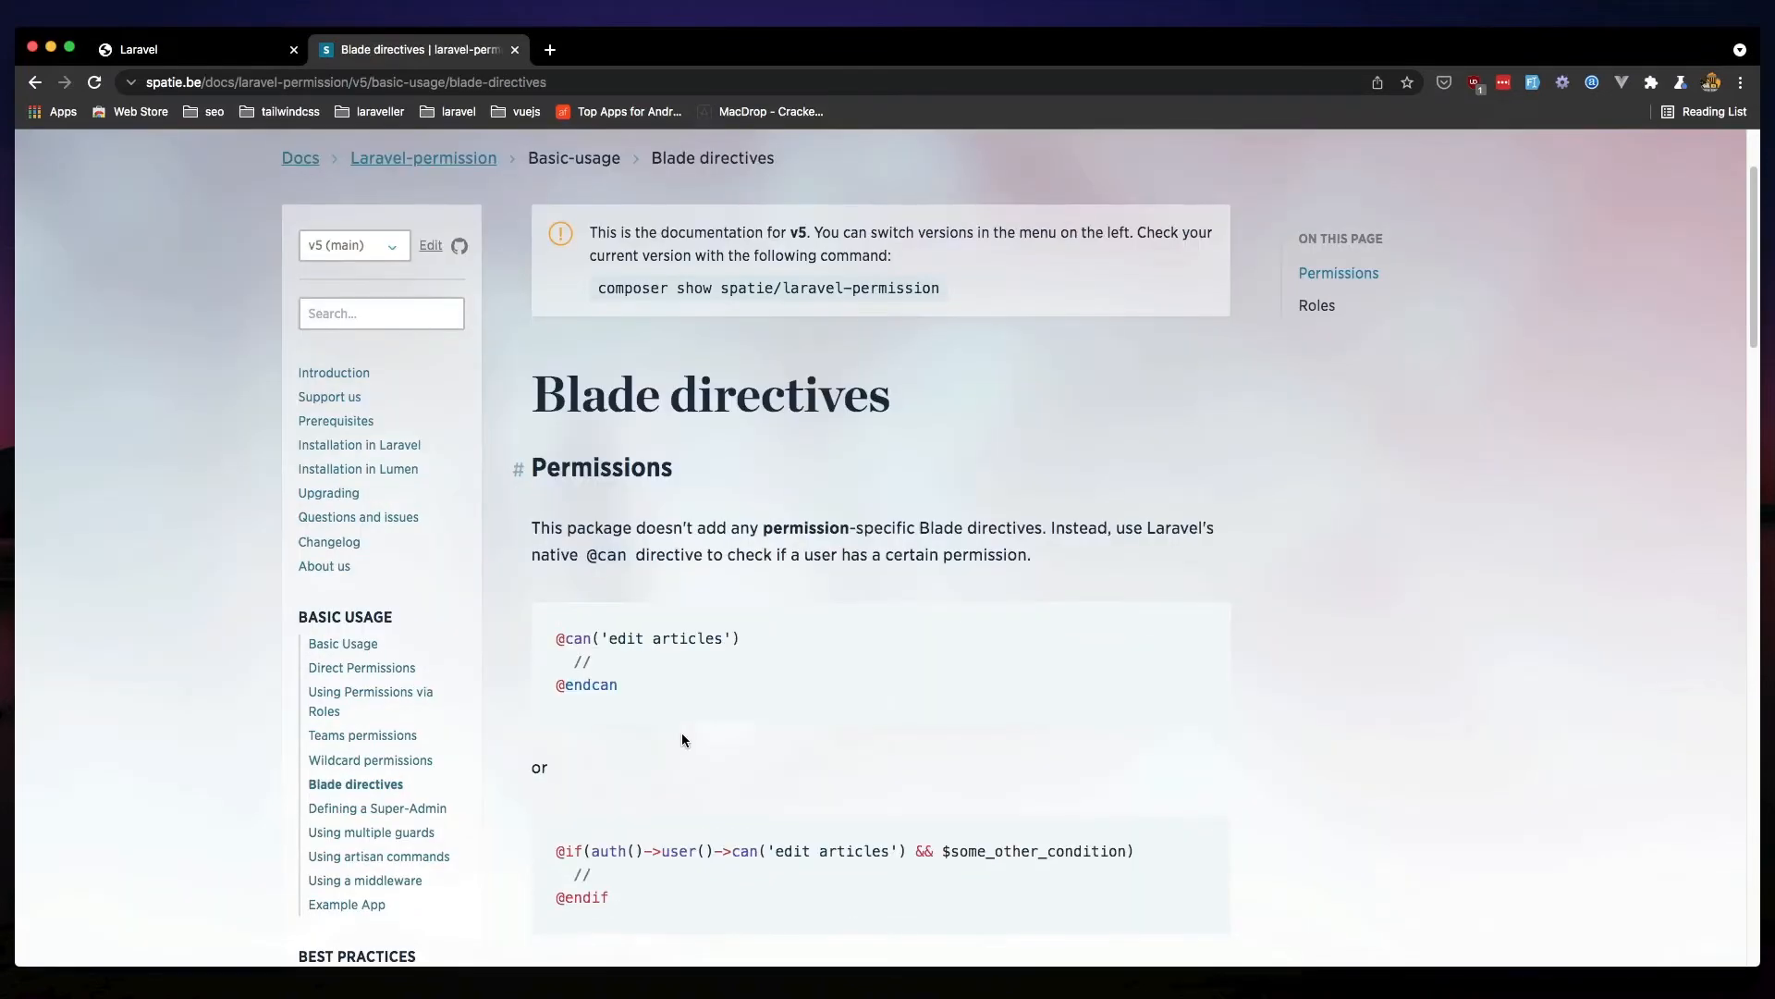
{"action": "scroll", "scroll_direction": "down", "scroll_amount": 3}
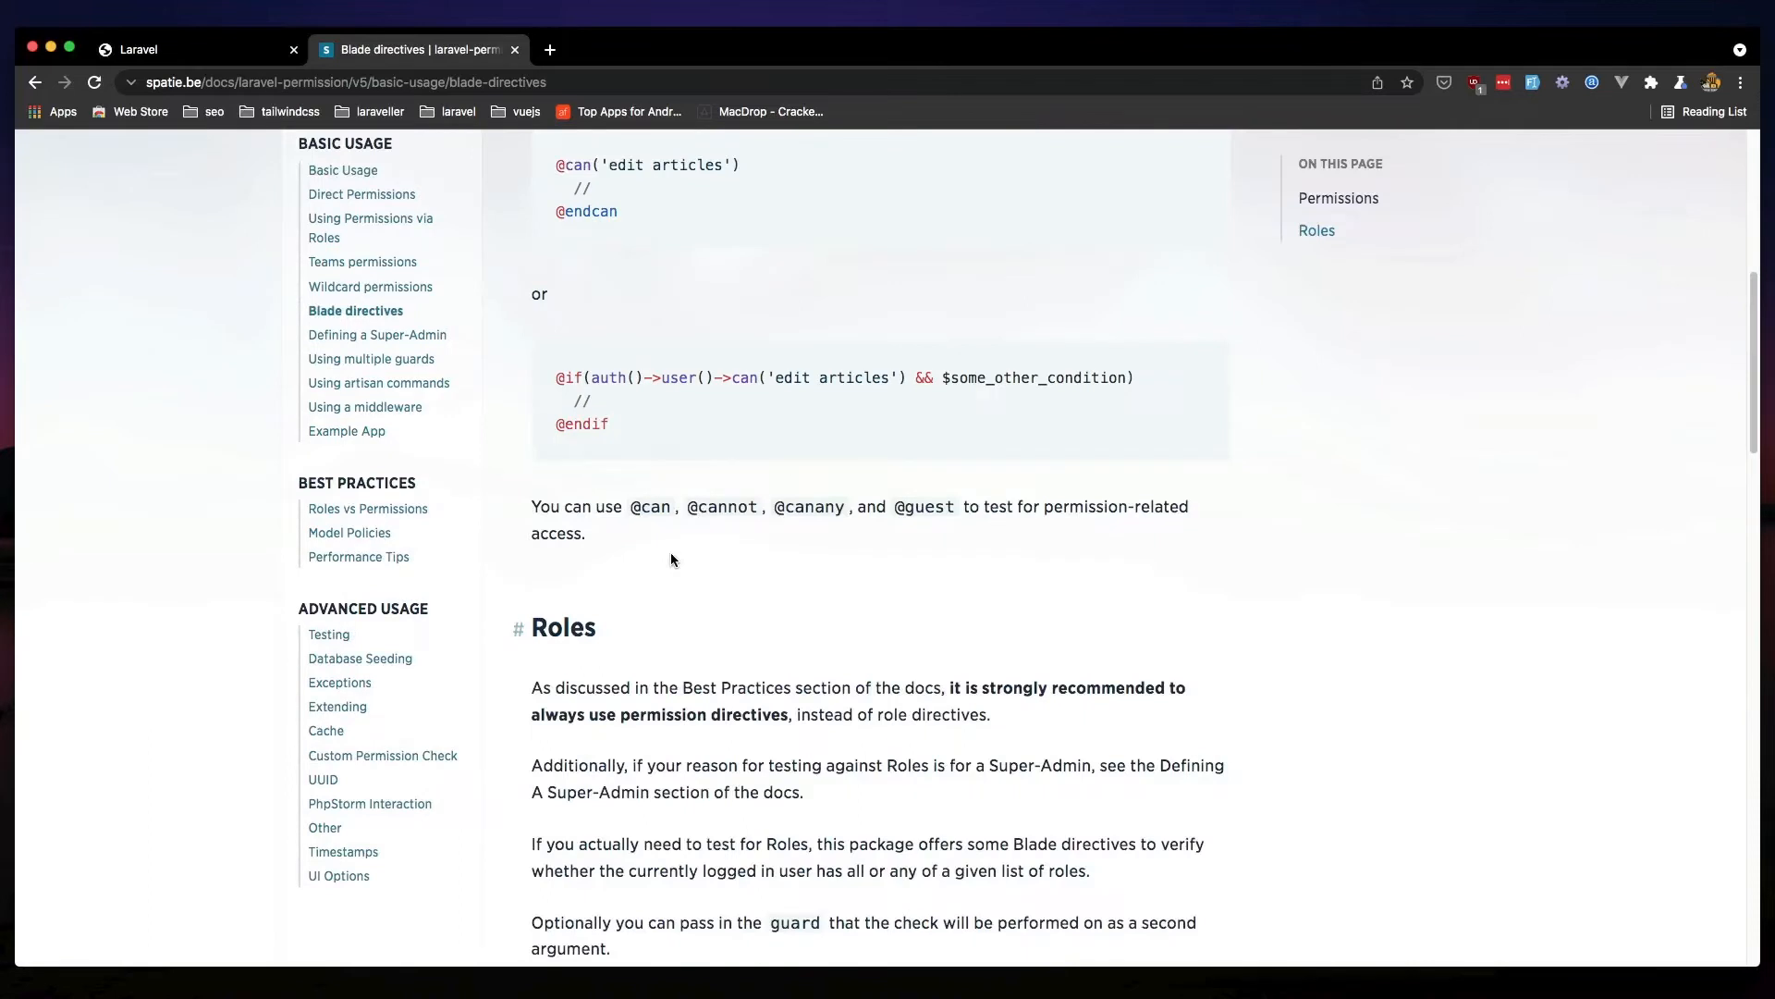
{"action": "scroll", "scroll_direction": "down", "scroll_amount": 3}
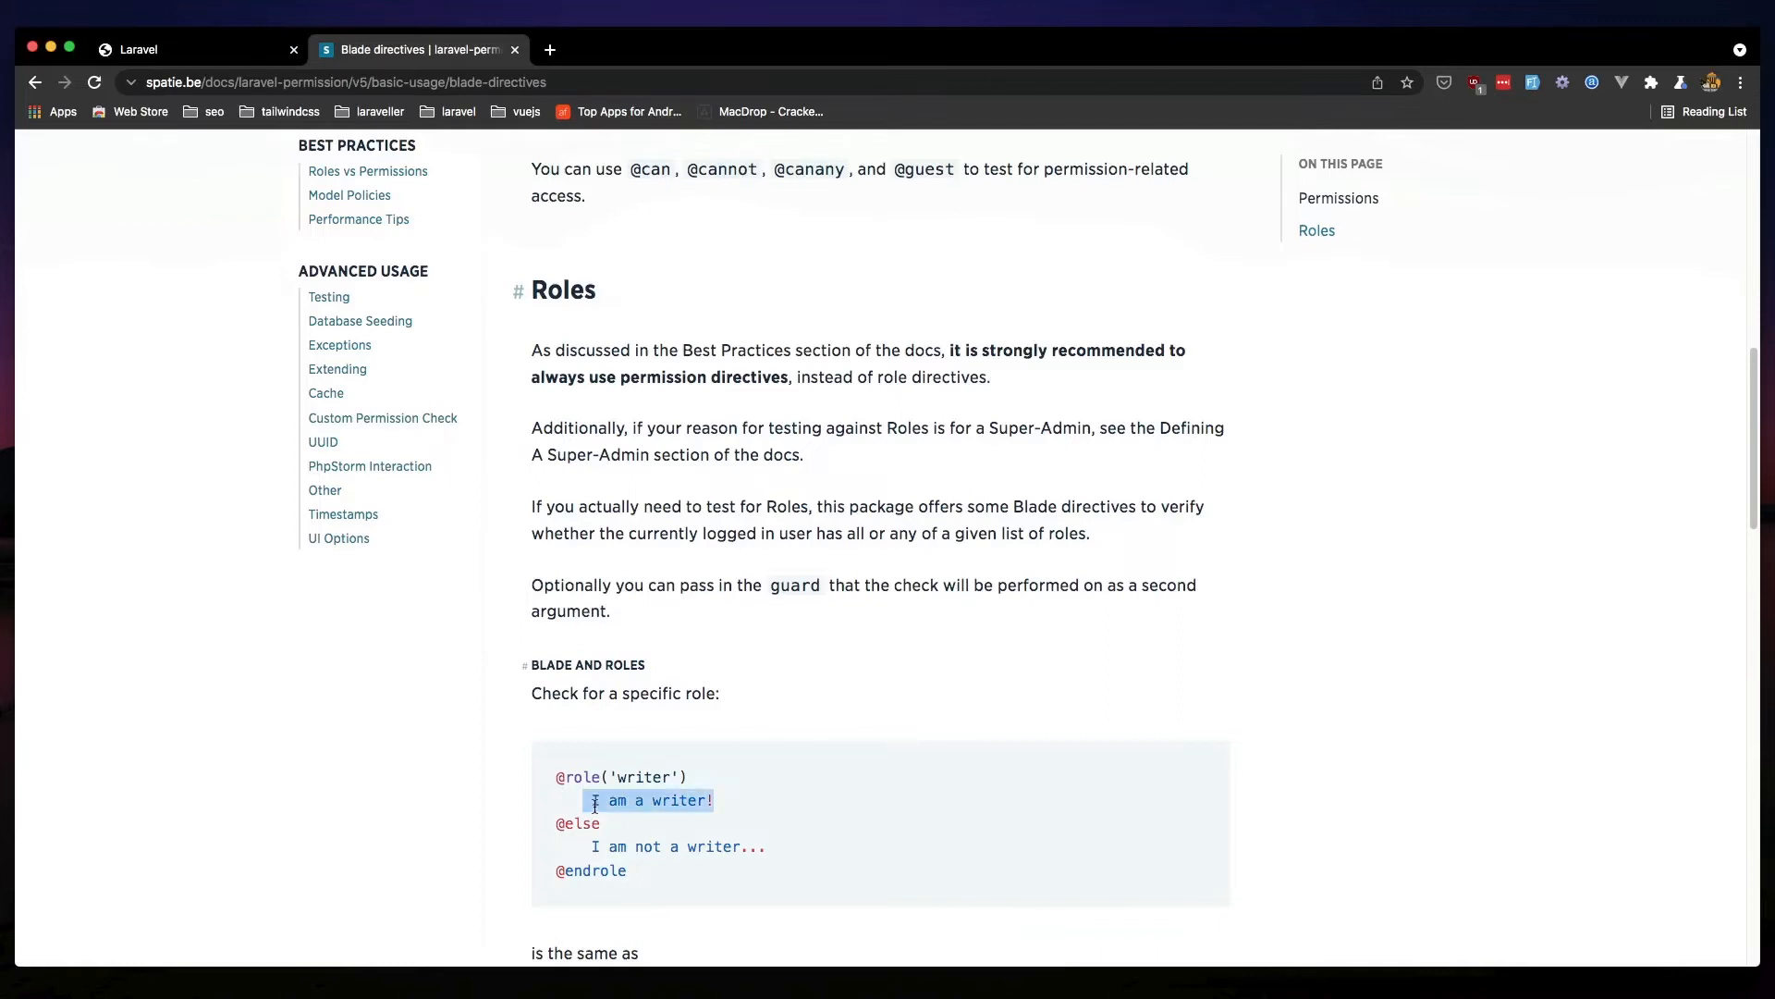
{"action": "double_click", "coordinate": [642, 776]}
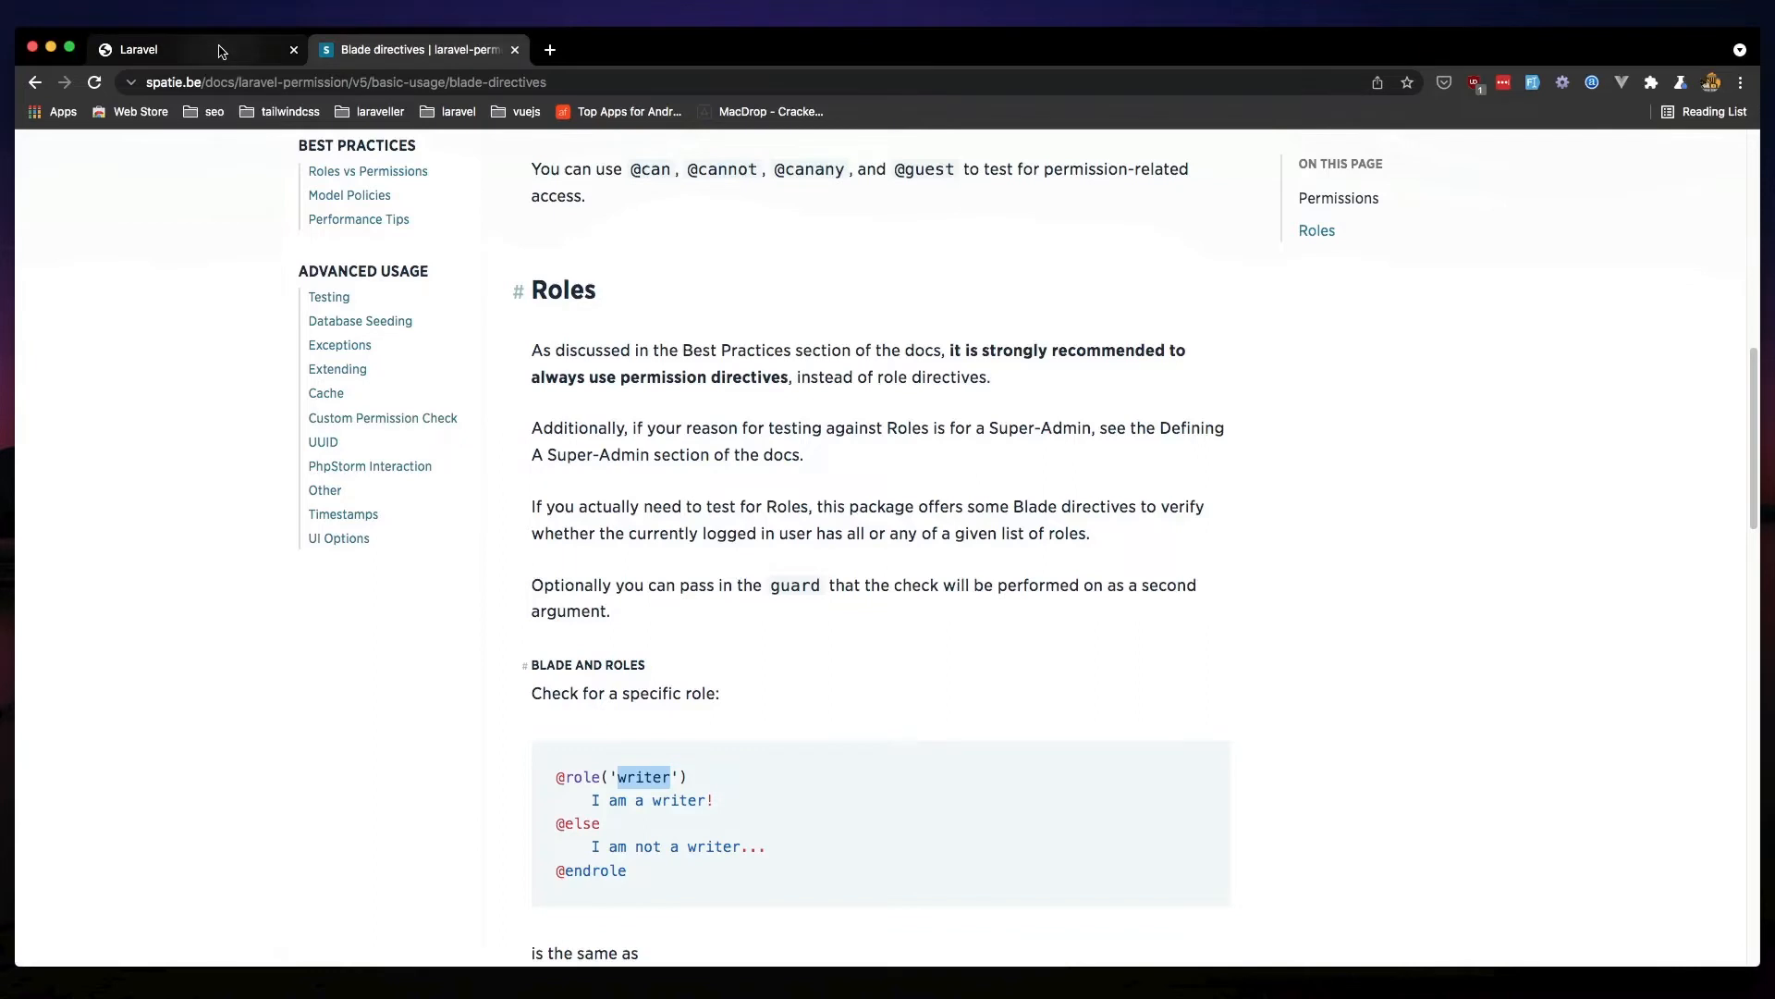
{"action": "left_click", "coordinate": [191, 49]}
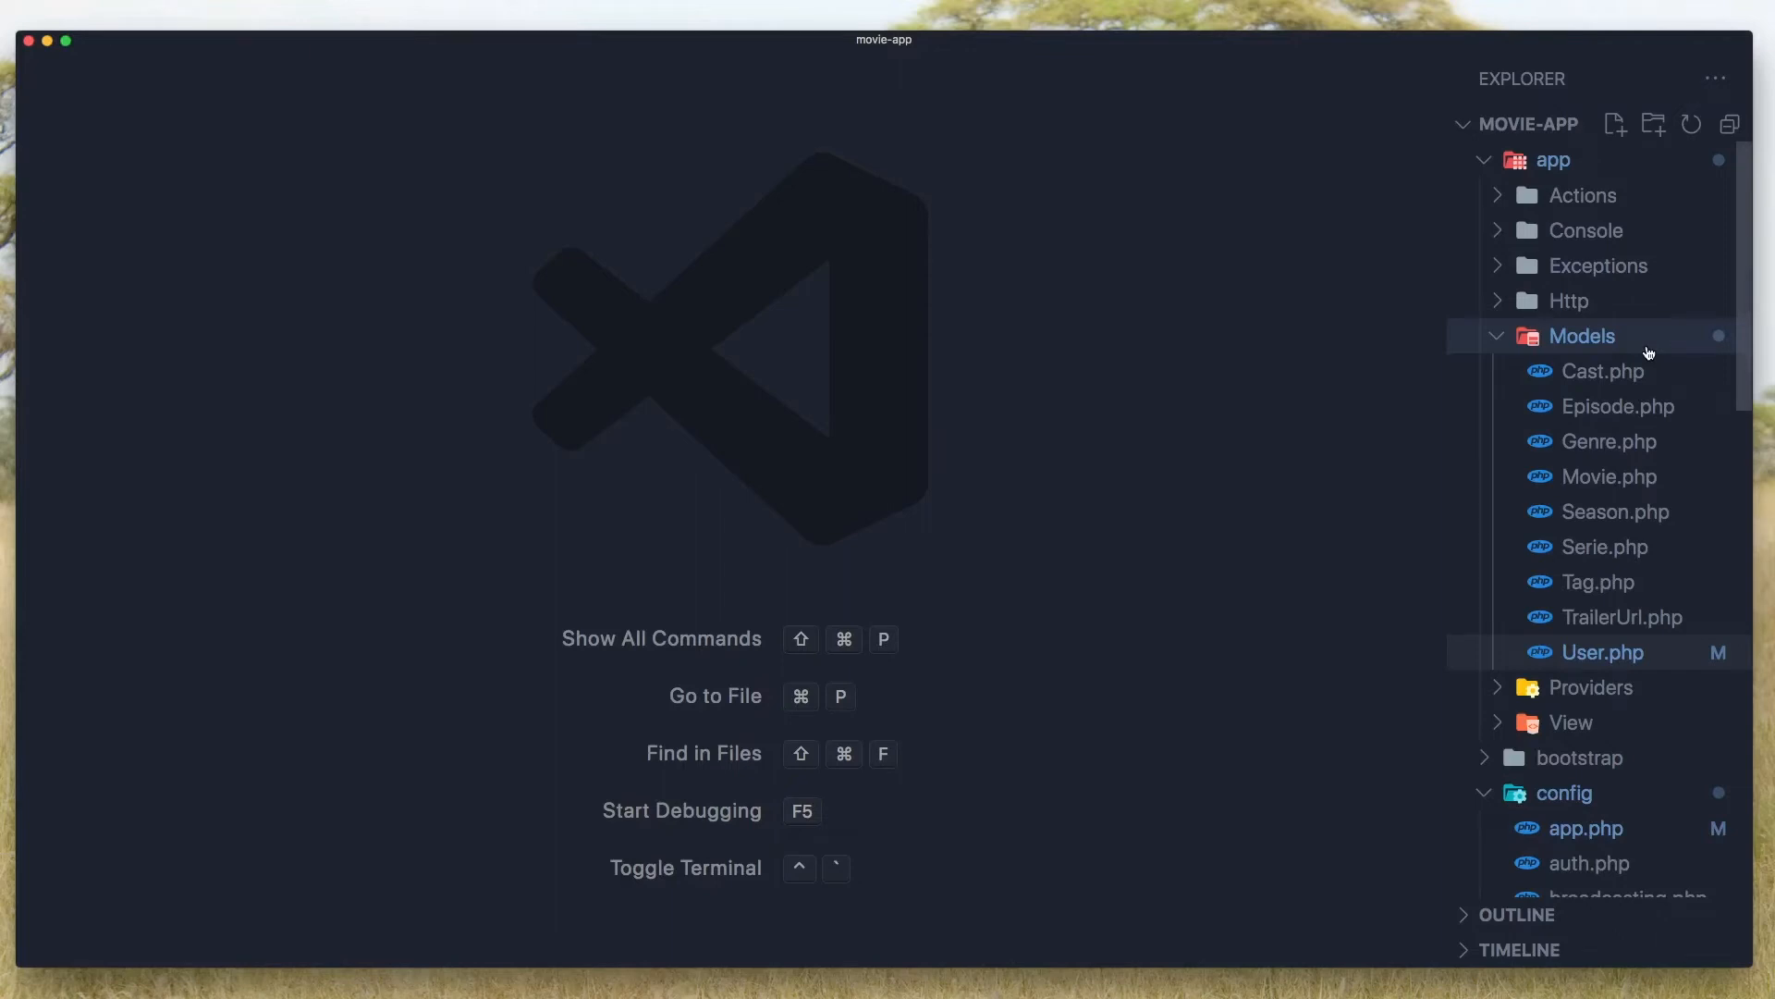
In header.blade.php, duplicate the Profile dropdown link as an 'Admin' link to admin.index
{"action": "scroll", "scroll_direction": "down", "scroll_amount": 3}
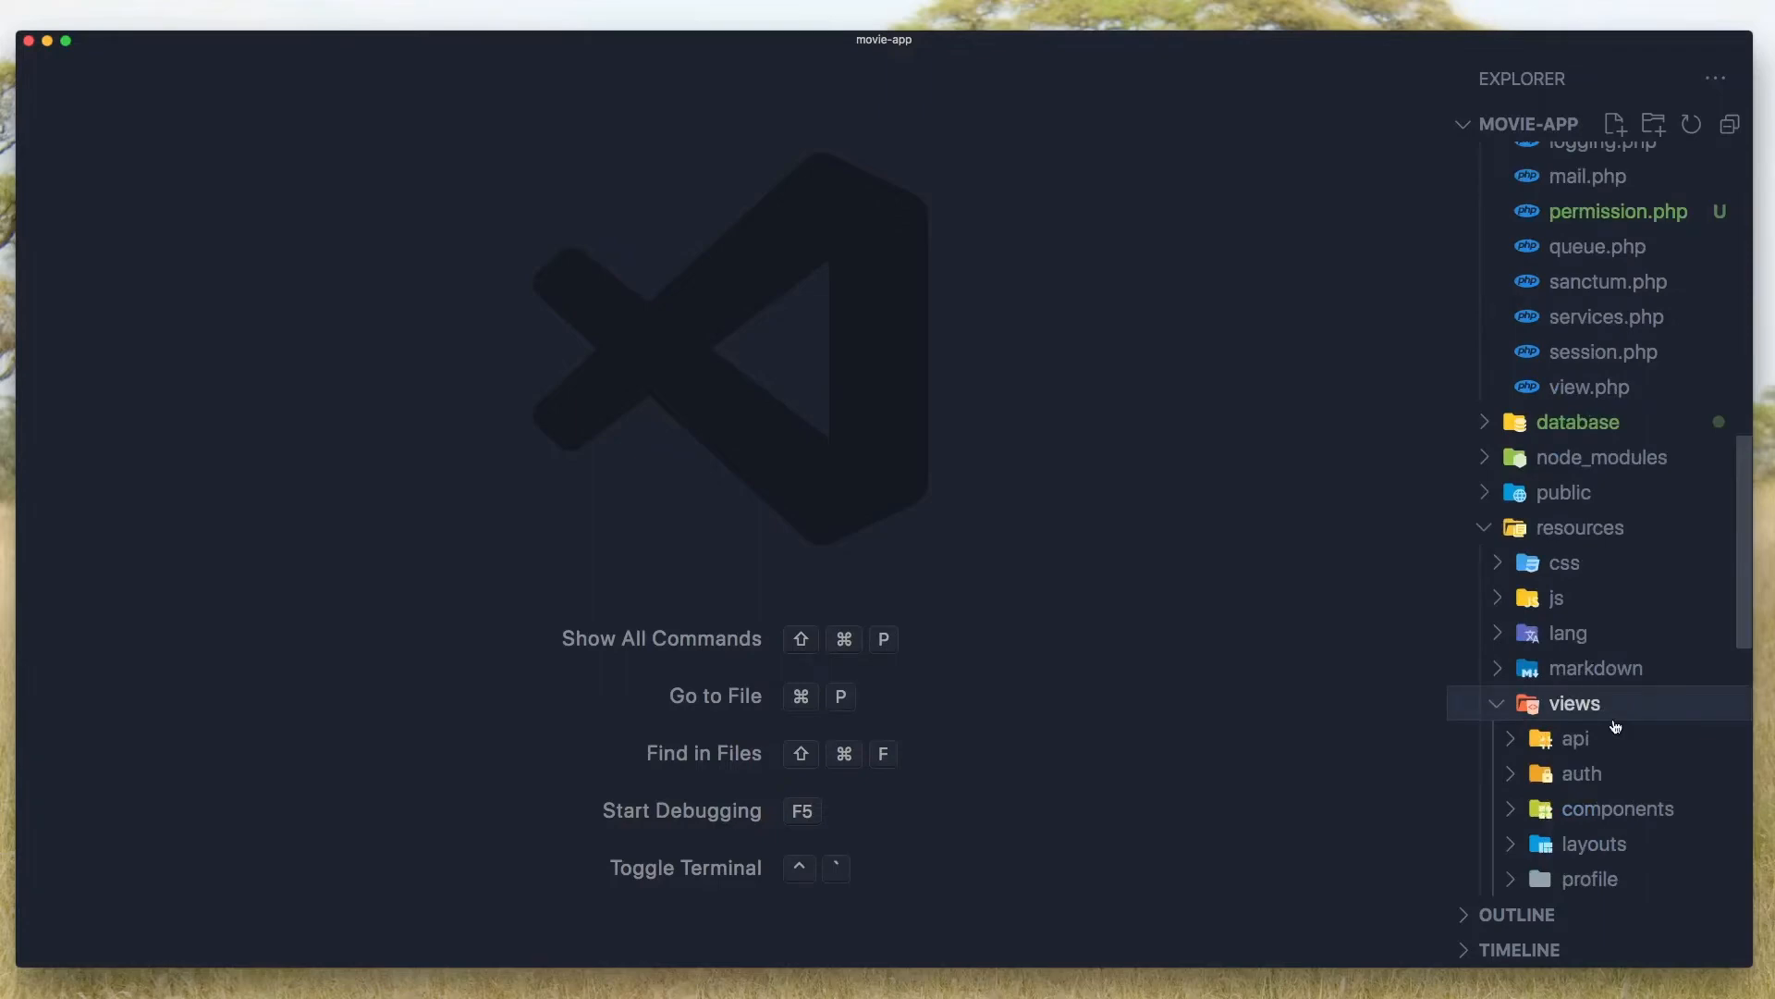
{"action": "left_click", "coordinate": [1653, 684]}
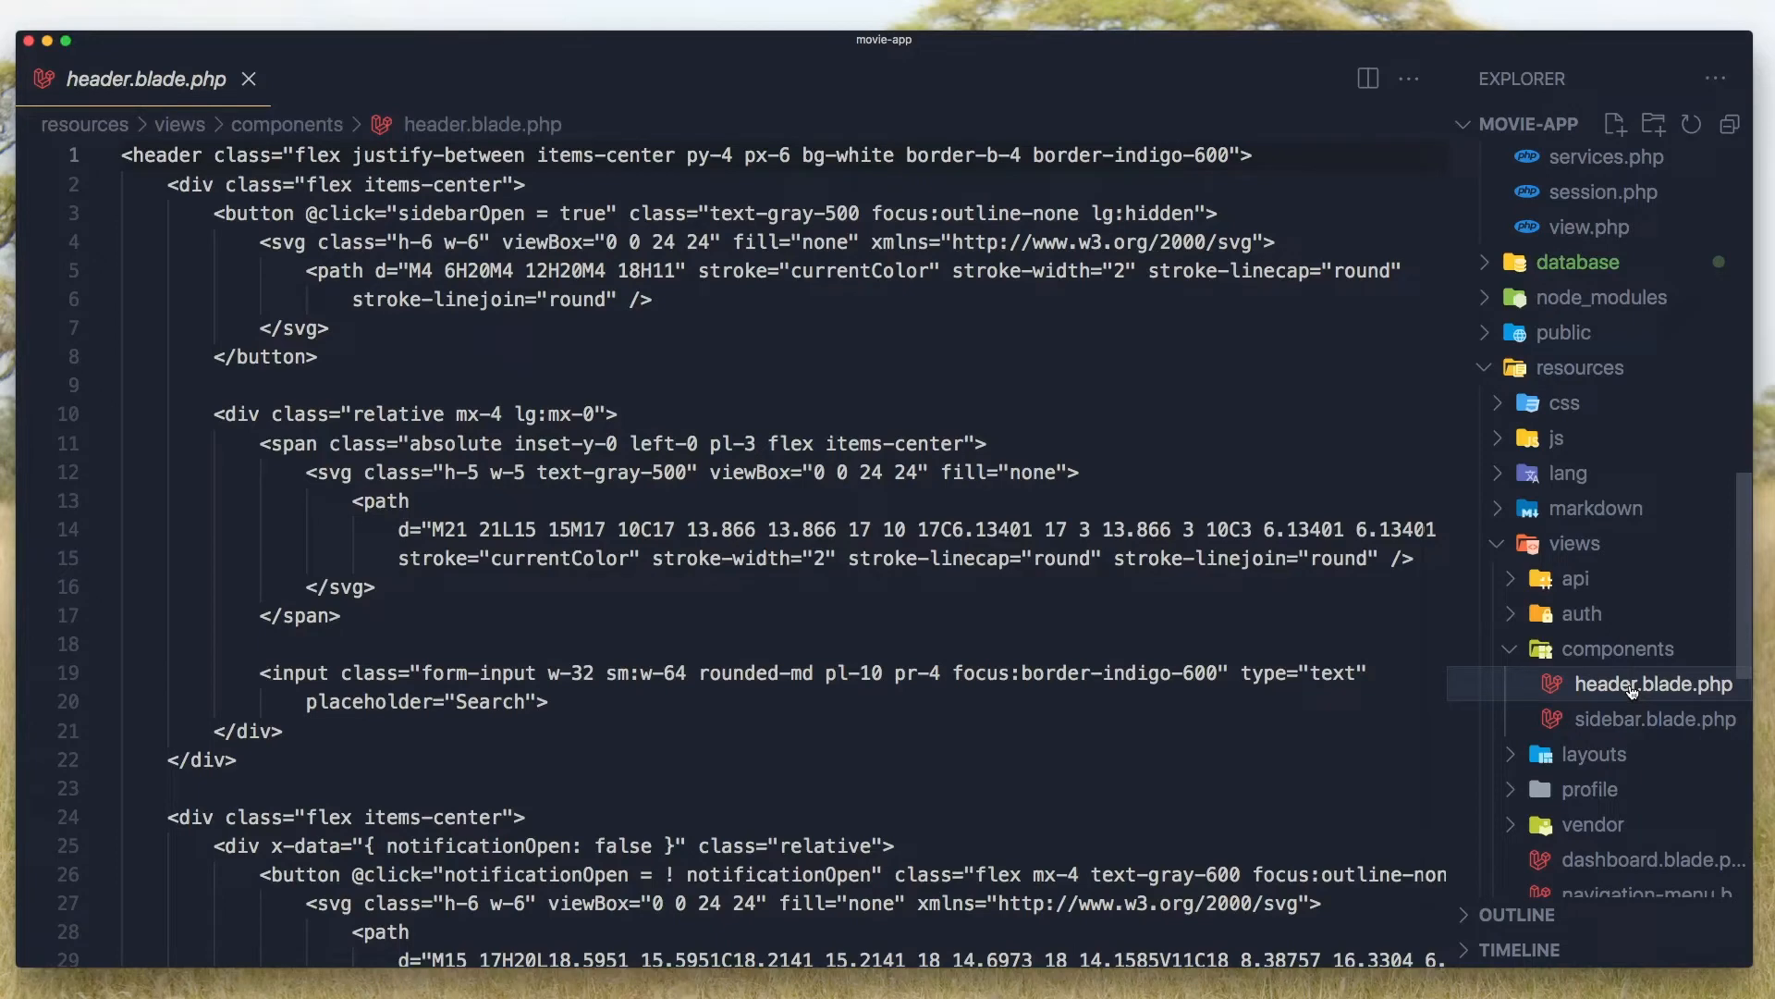
{"action": "scroll", "scroll_direction": "down", "scroll_amount": 3}
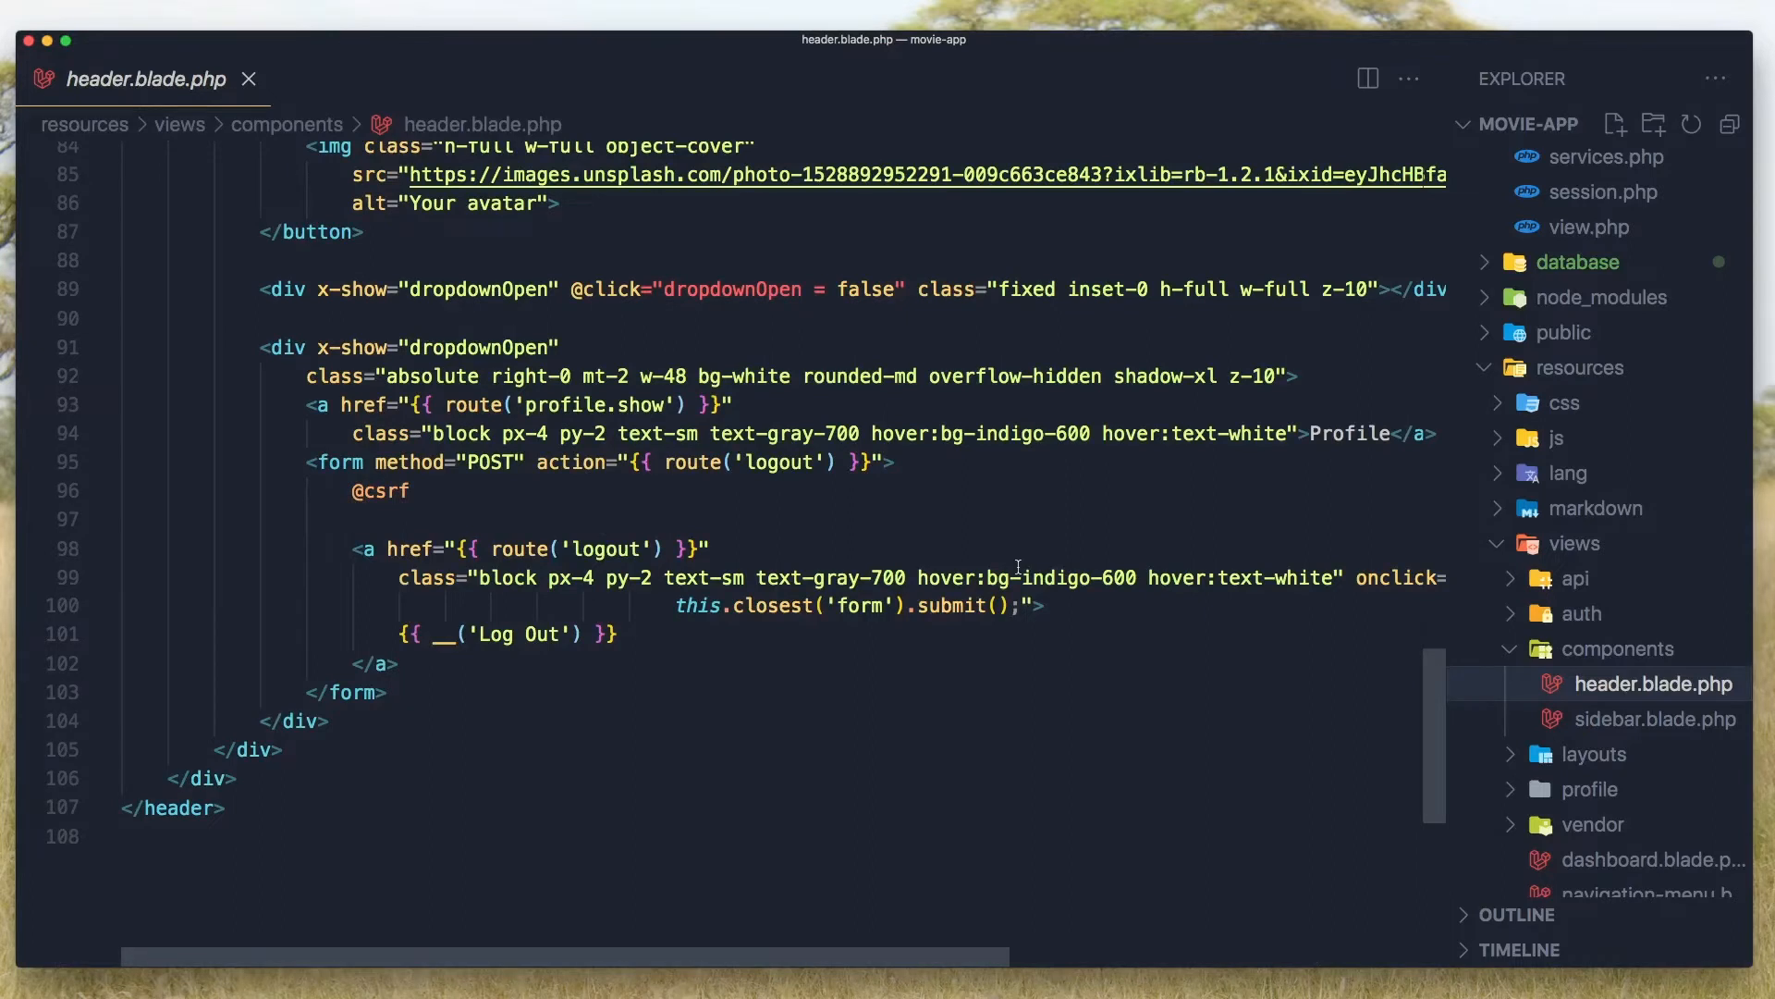
{"action": "key", "text": "enter"}
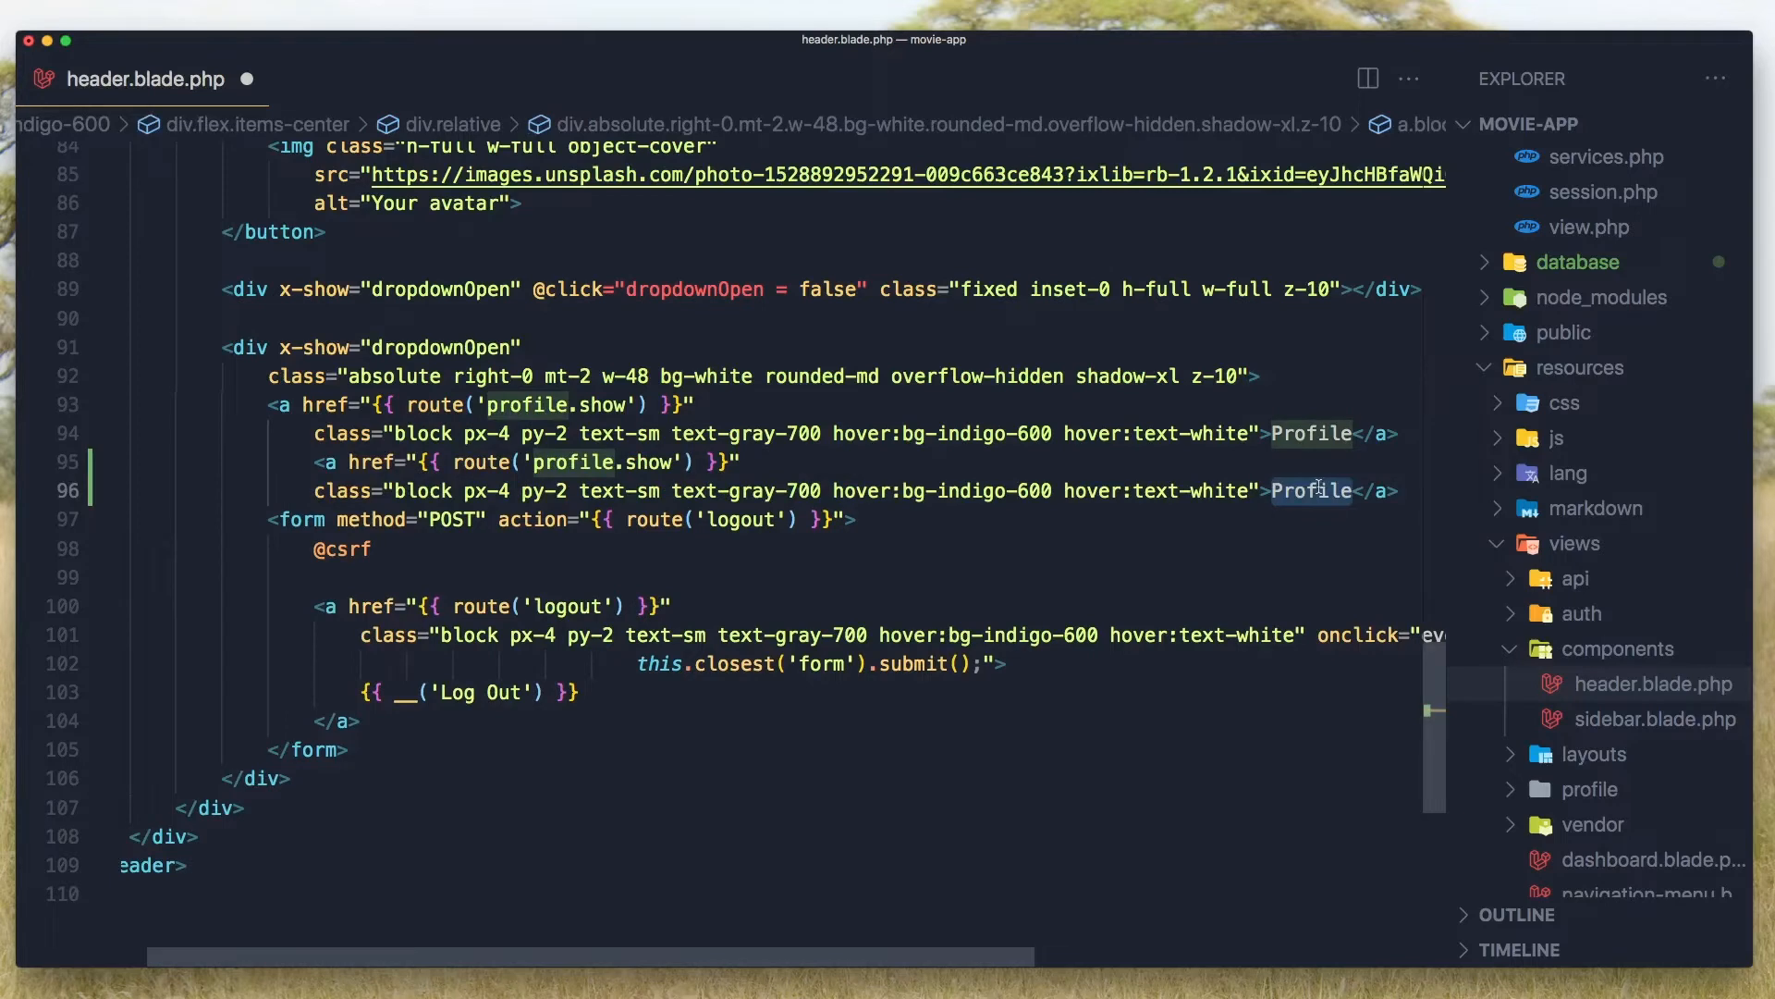
{"action": "type", "text": "Admin"}
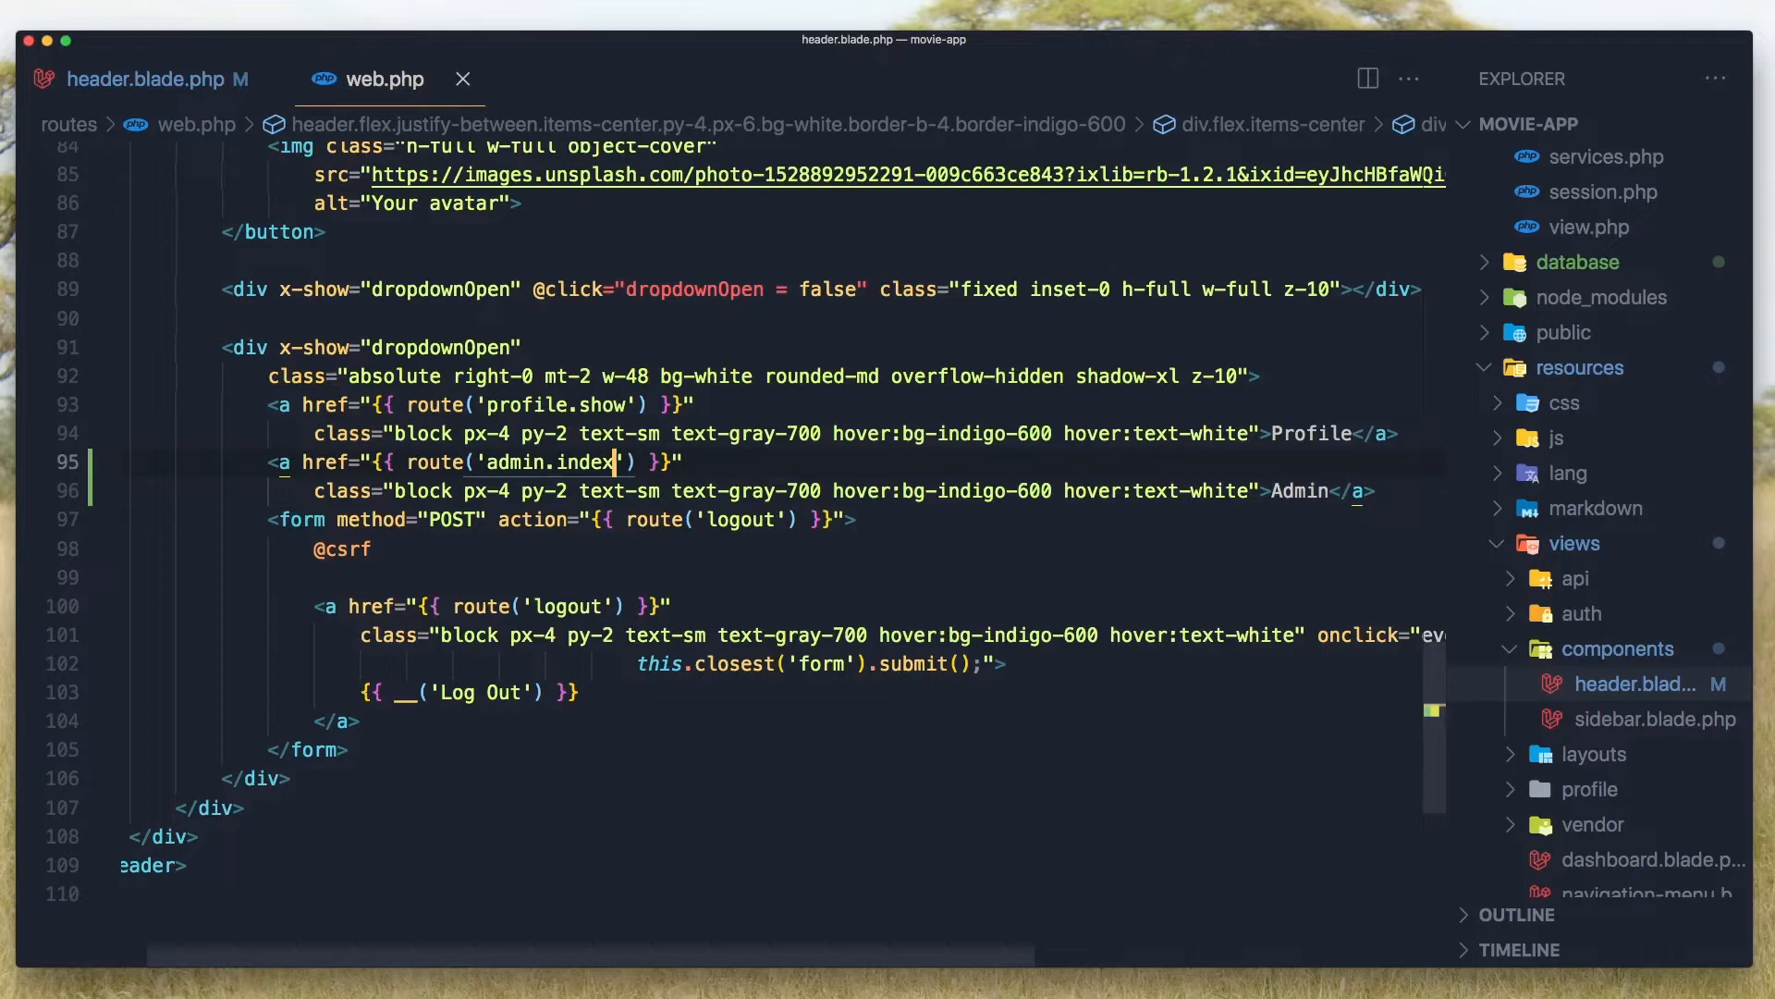
In web.php, add a GET /admin route returning 'admin area', named admin.index, and save
{"action": "left_click", "coordinate": [378, 80]}
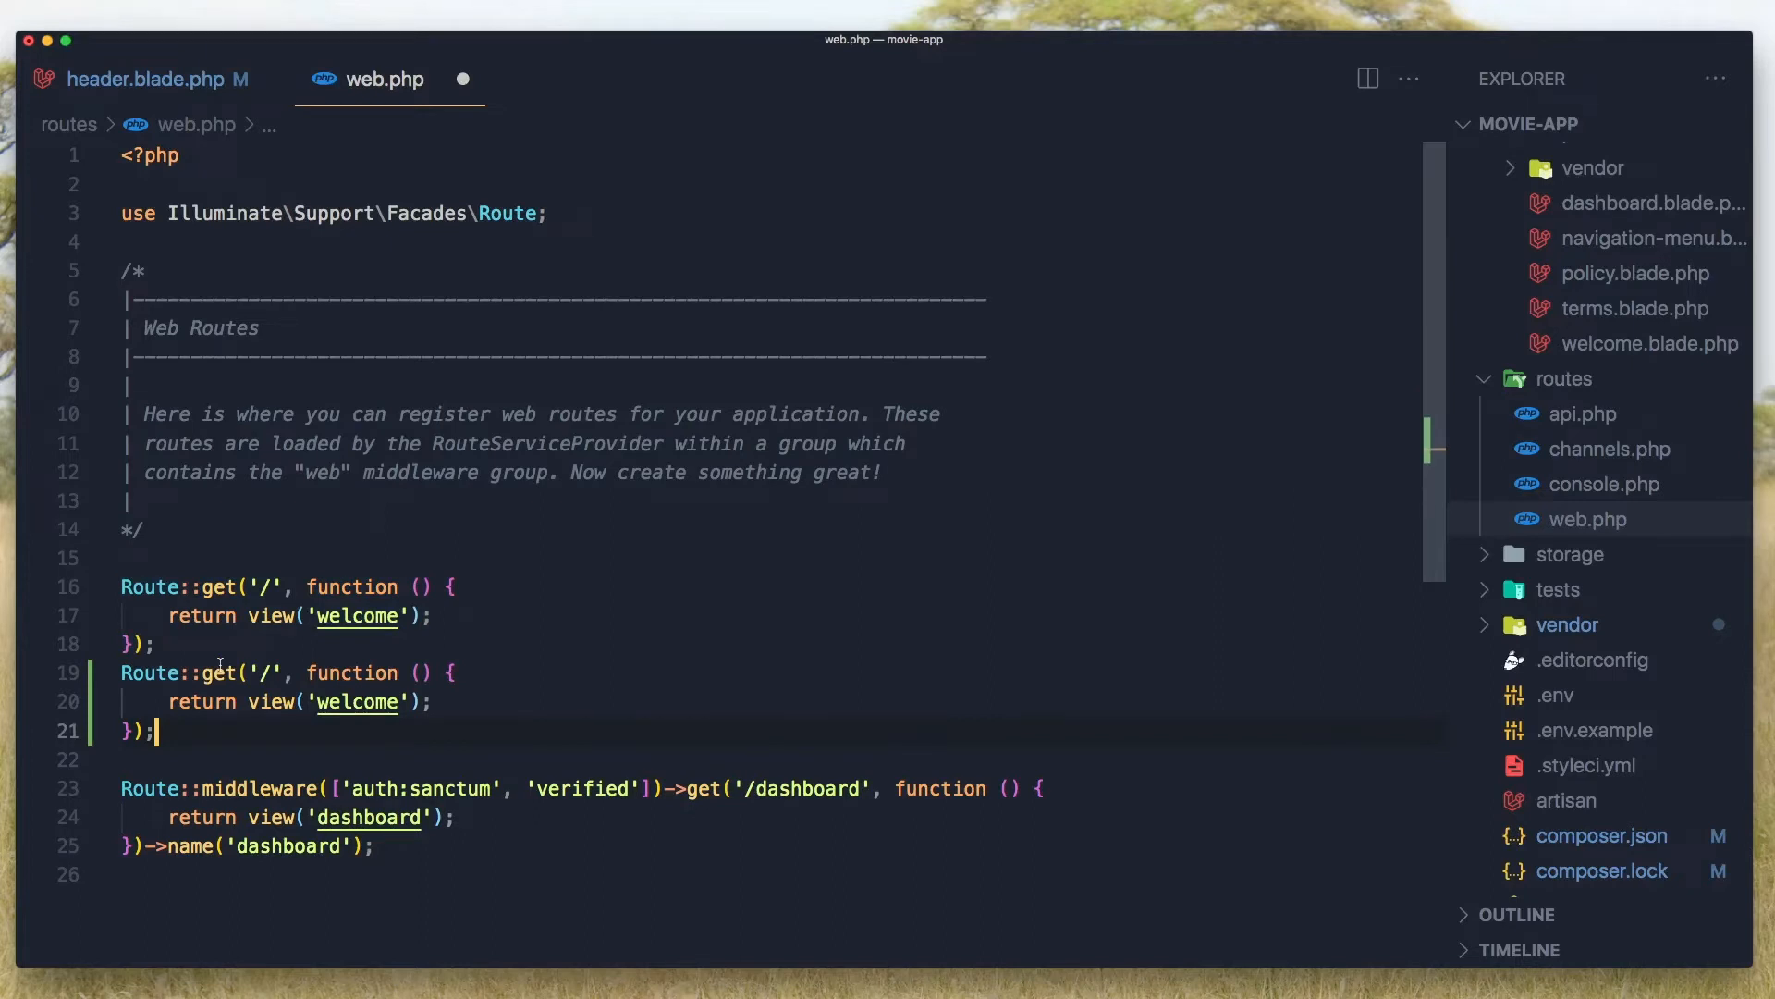
{"action": "type", "text": "/admin"}
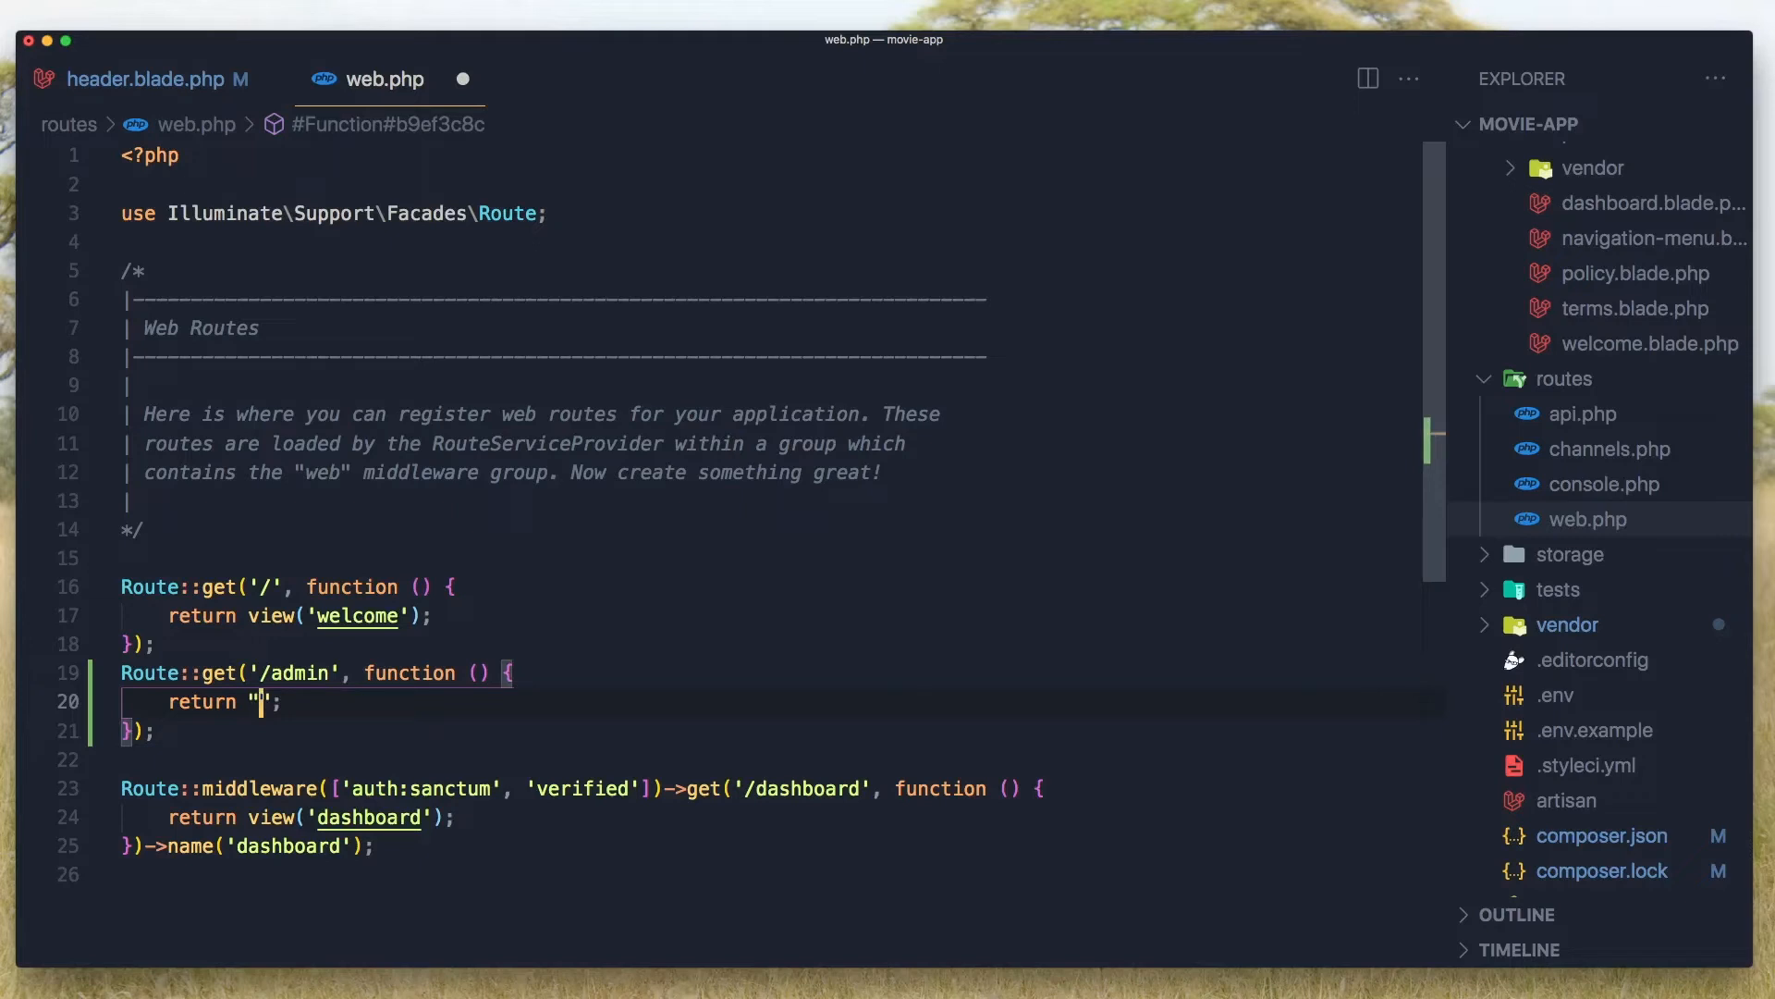
{"action": "type", "text": "admin area"}
{"action": "left_click", "coordinate": [782, 730]}
{"action": "type", "text": "->name('admin.index')"}
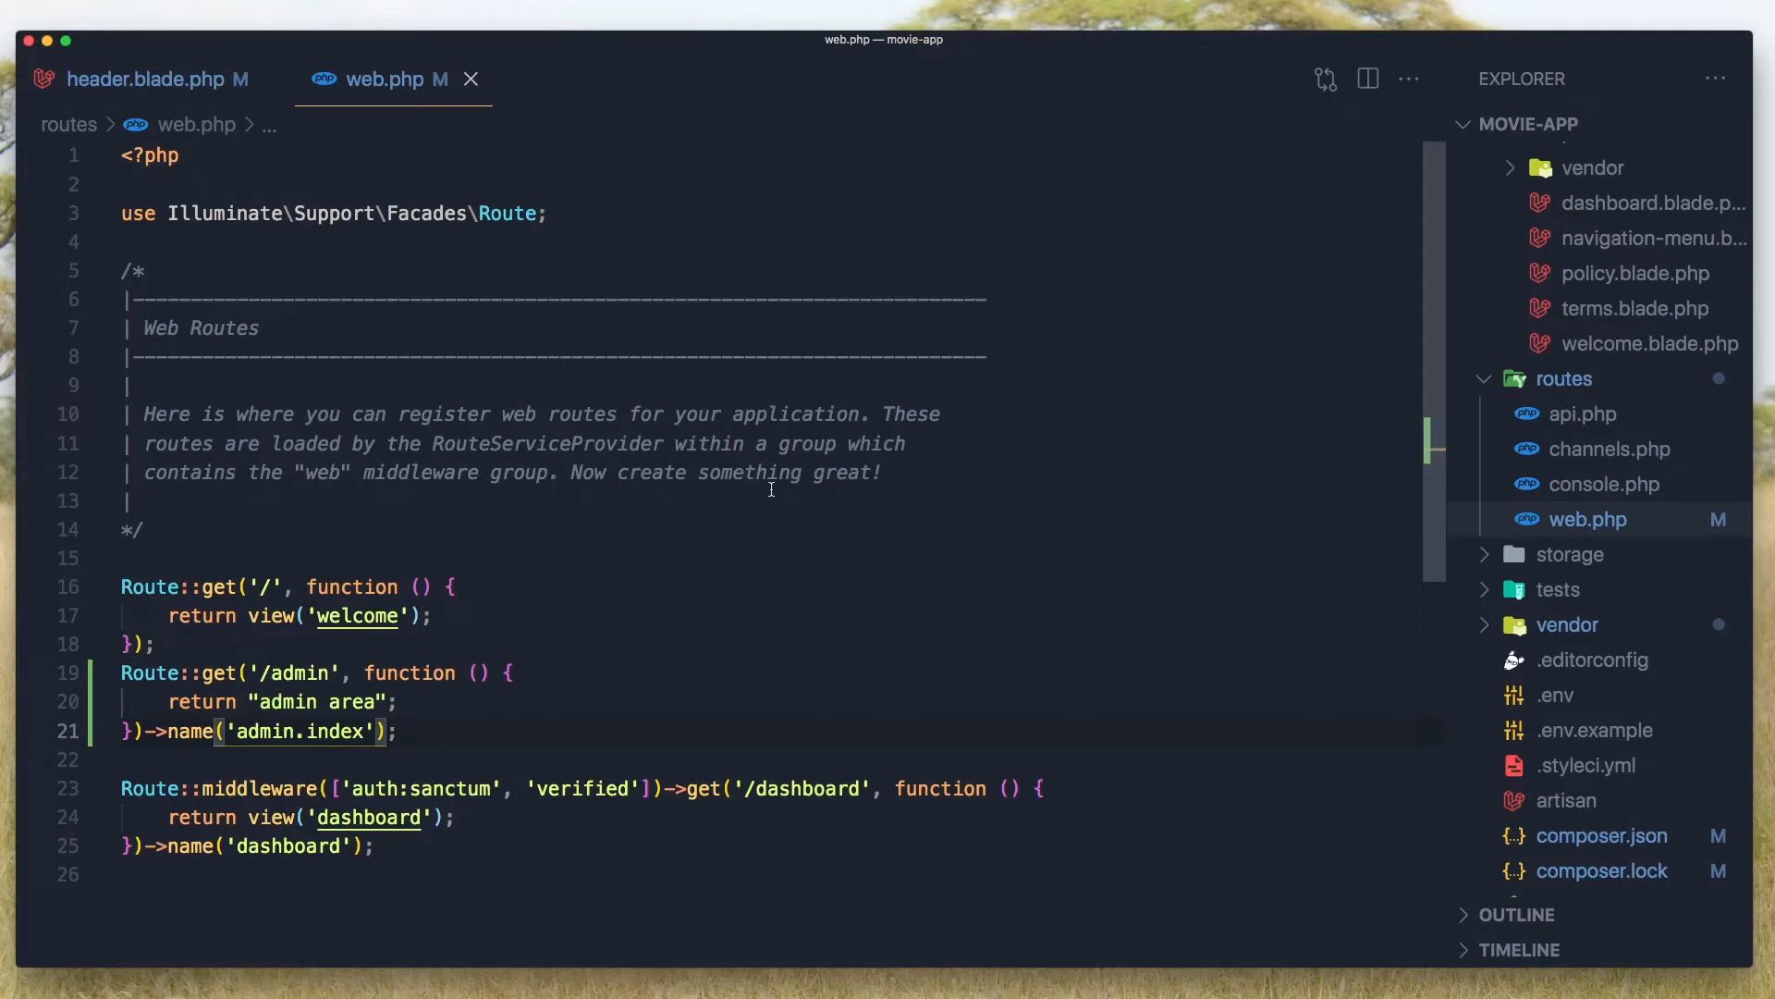
{"action": "left_click", "coordinate": [142, 79]}
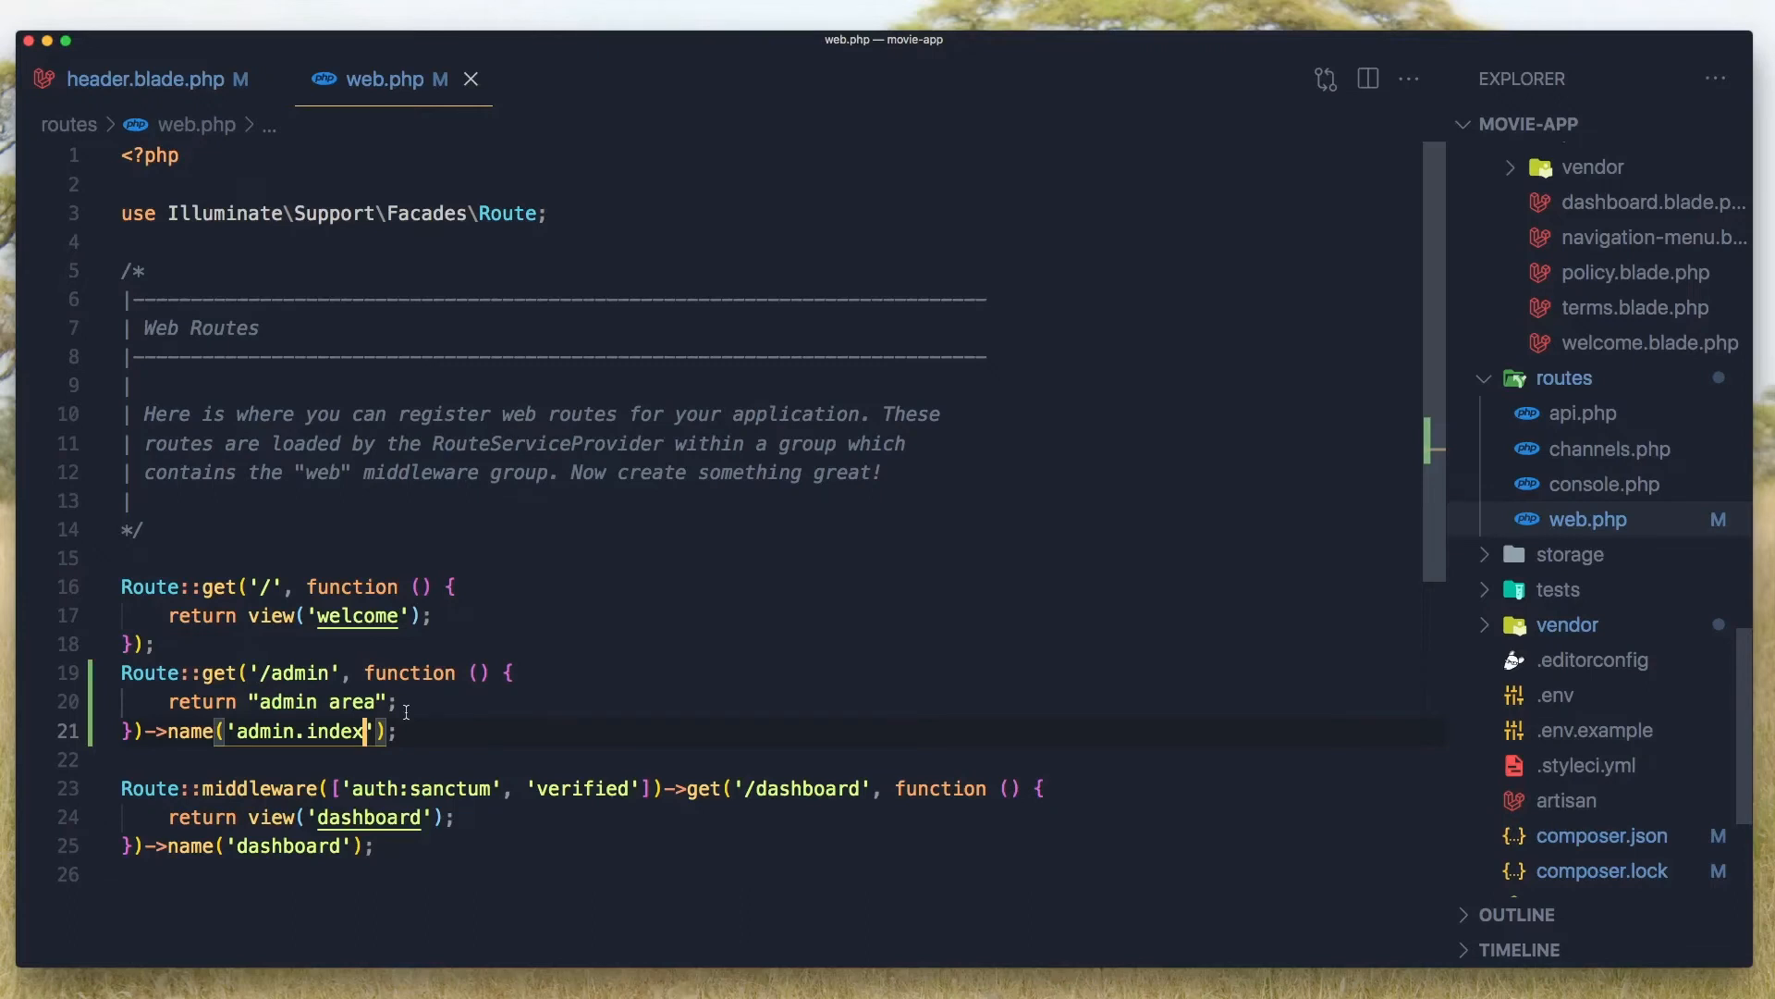
Add auth()->user()->assignRole(...) inside the dashboard route closure
{"action": "left_click", "coordinate": [1042, 789]}
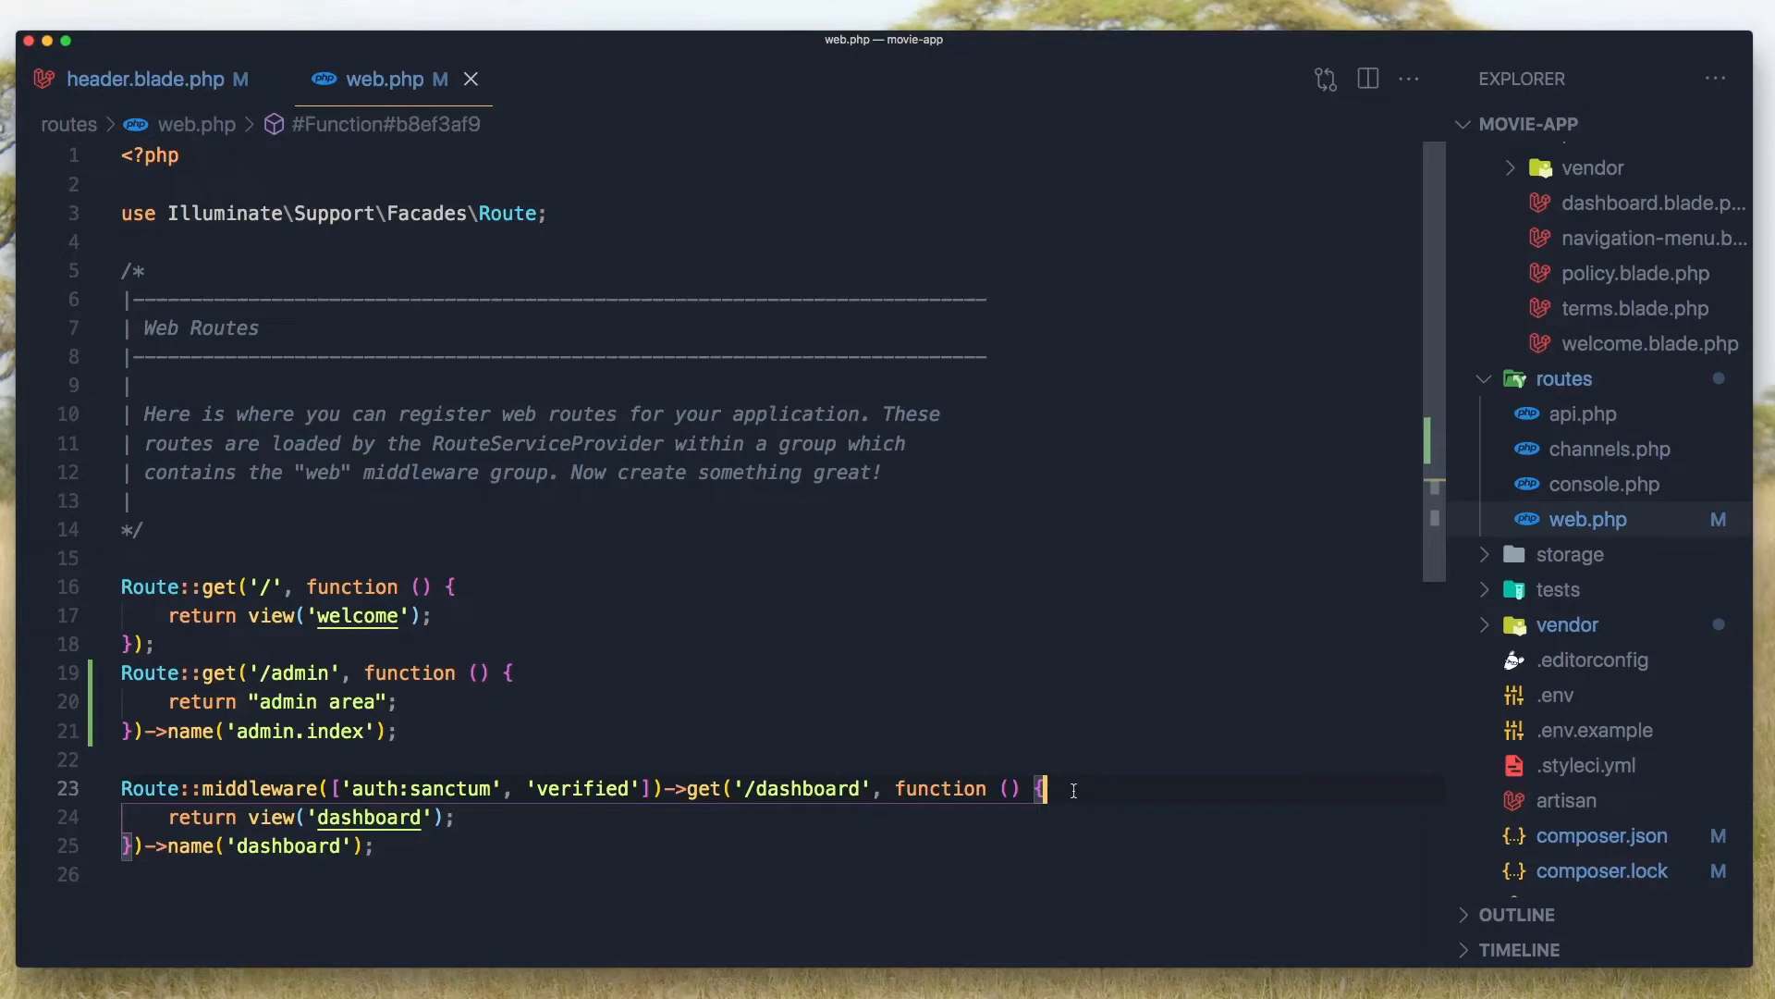
{"action": "type", "text": "auth()->user()->ass"}
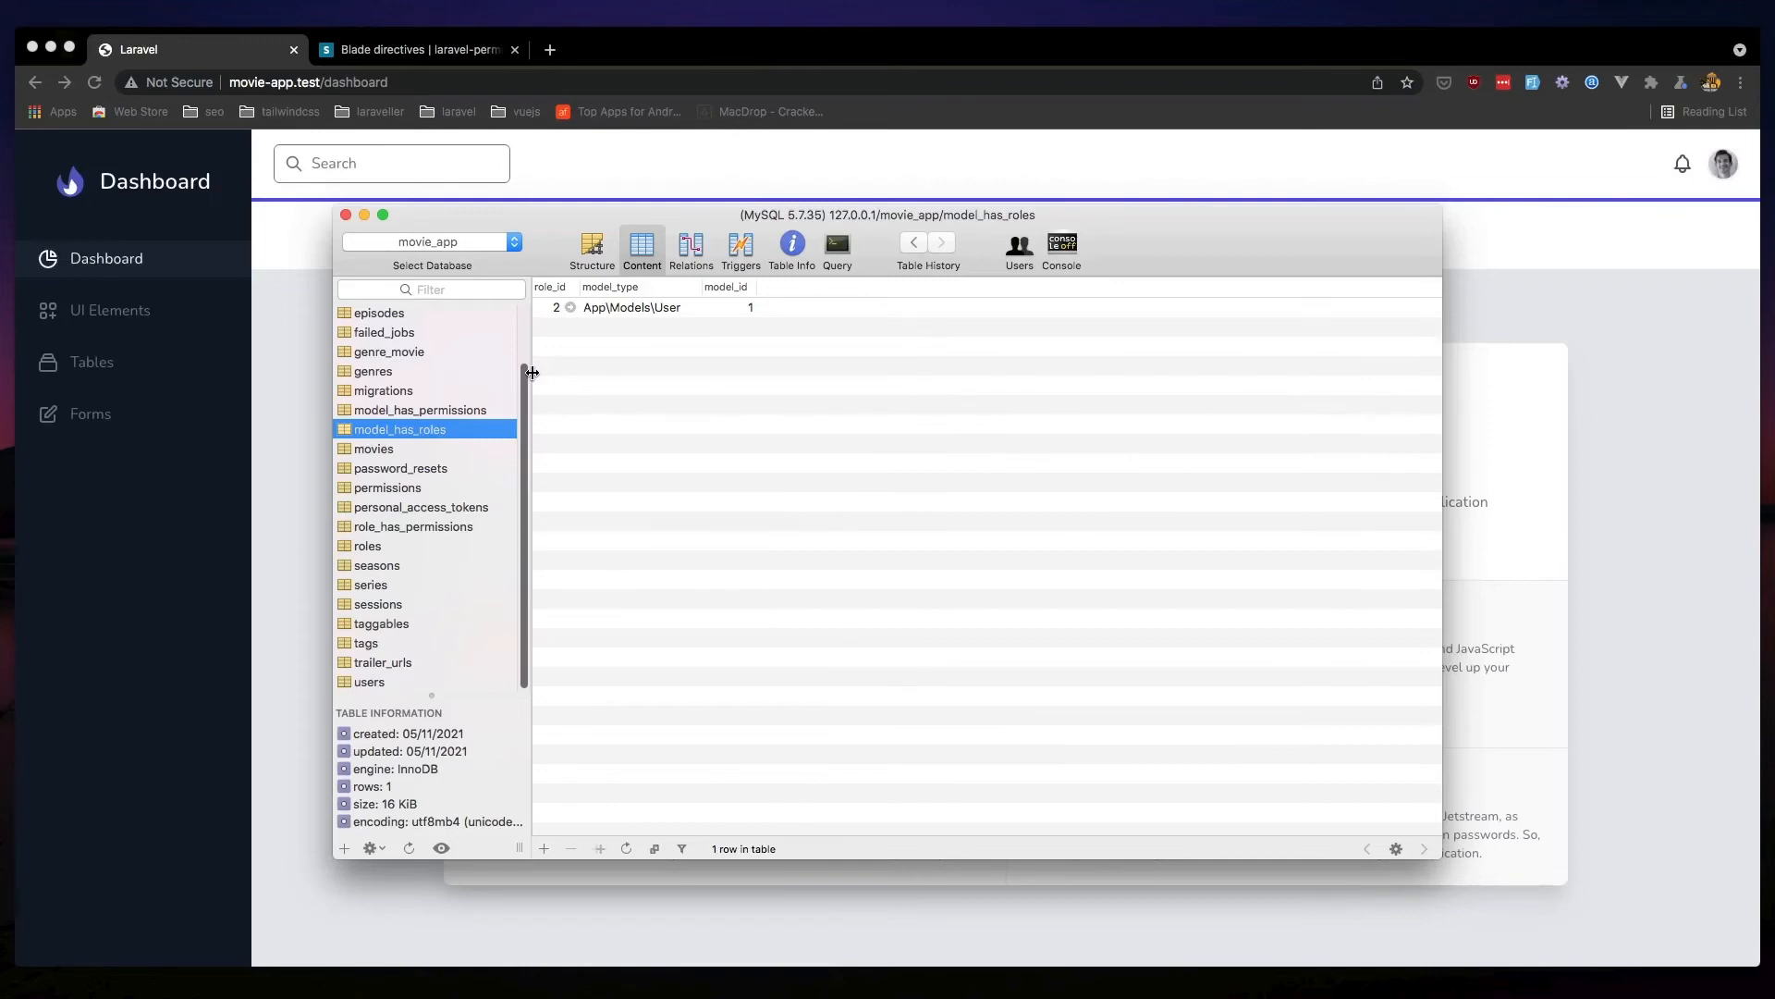
{"action": "left_click", "coordinate": [631, 307]}
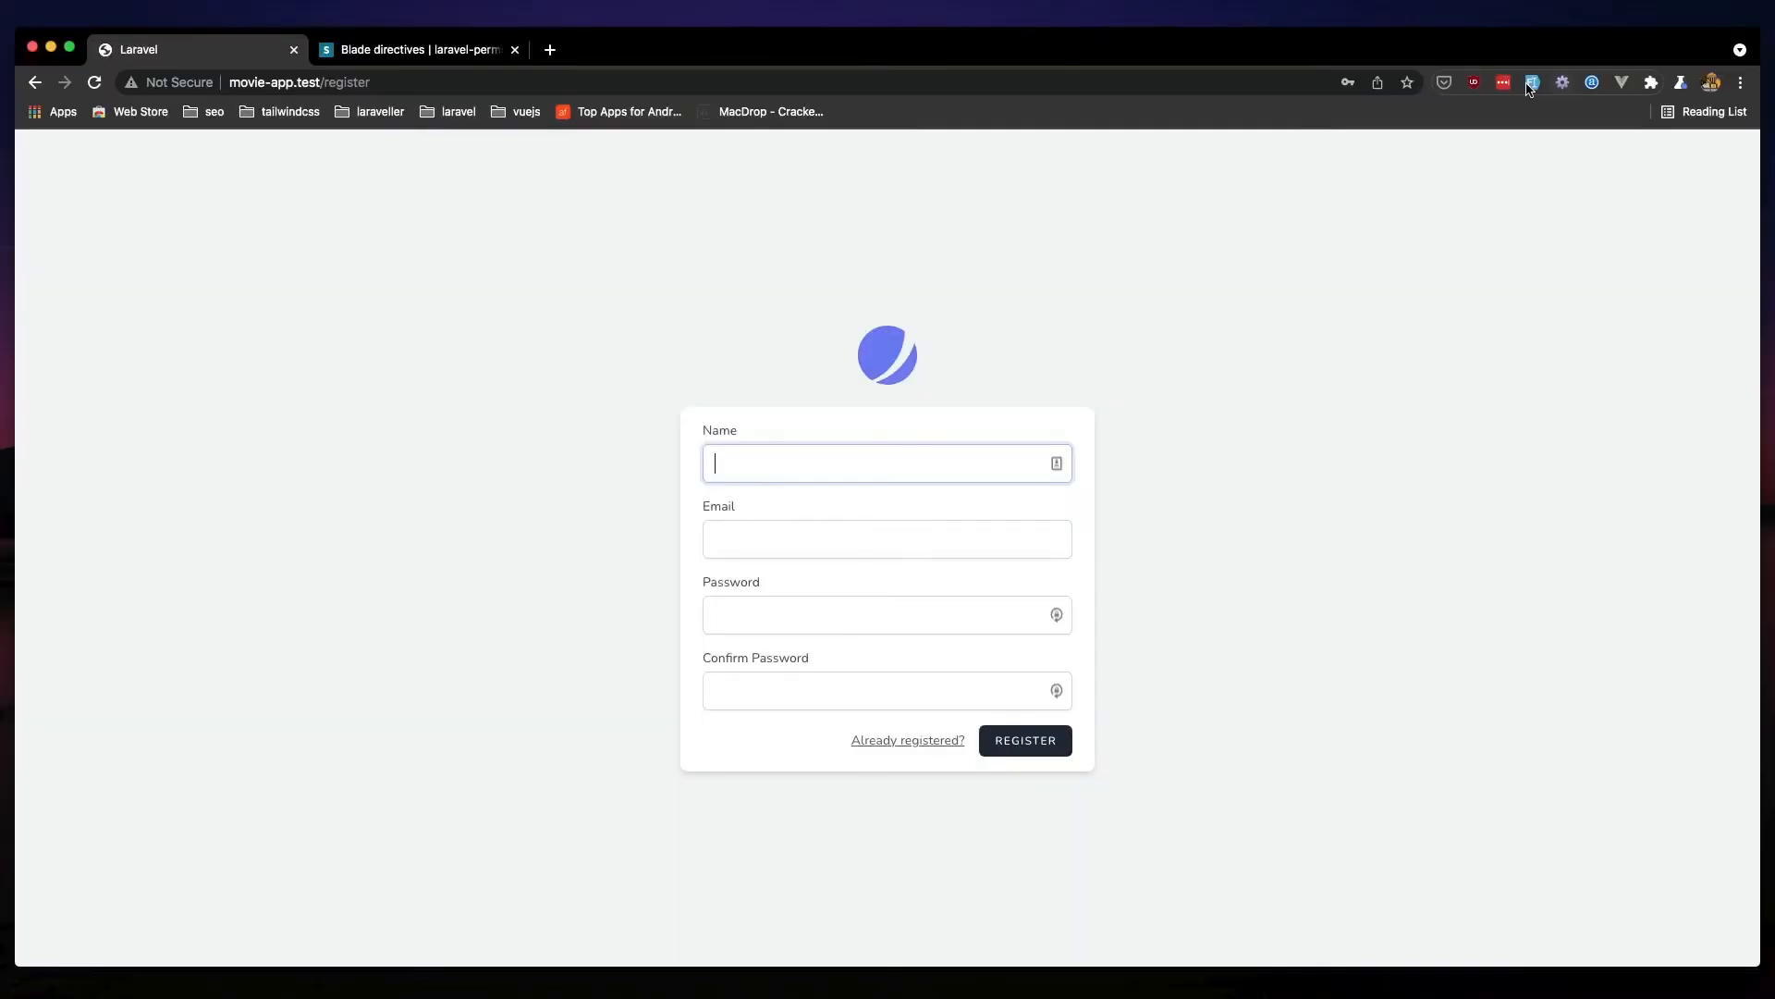
Register a new movie-app user, then point the address bar at /admin
{"action": "left_click", "coordinate": [1022, 740]}
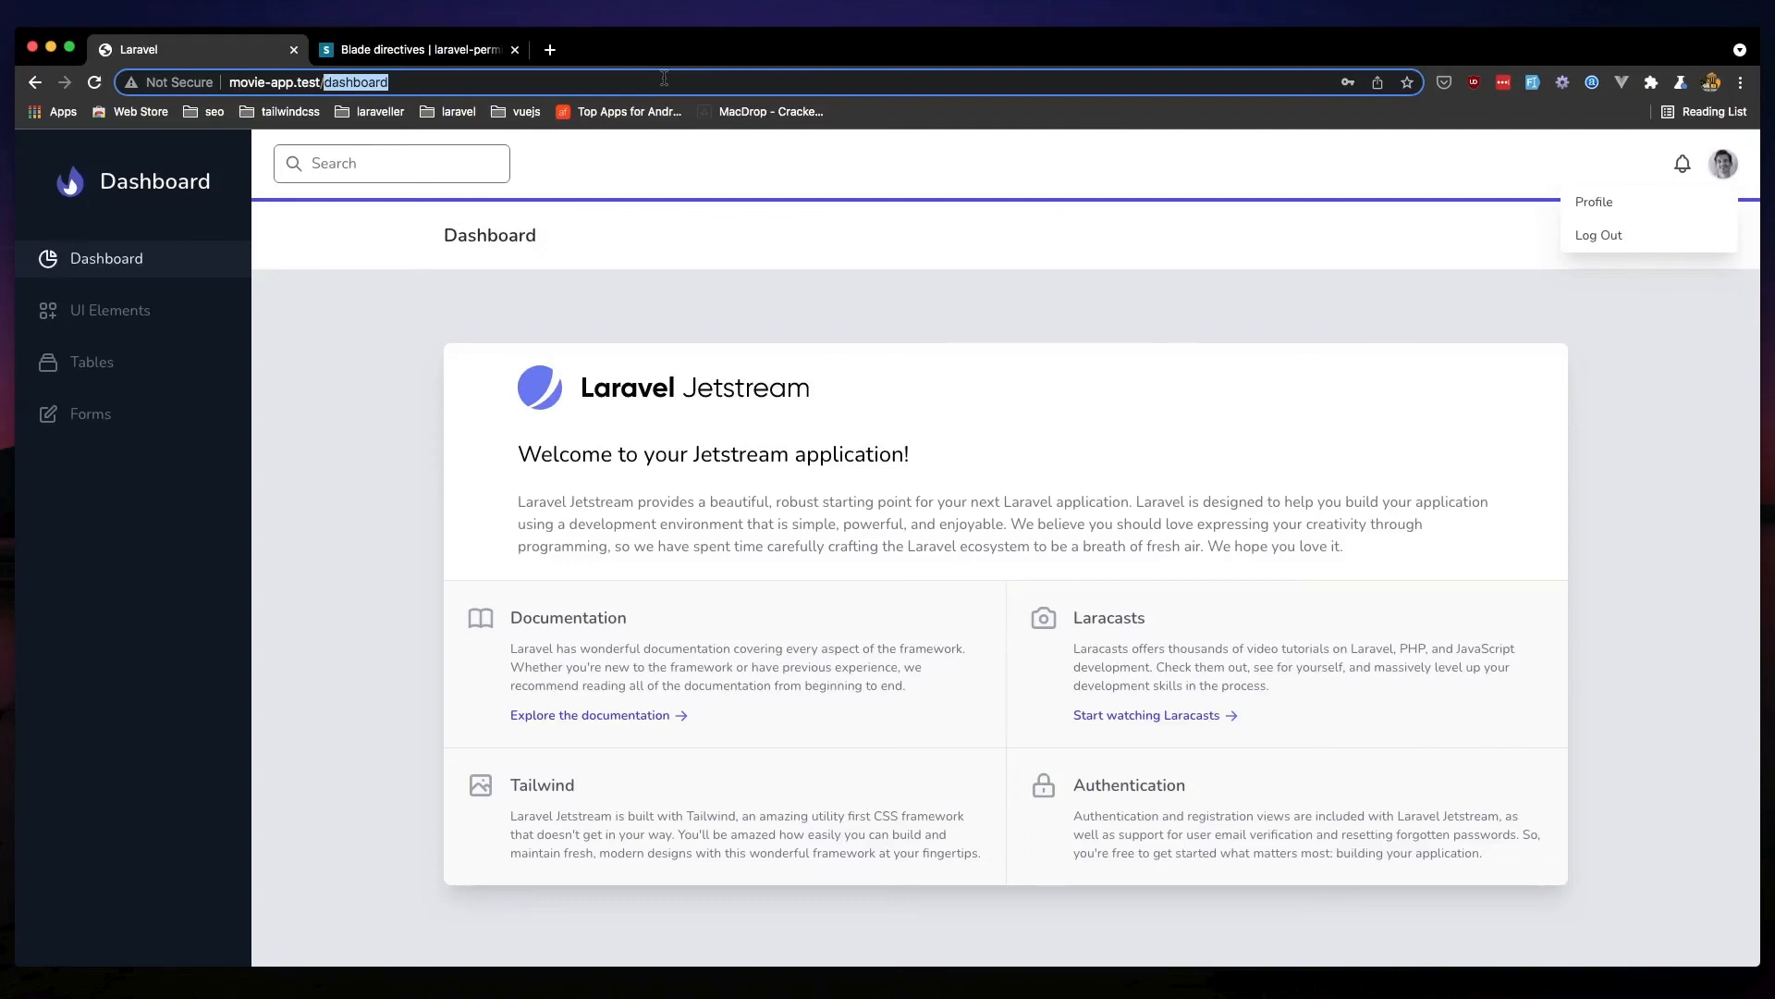
{"action": "left_click", "coordinate": [419, 49]}
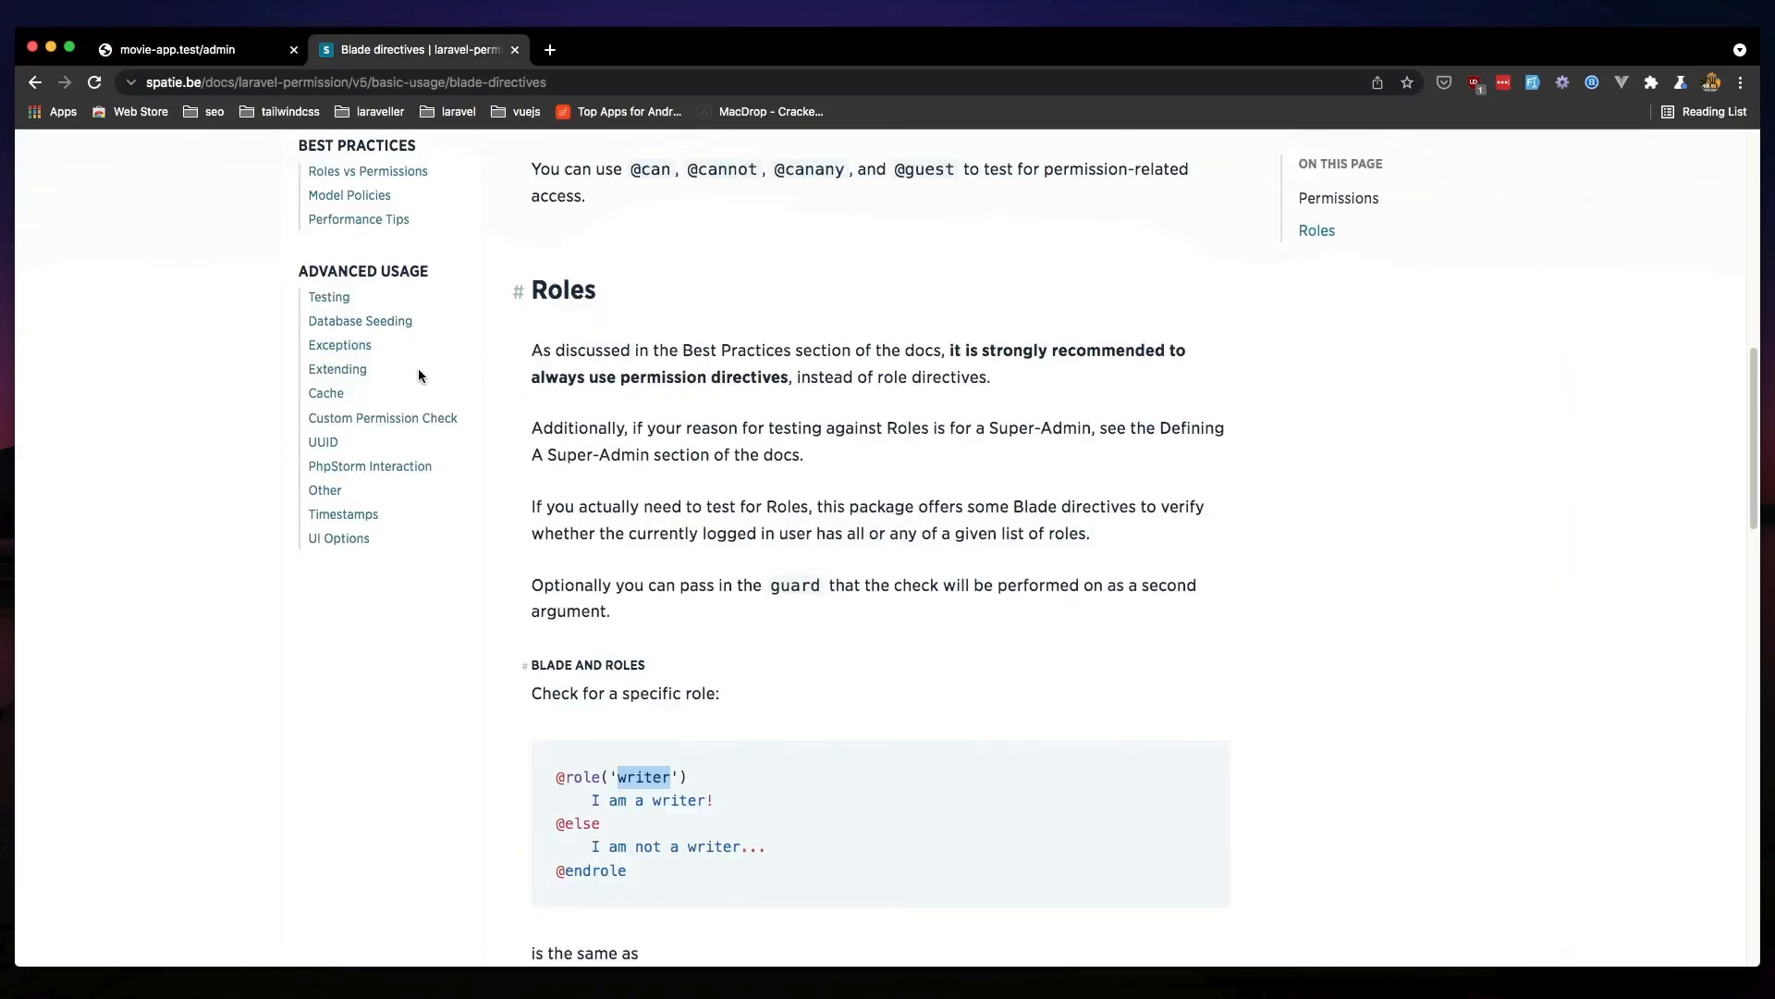
Open the 'Using a middleware' page in the Spatie permission docs sidebar
{"action": "scroll", "scroll_direction": "up", "scroll_amount": 3}
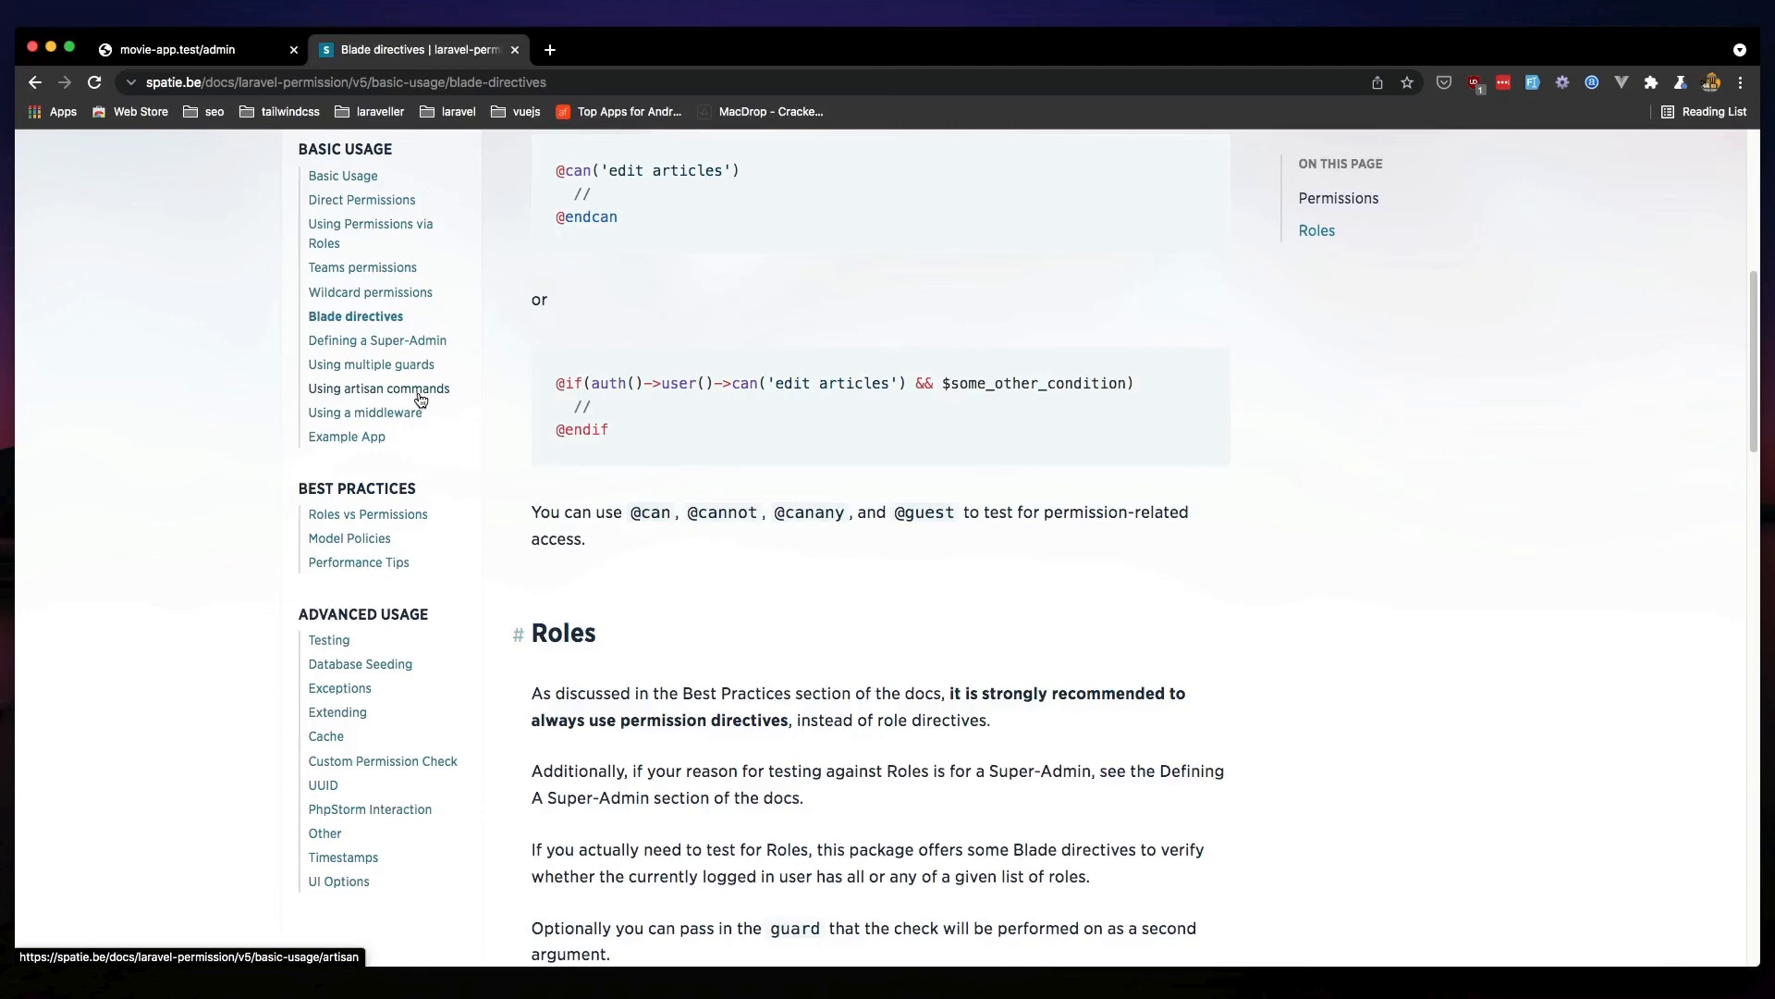
{"action": "left_click", "coordinate": [364, 411]}
{"action": "type", "text": "k"}
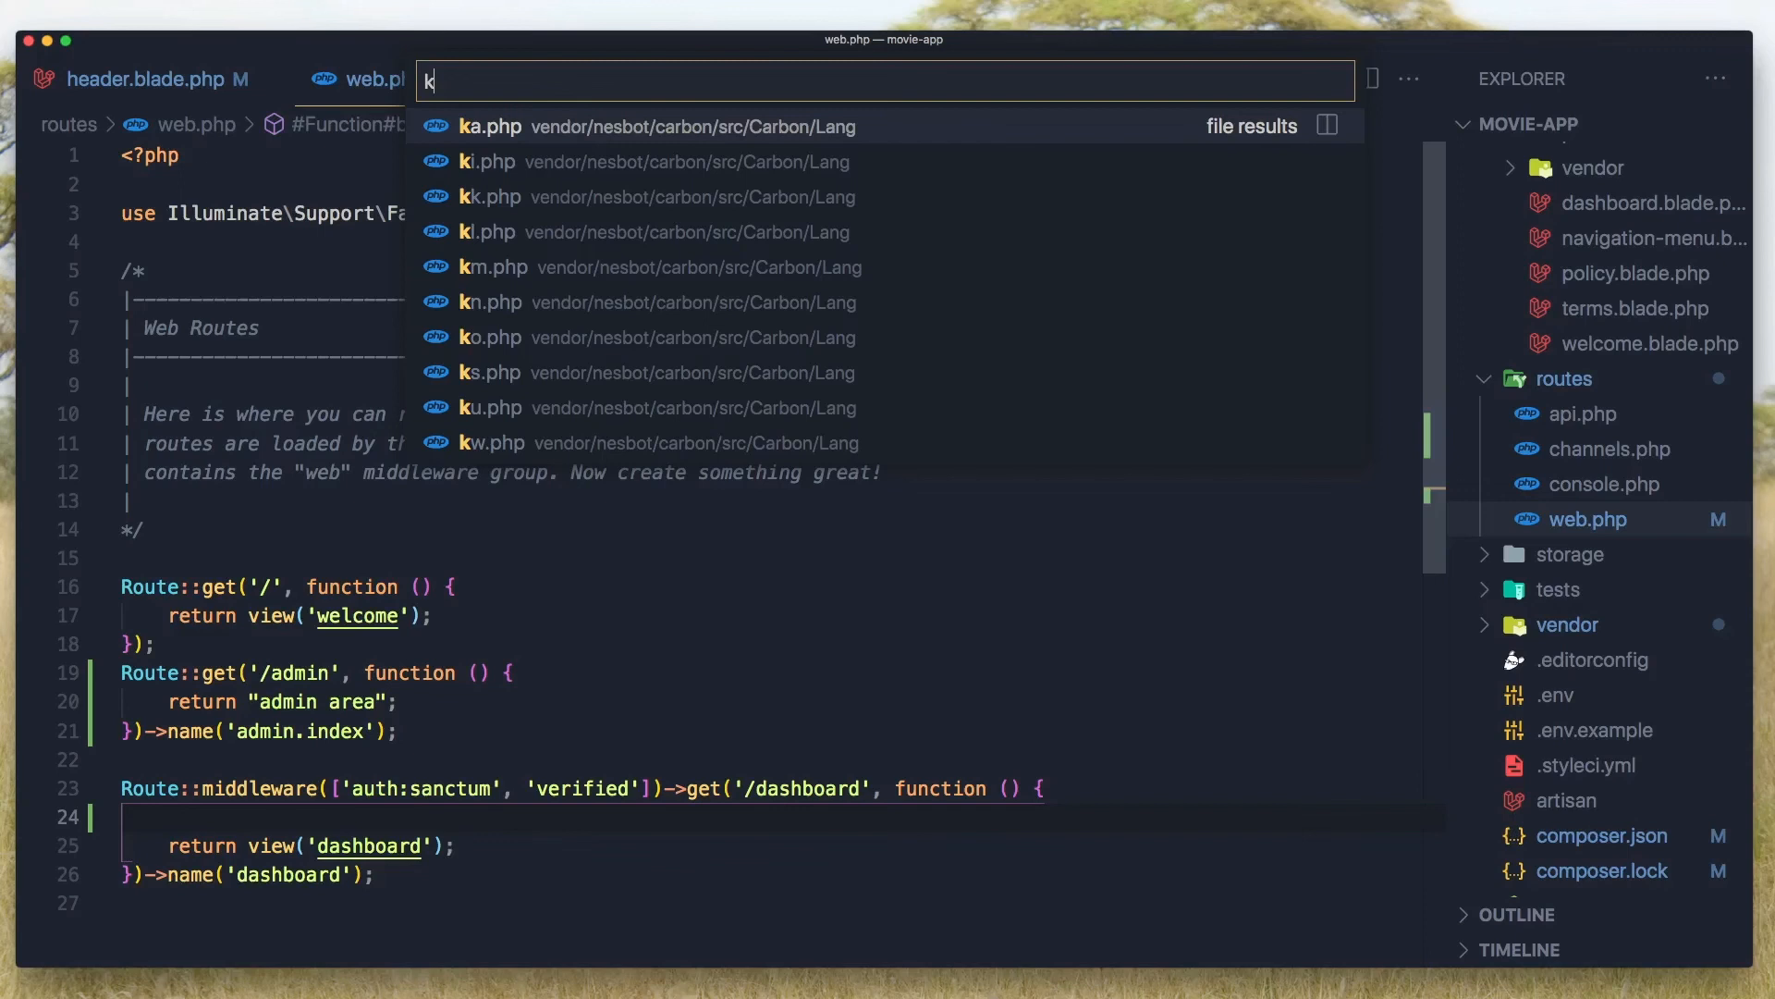
{"action": "key", "text": "Escape"}
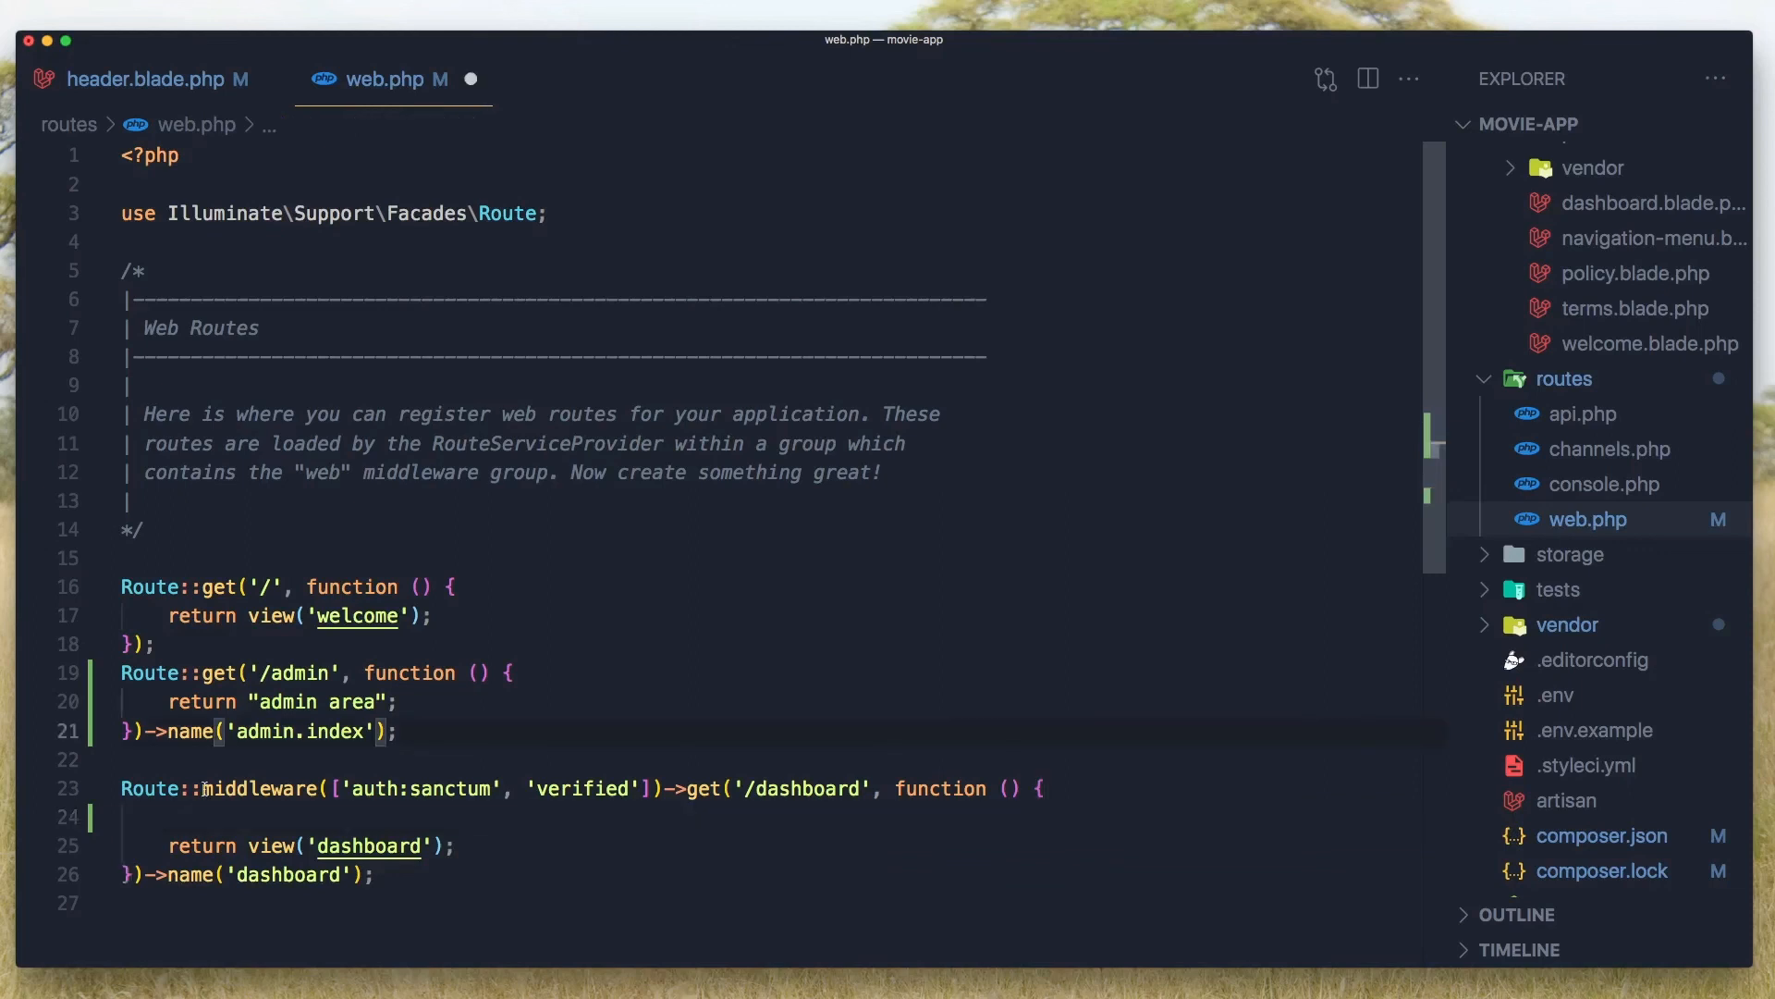
{"action": "double_click", "coordinate": [703, 788]}
{"action": "type", "text": "middleware(['auth:sanctum', 'verified', 'role:admin'])->"}
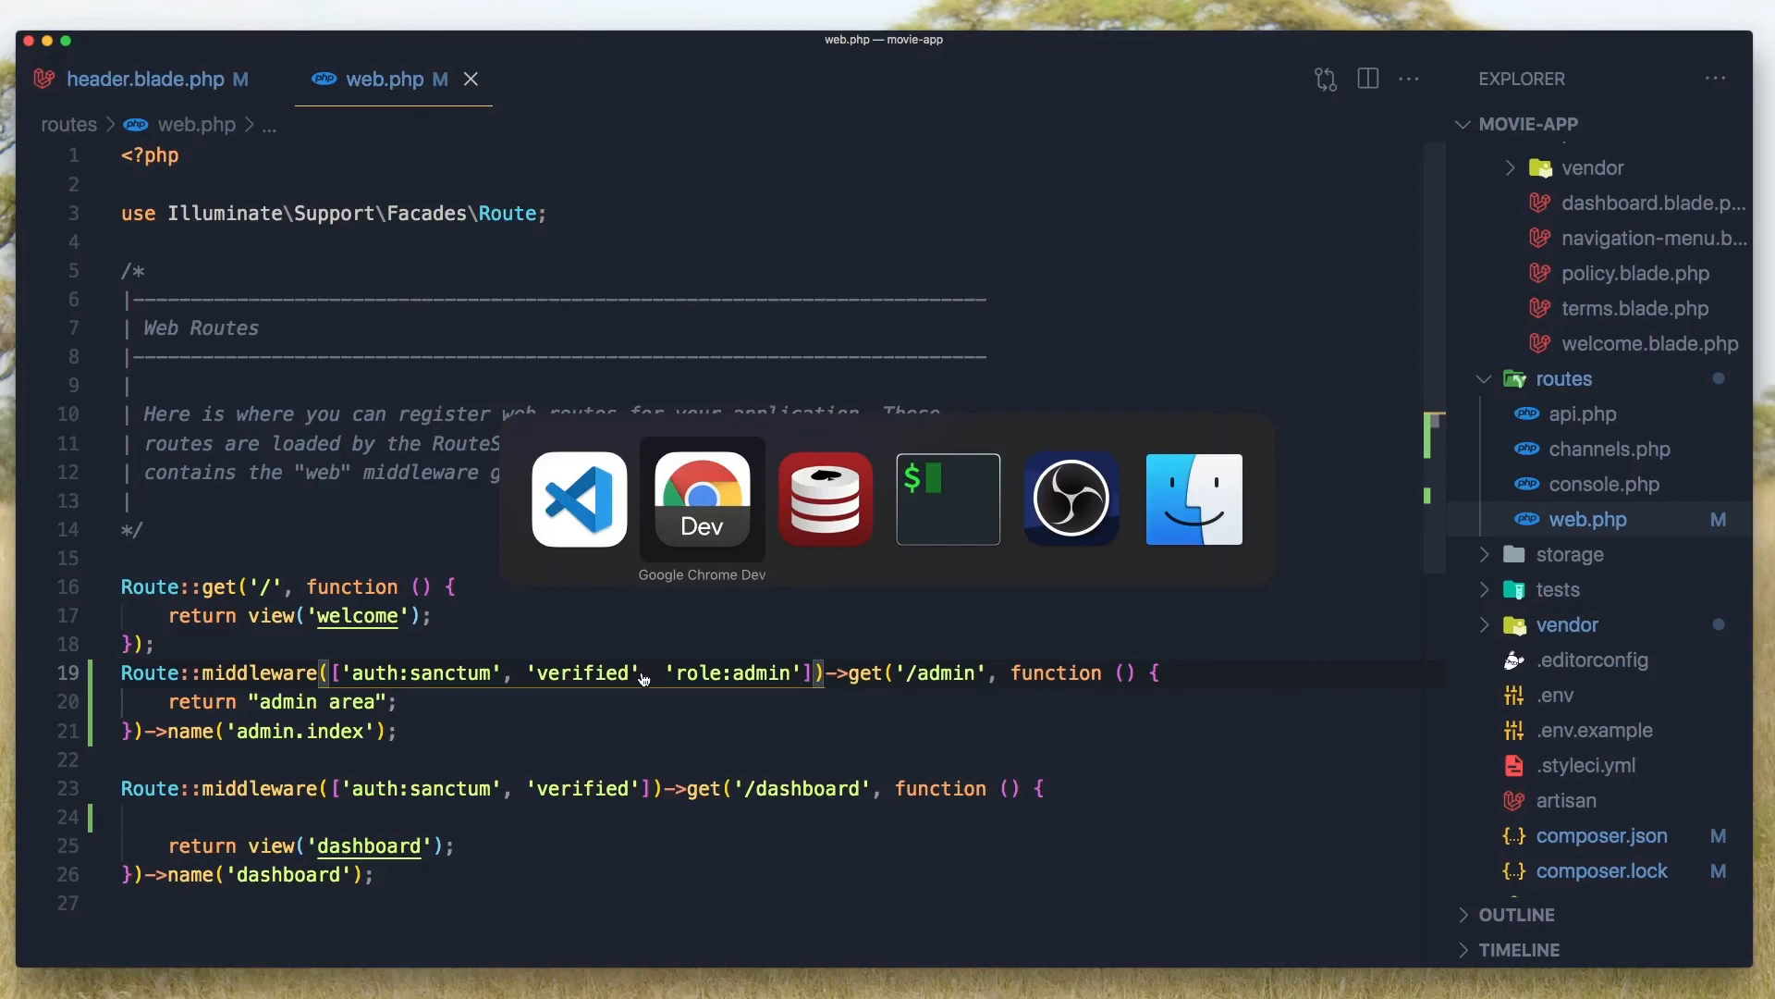
Wrap /admin in auth:sanctum, verified and role:admin middleware, then switch to Chrome to test
{"action": "left_click", "coordinate": [700, 499]}
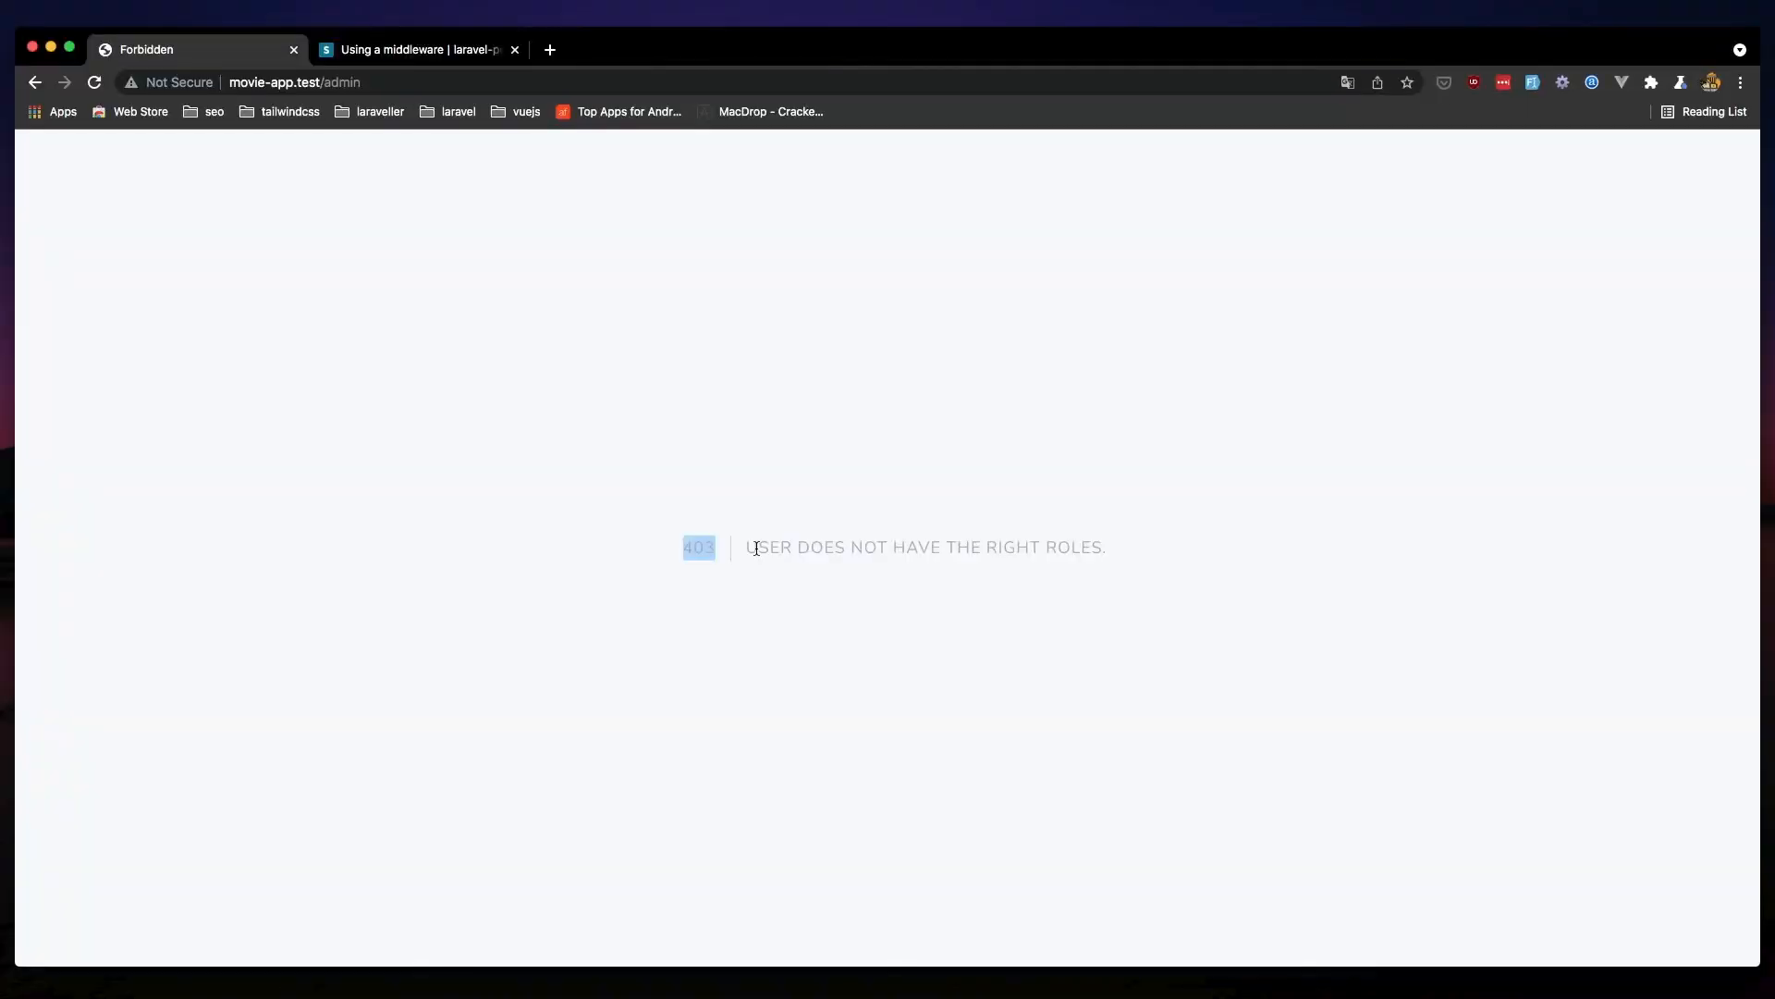